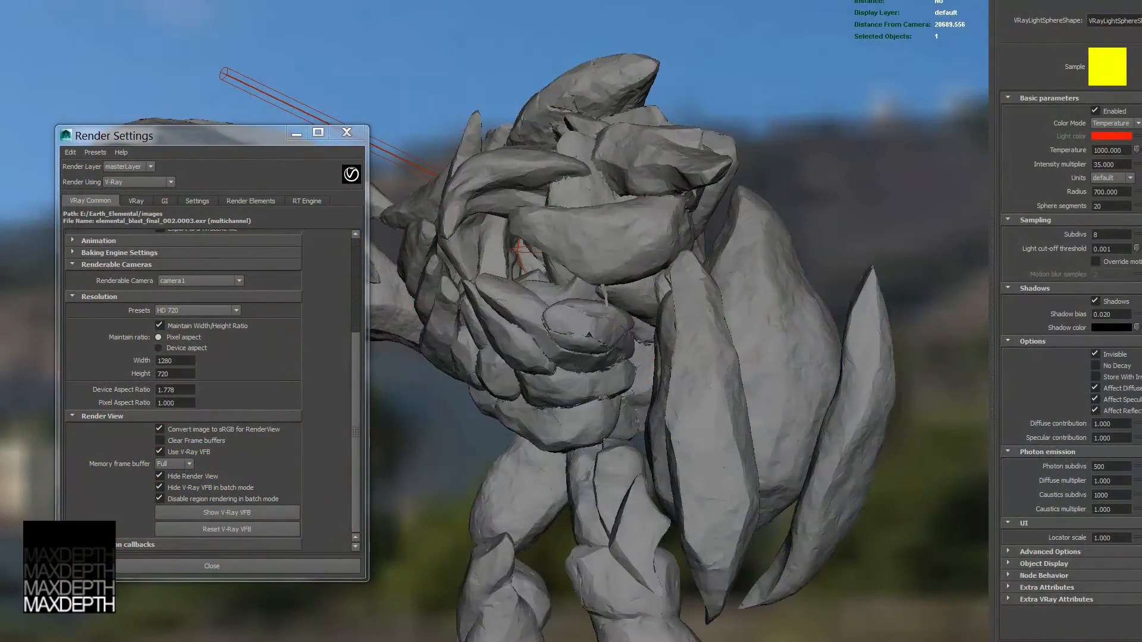
- Show the V-Ray frame buffer with the finished fiery rock creature render
left_click_drag(212, 135, 380, 0)
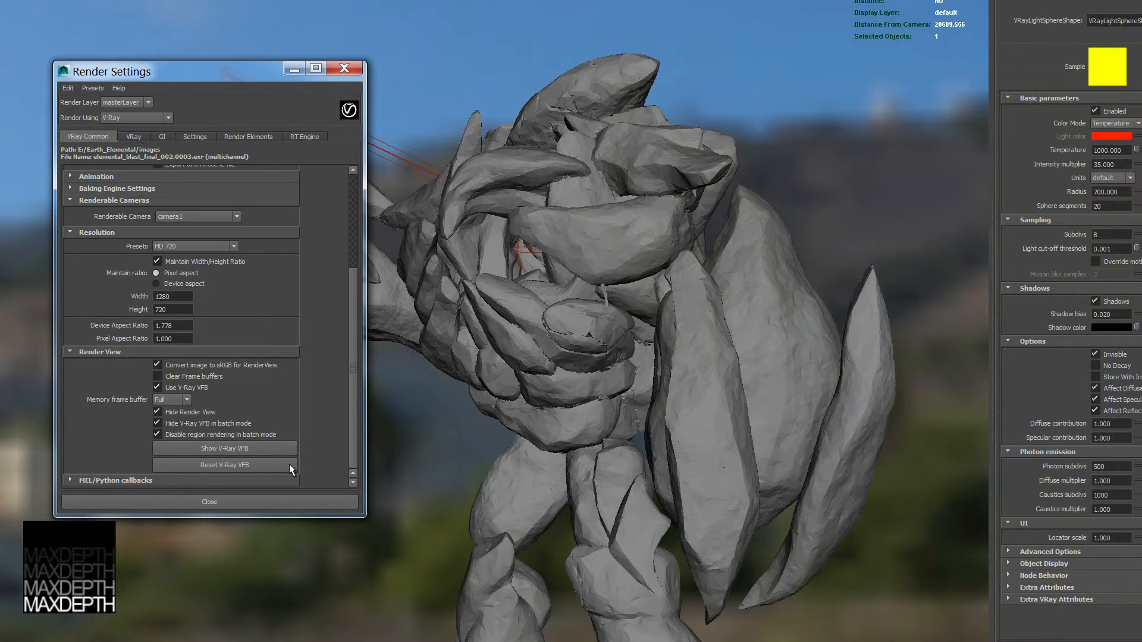
mouse_move(89, 352)
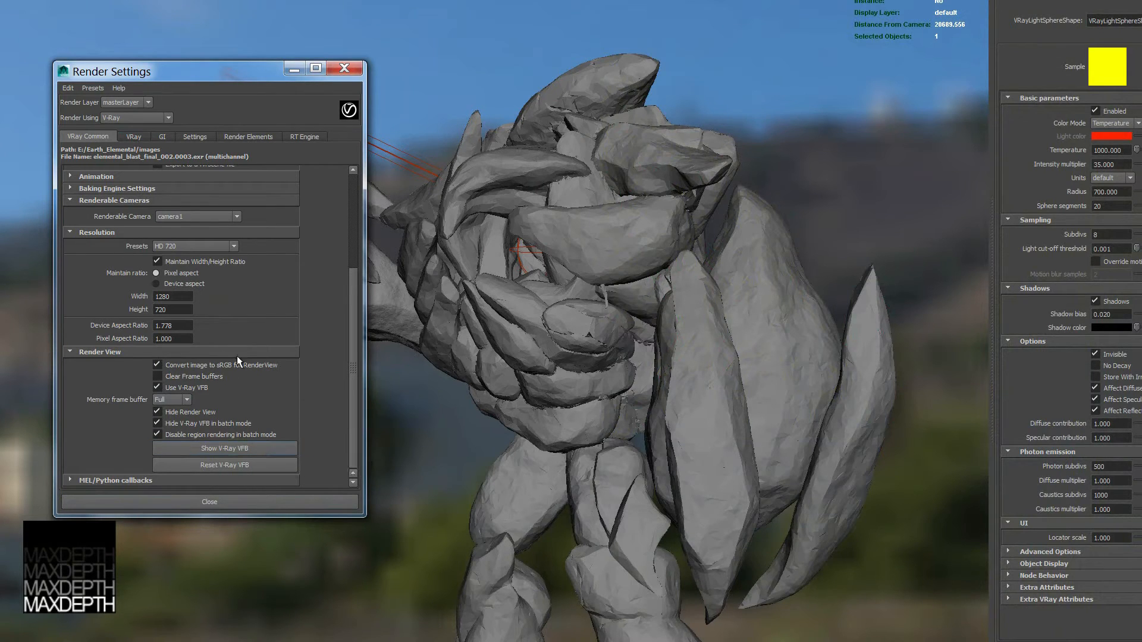
mouse_move(245, 450)
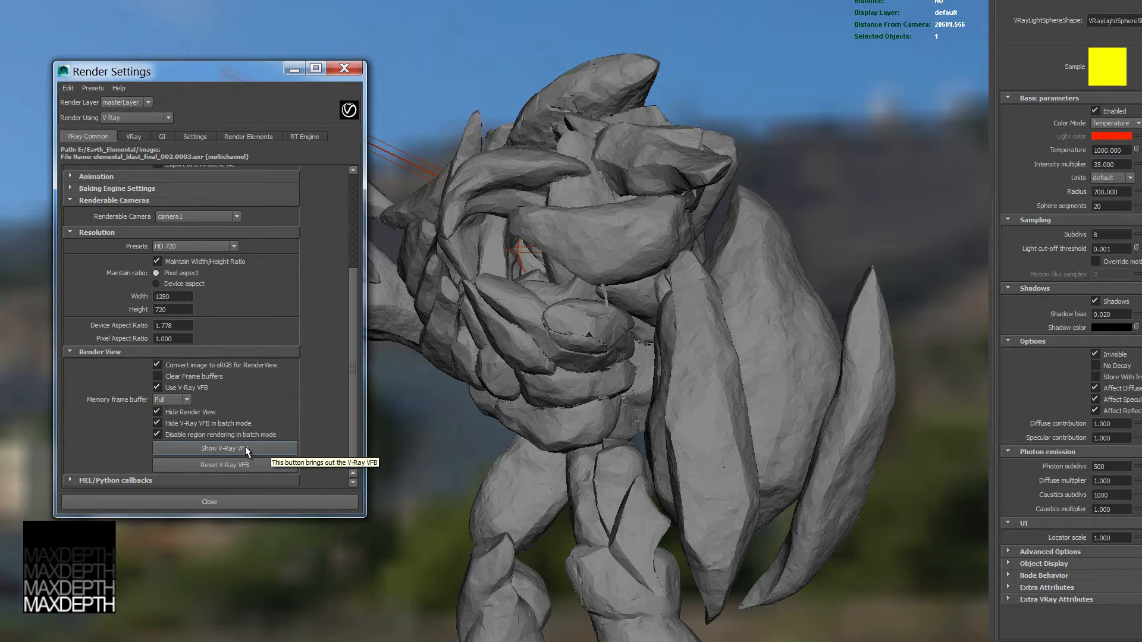
left_click(209, 449)
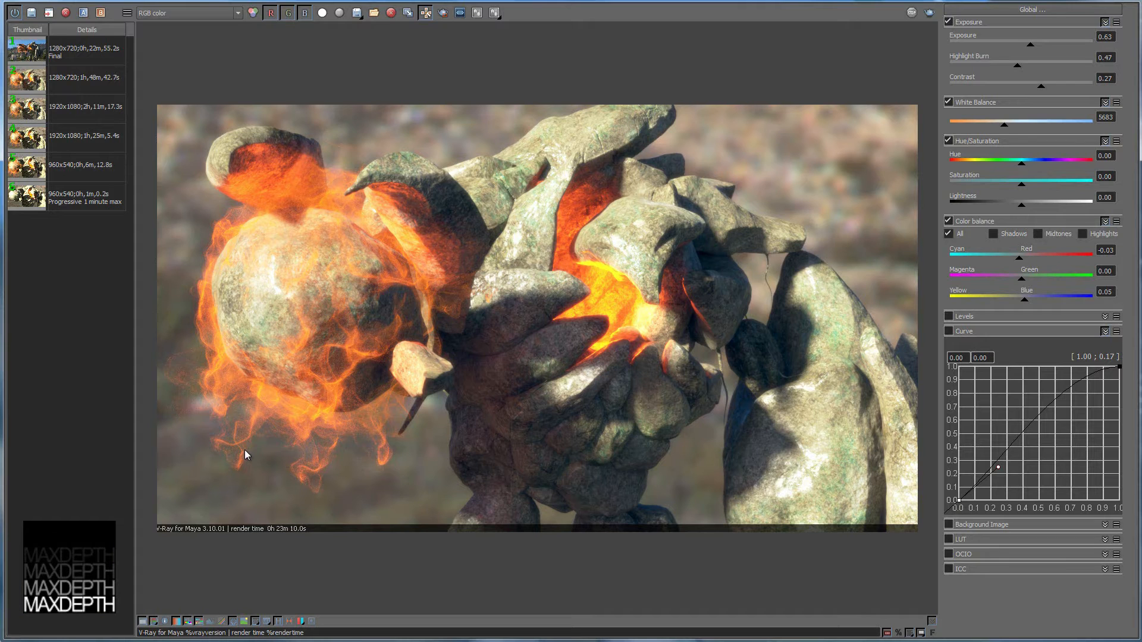
mouse_move(434, 89)
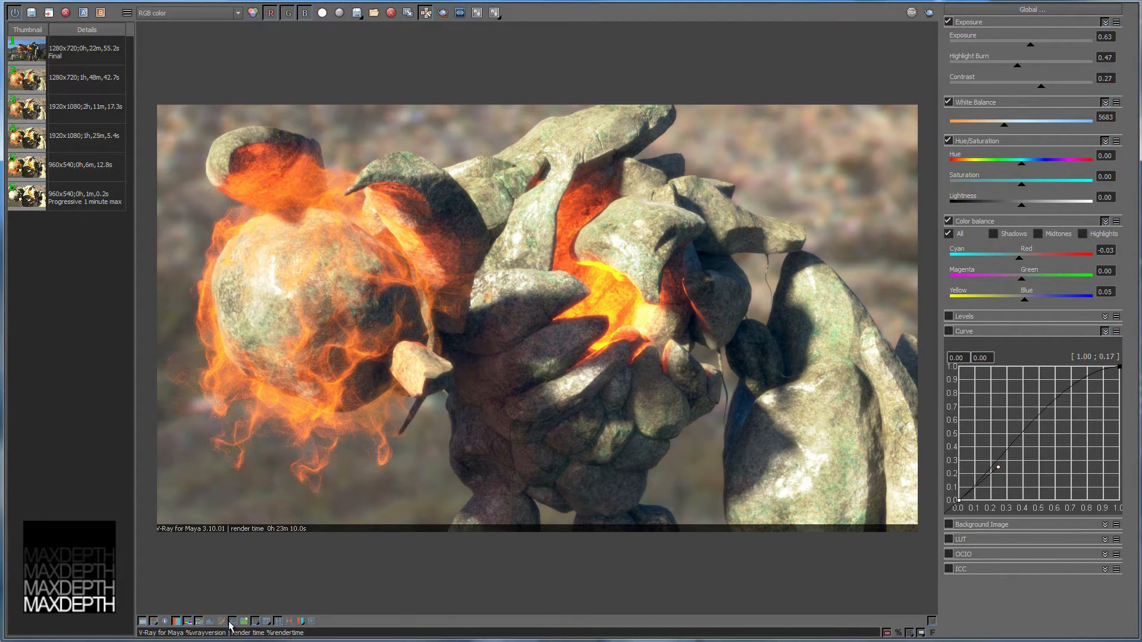
mouse_move(257, 69)
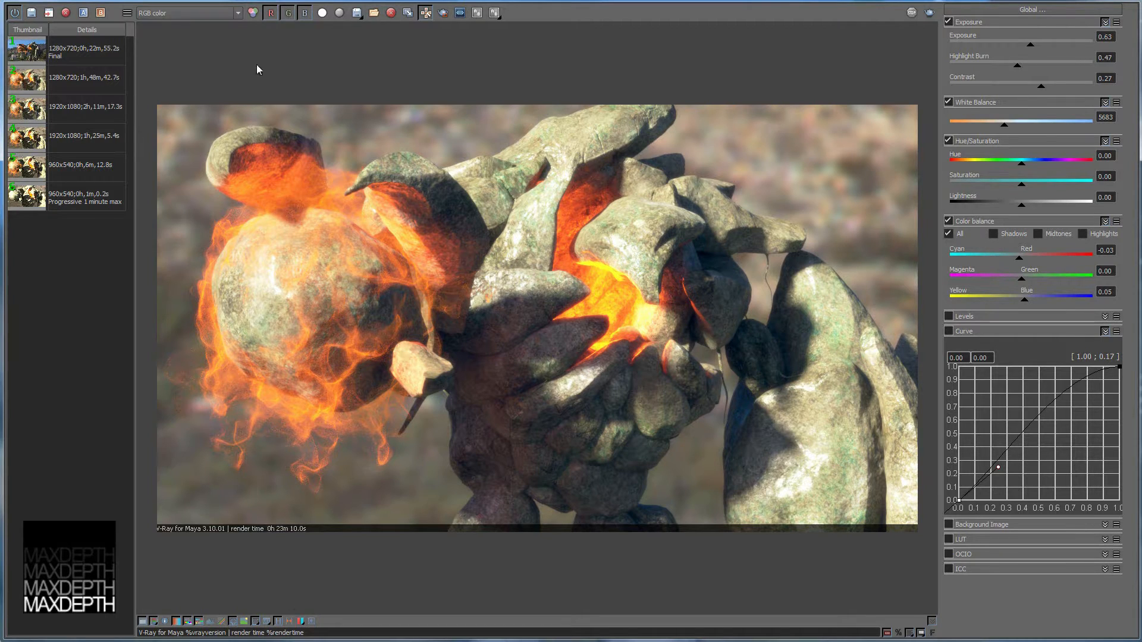
mouse_move(560, 144)
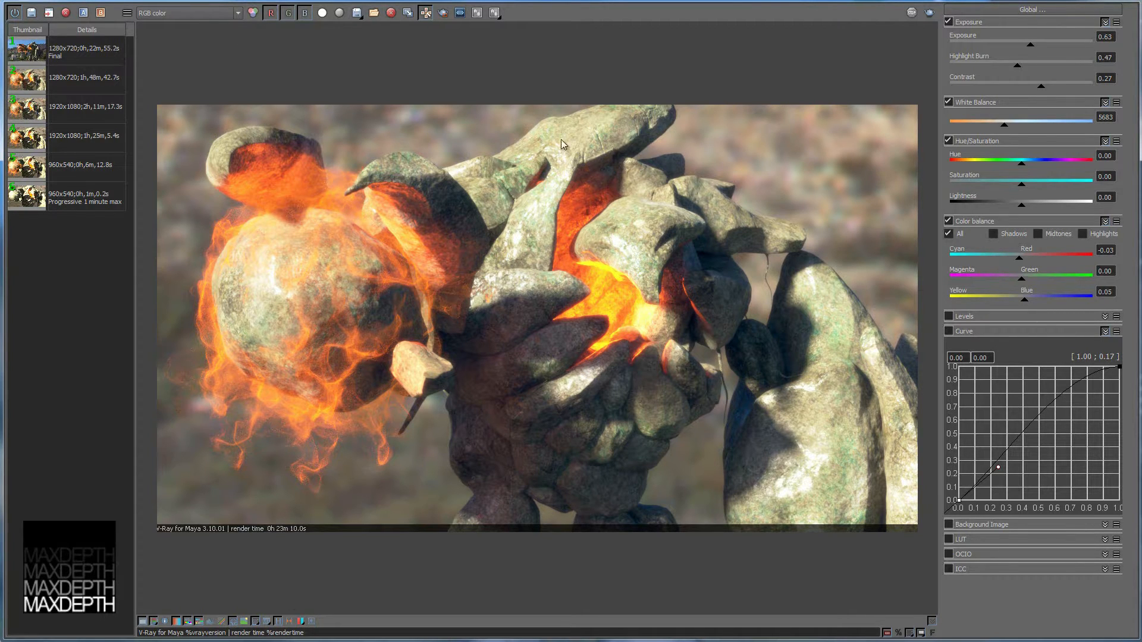
mouse_move(510, 64)
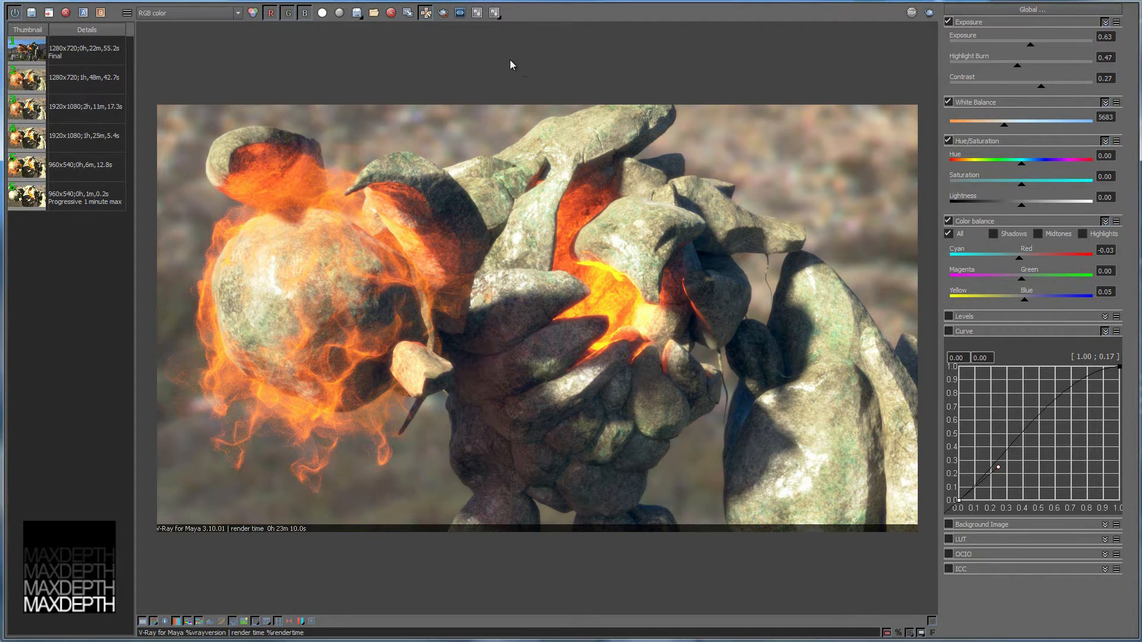
mouse_move(1009, 85)
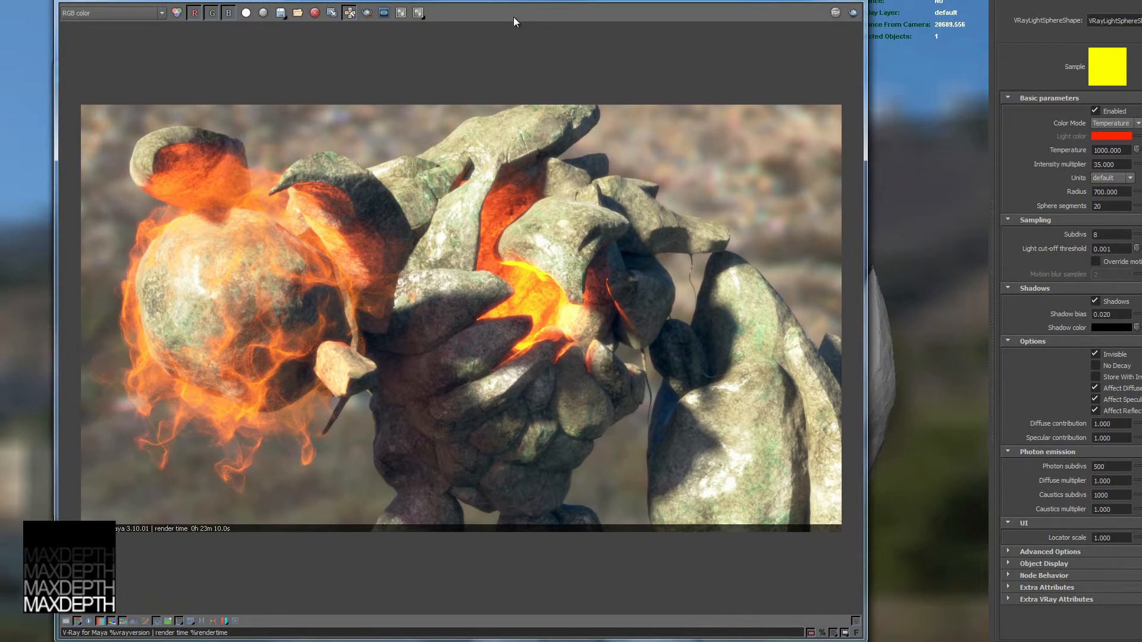
left_click(110, 12)
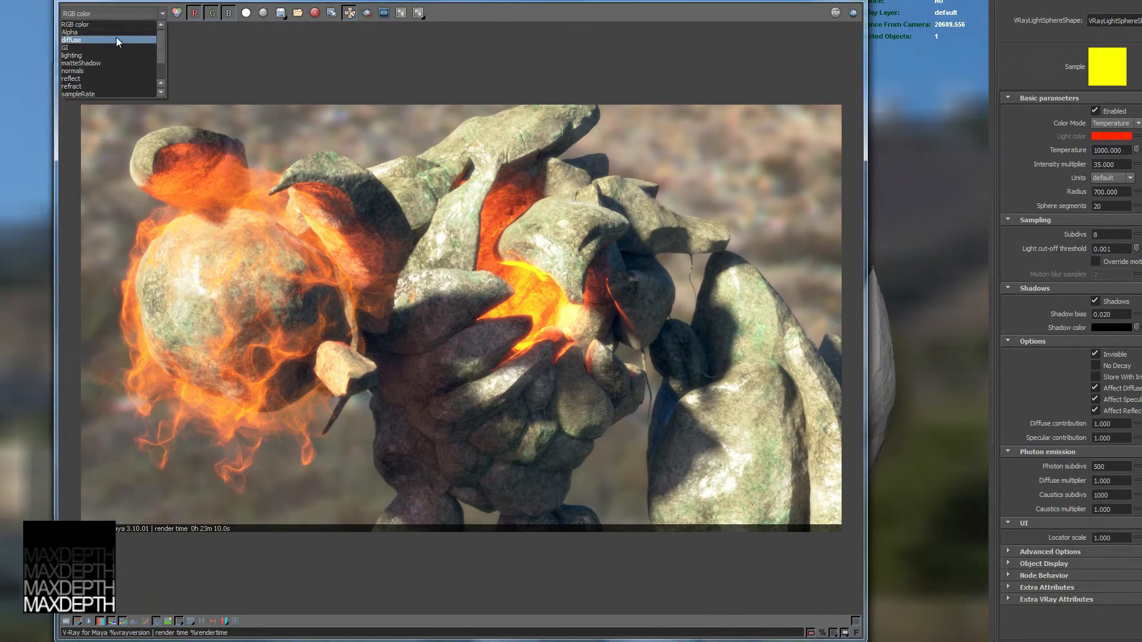
left_click(70, 48)
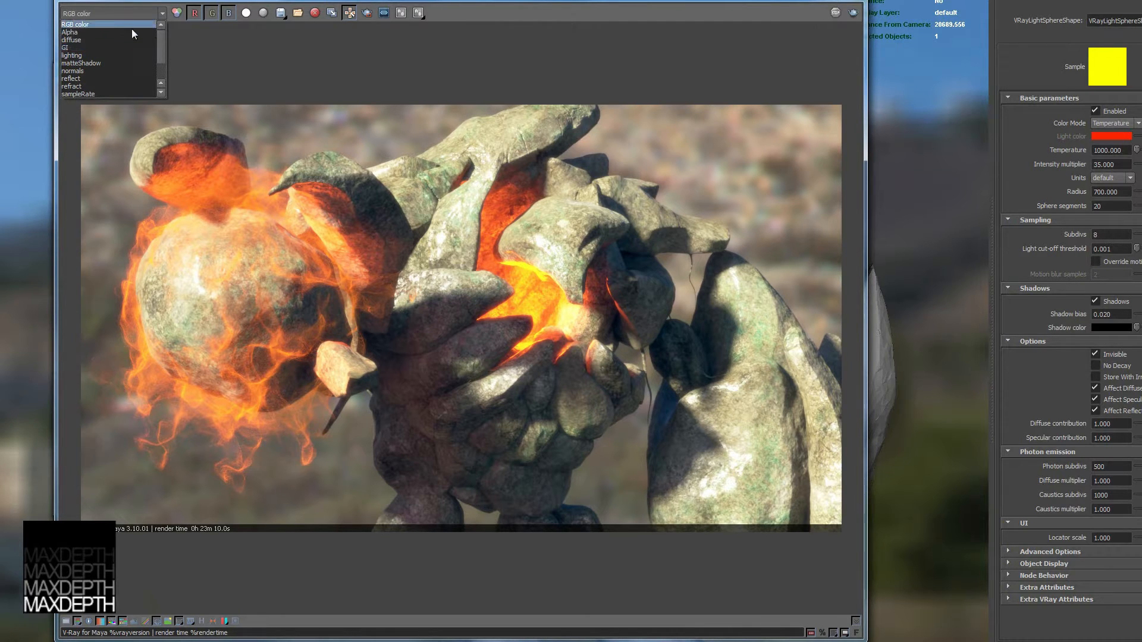
left_click(75, 23)
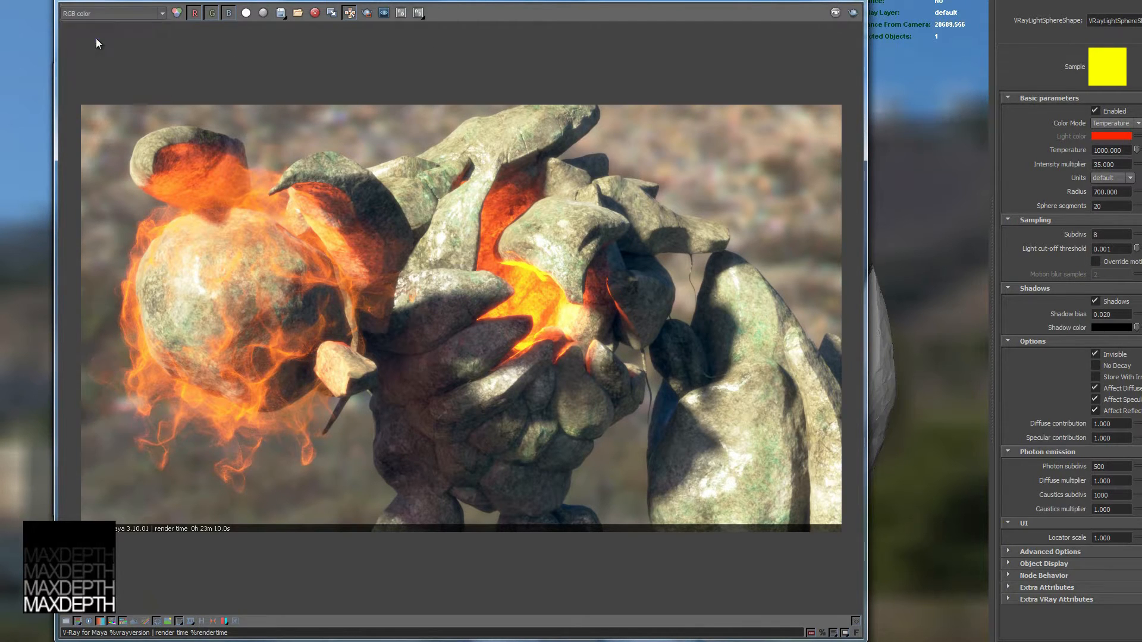
left_click(110, 12)
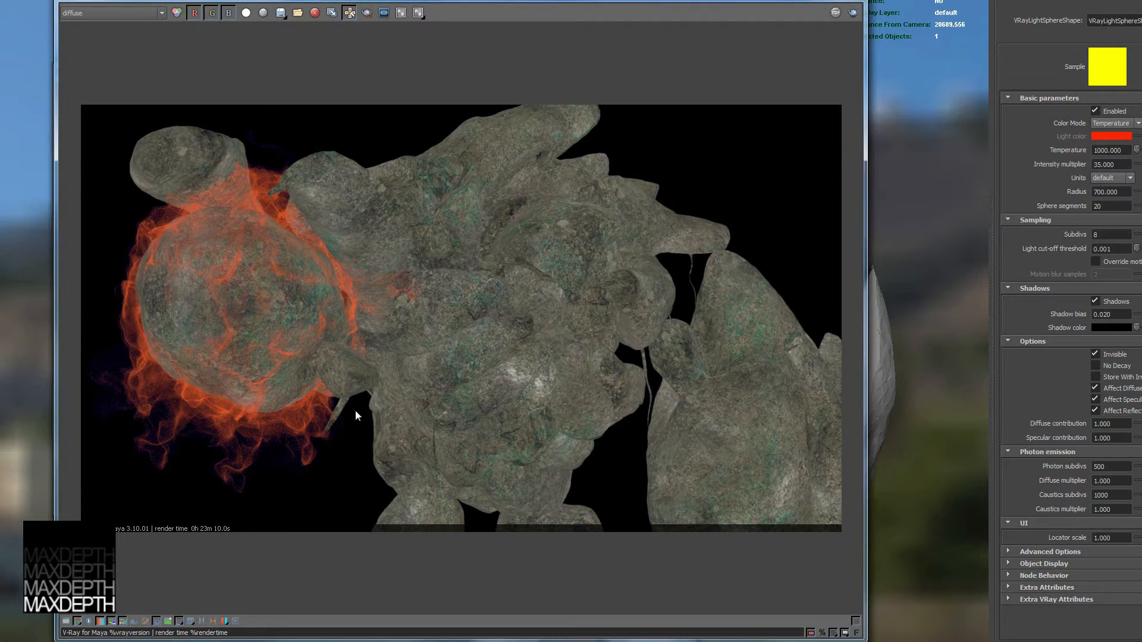
mouse_move(115, 78)
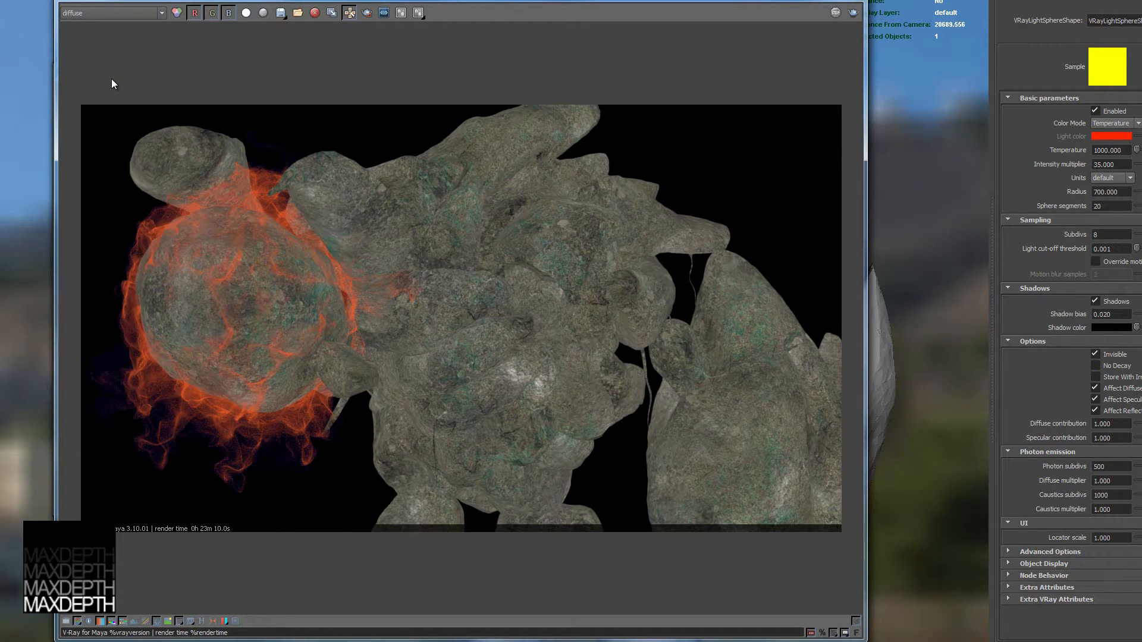
left_click(110, 12)
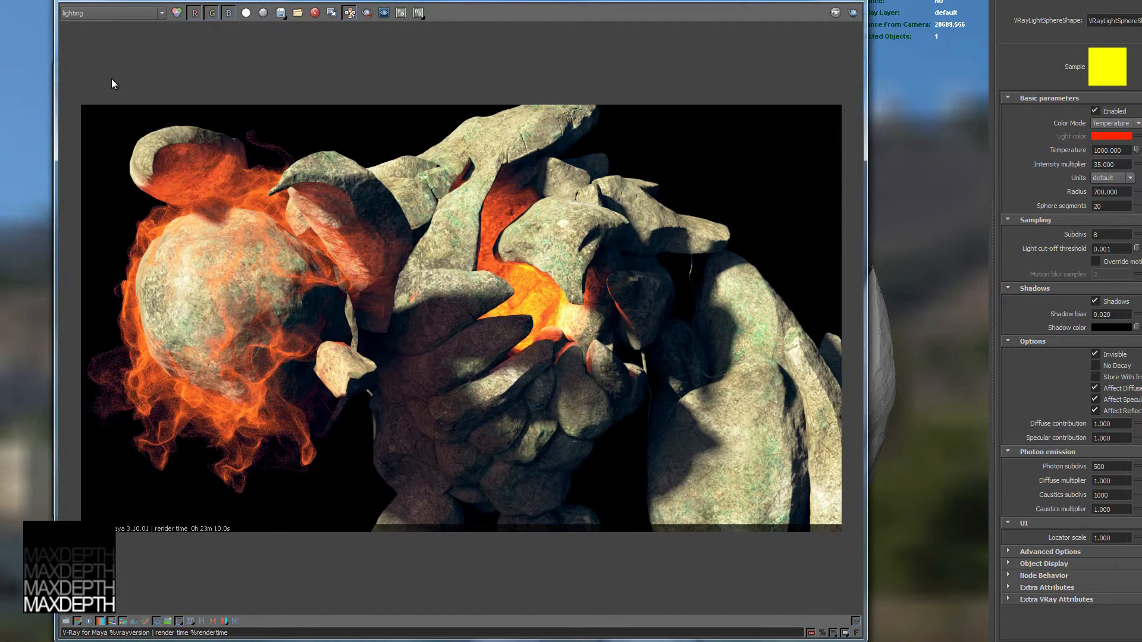
left_click(111, 12)
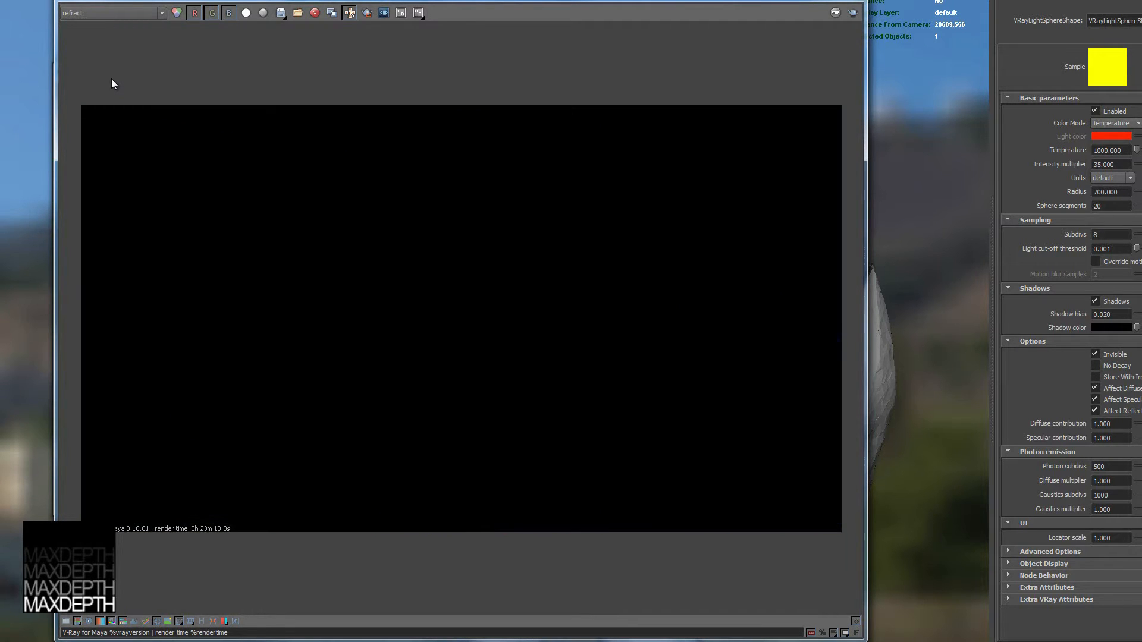
left_click(109, 12)
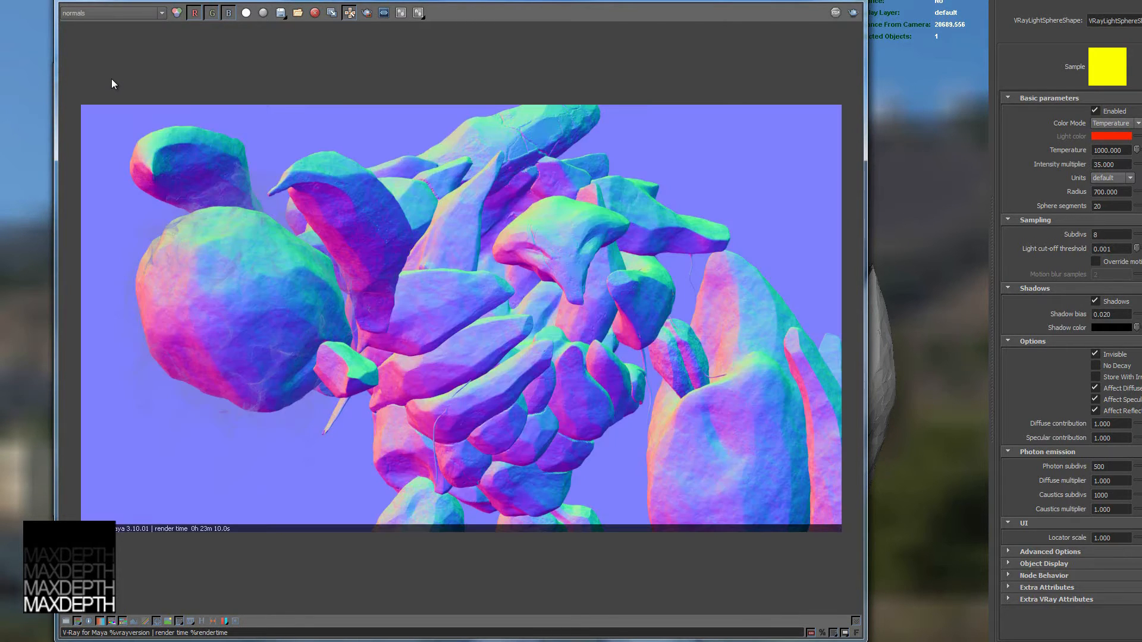
left_click(110, 12)
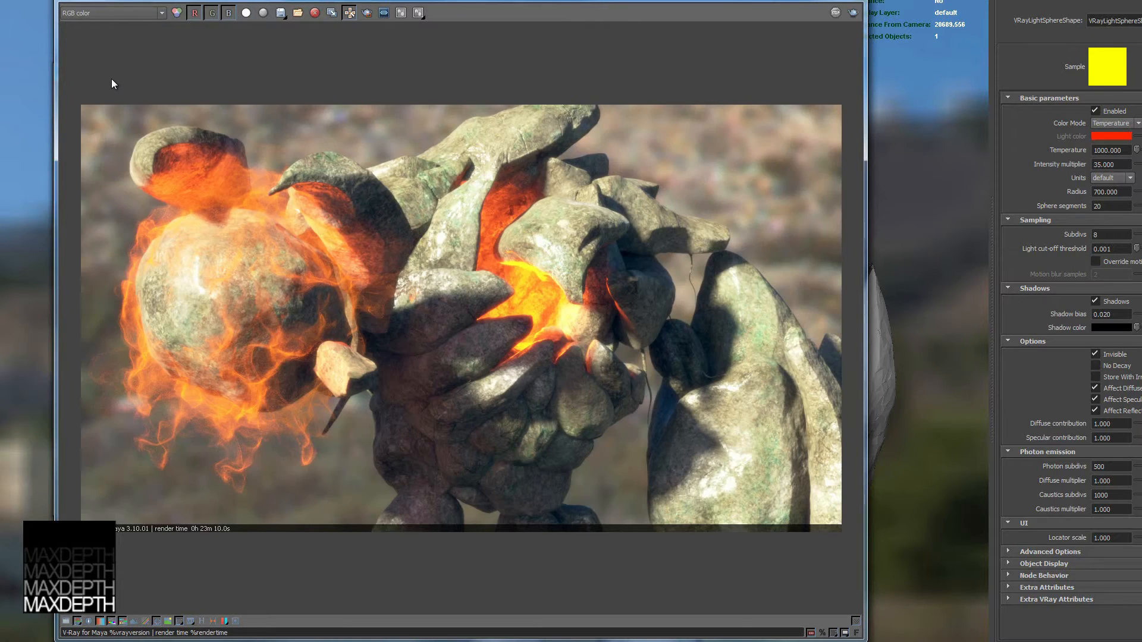
mouse_move(356, 466)
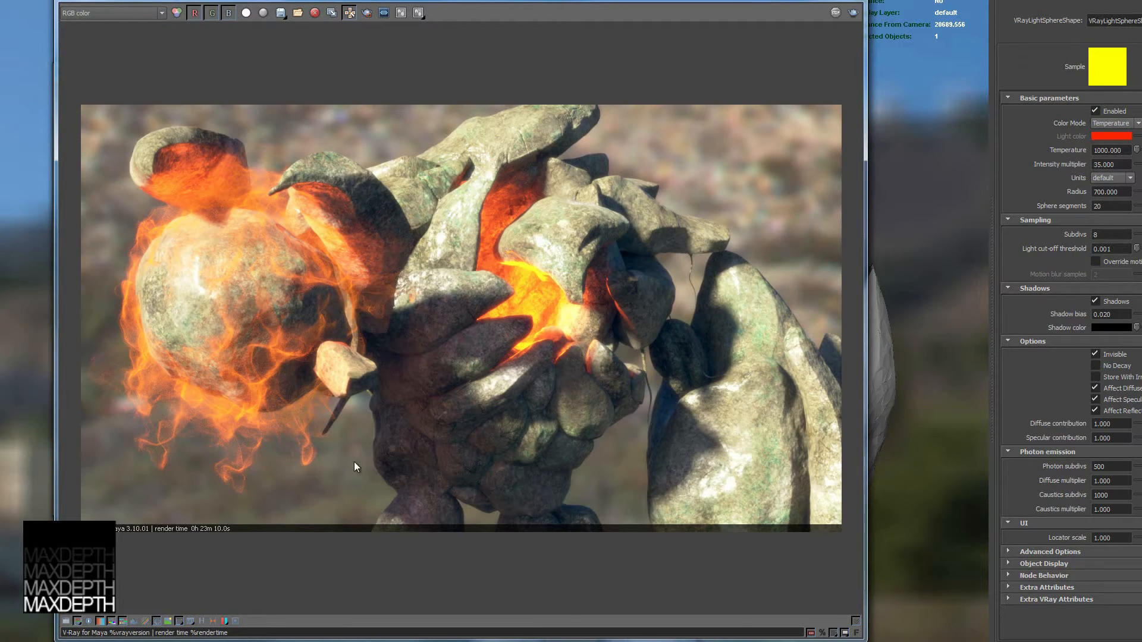
mouse_move(385, 406)
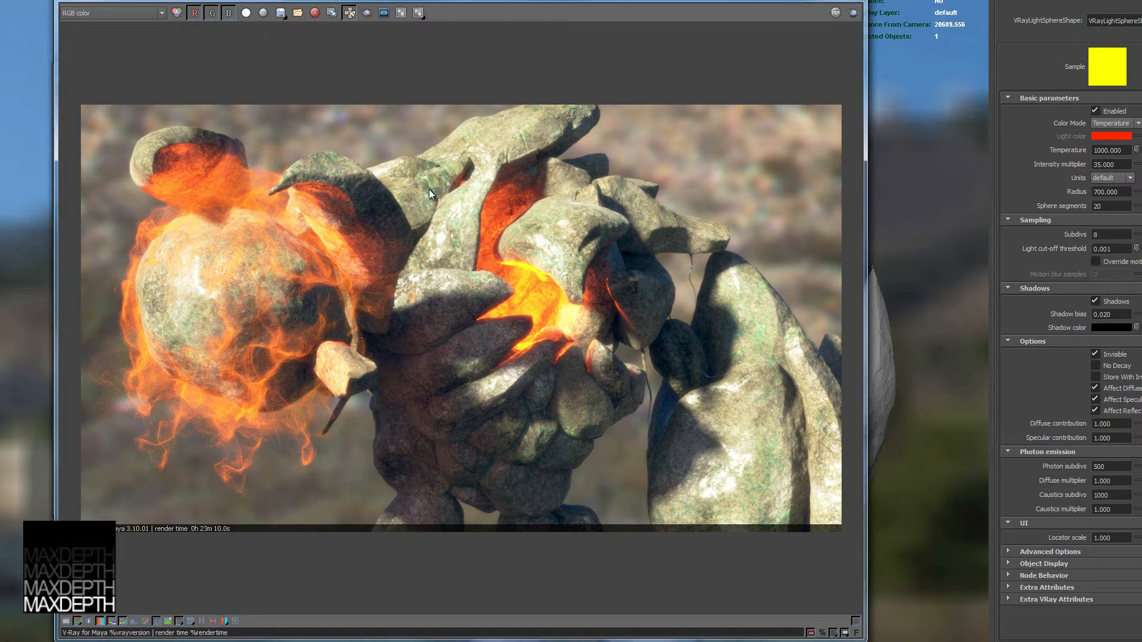
left_click(109, 12)
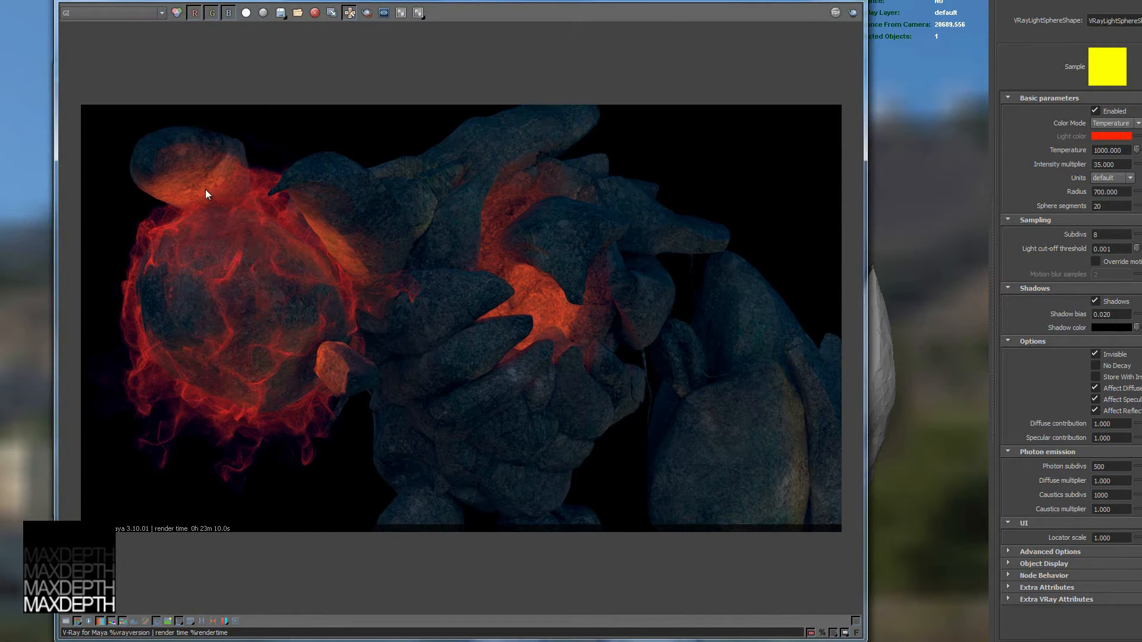
mouse_move(203, 184)
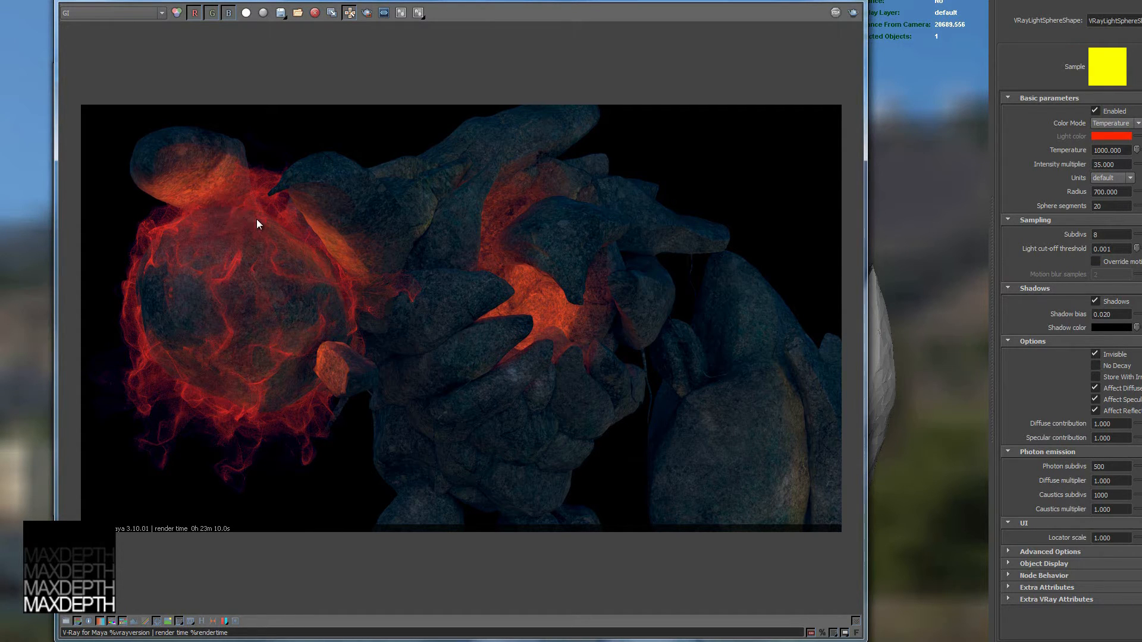
mouse_move(274, 221)
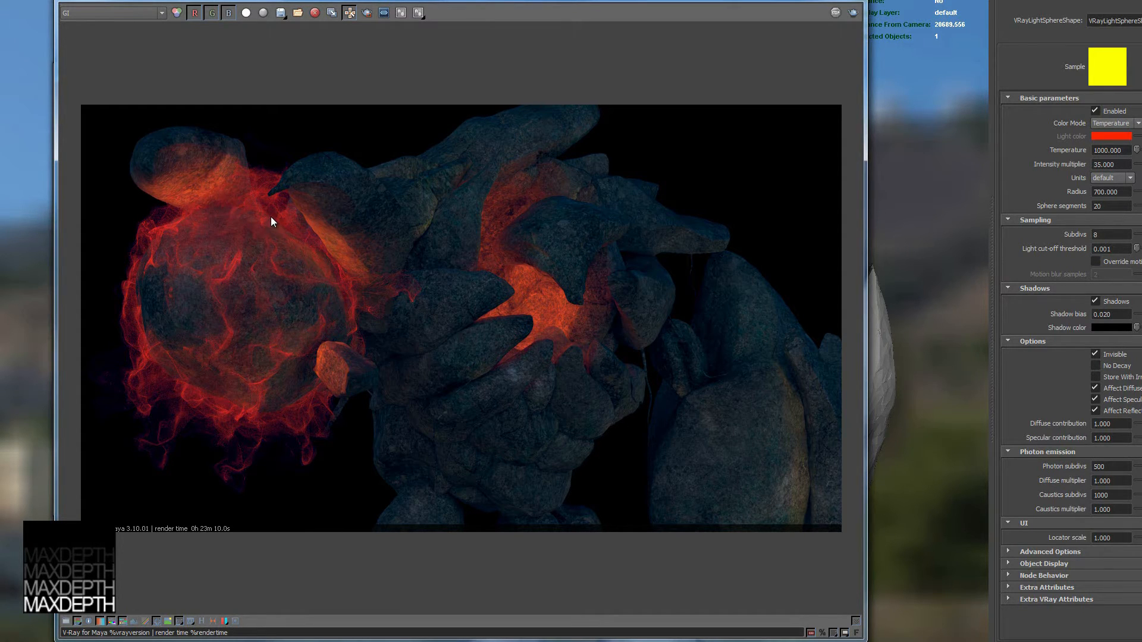
mouse_move(350, 291)
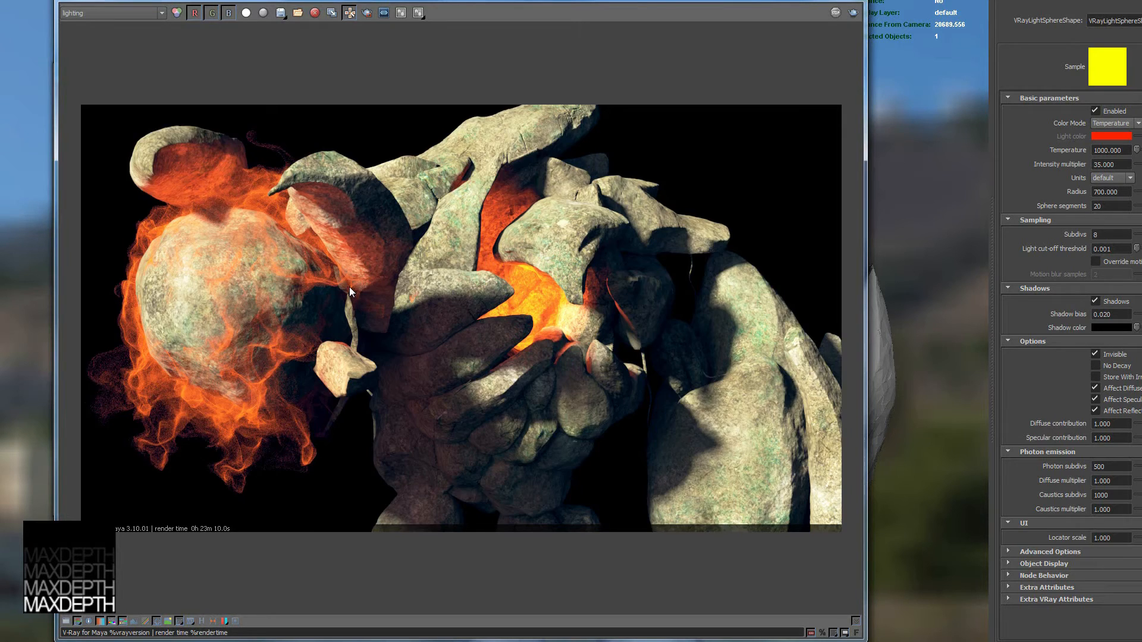
left_click(110, 12)
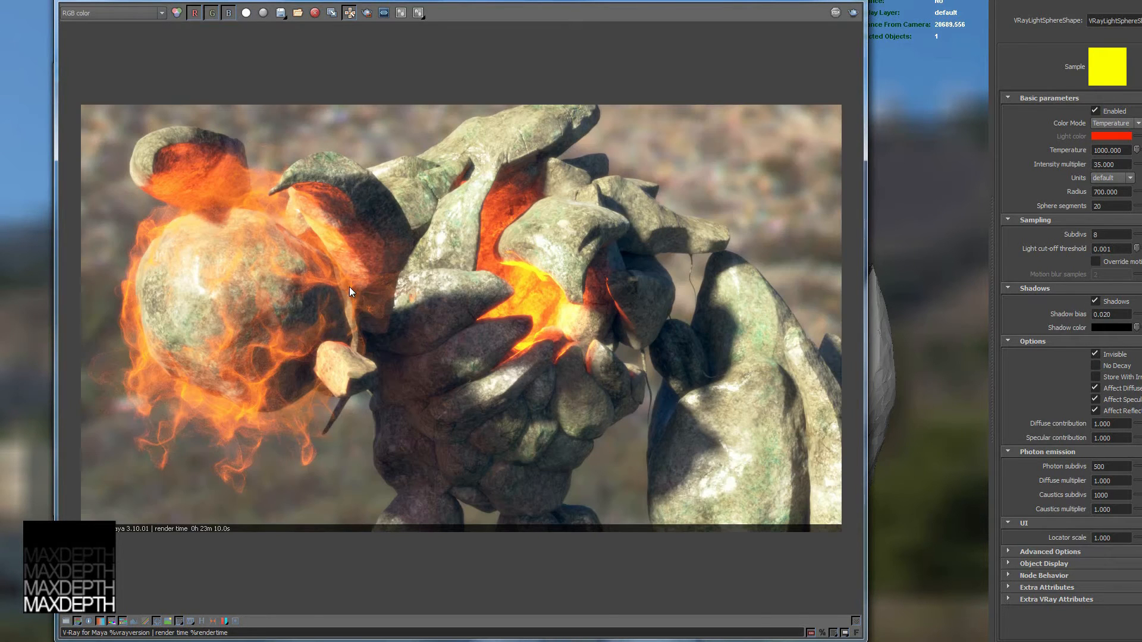
mouse_move(125, 18)
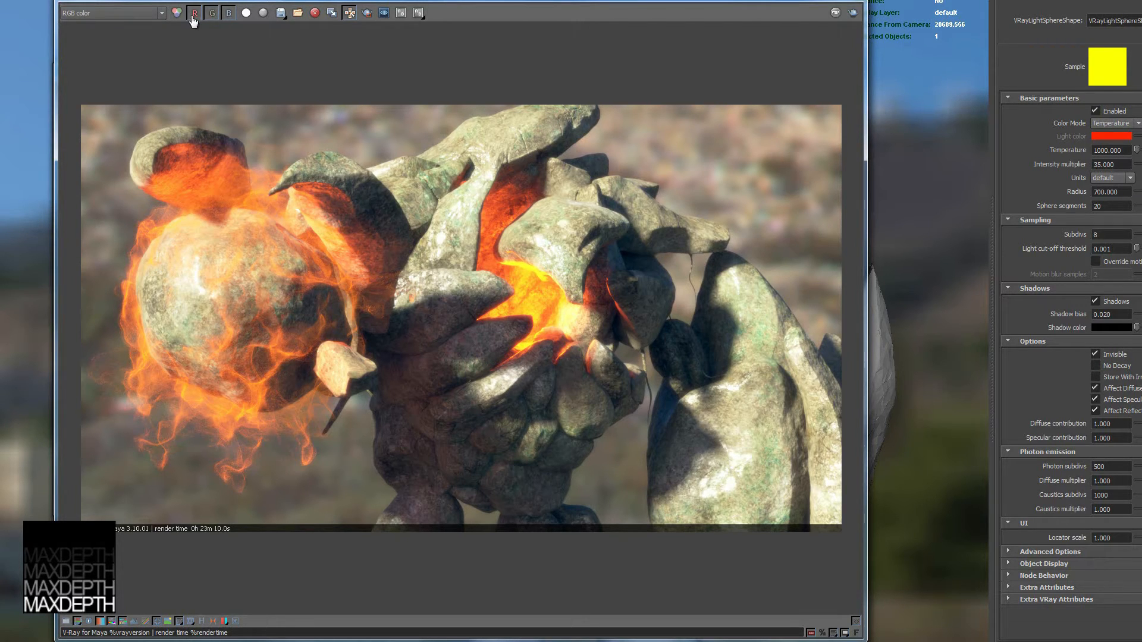
left_click(227, 12)
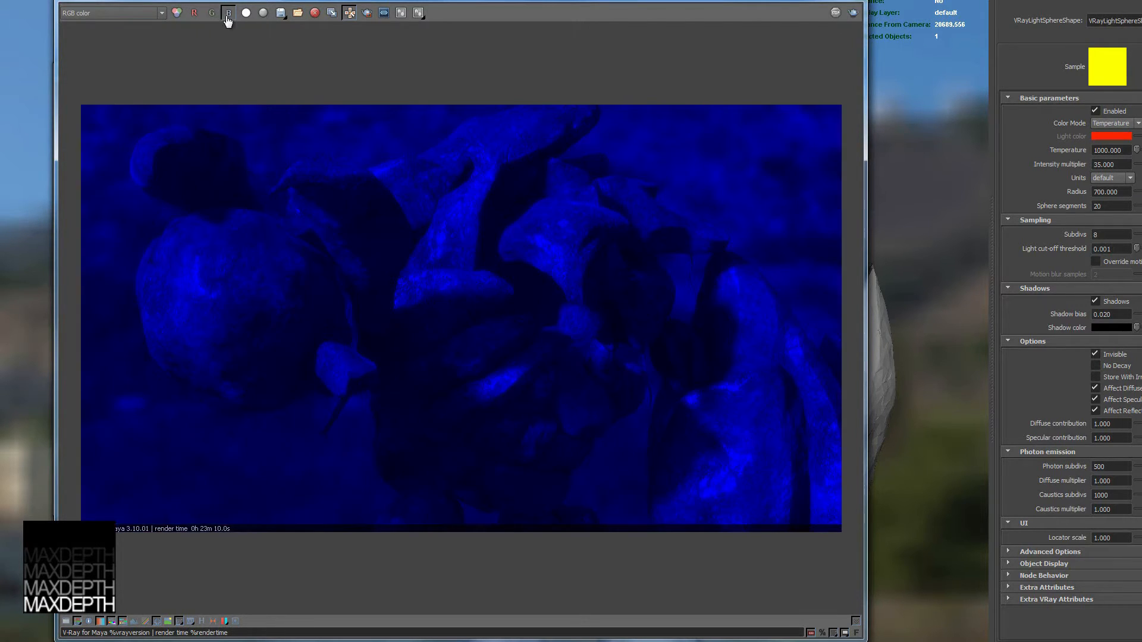
left_click(212, 11)
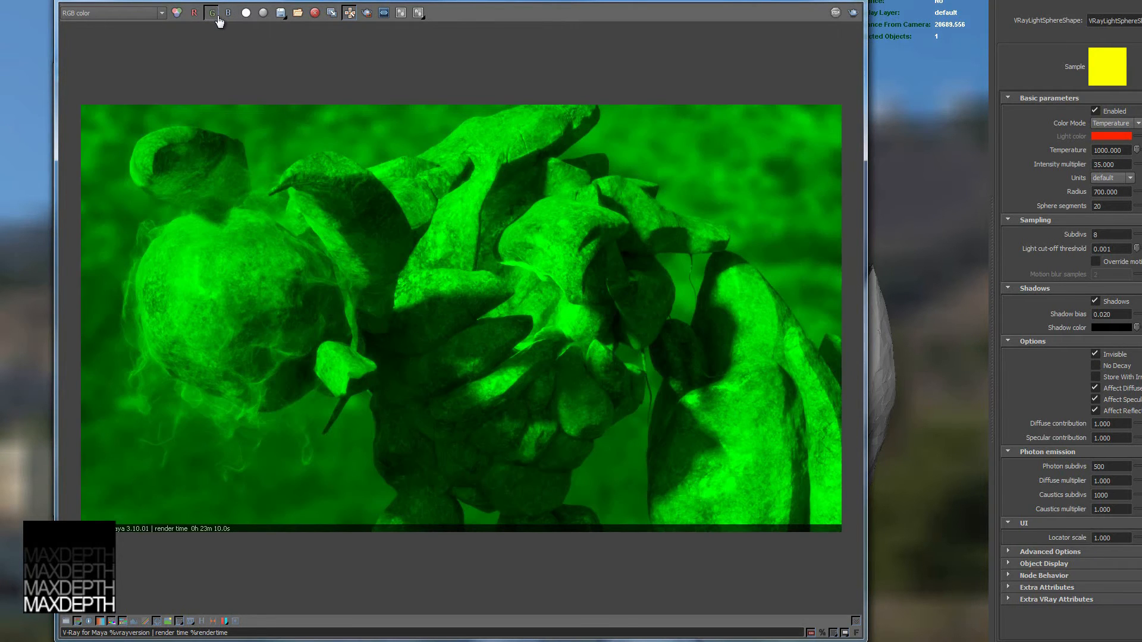
left_click(212, 12)
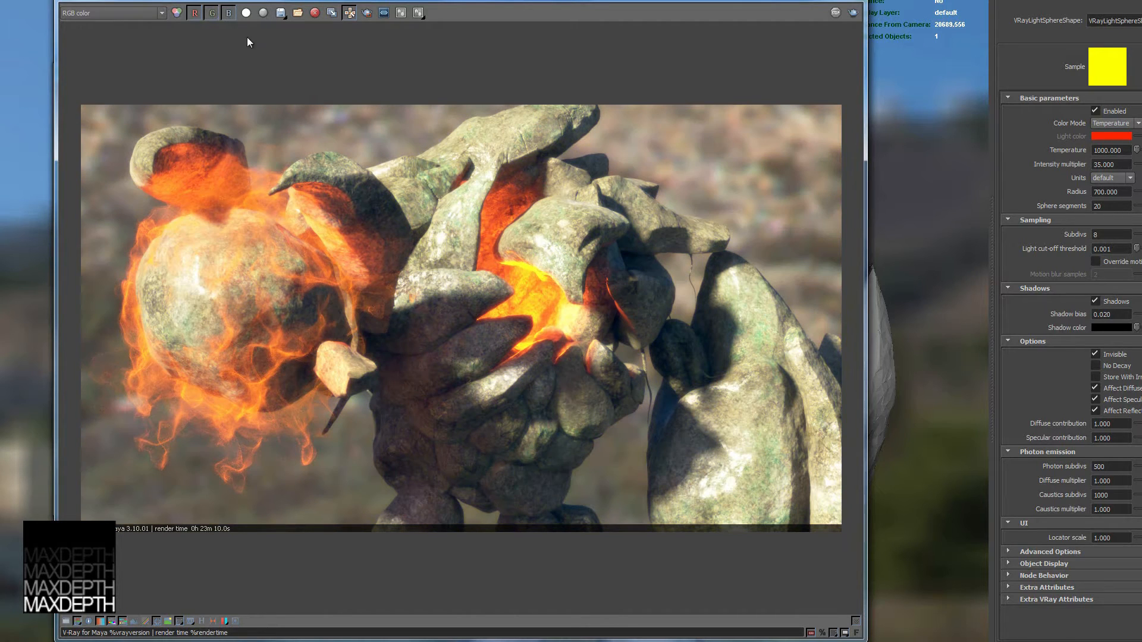
mouse_move(245, 12)
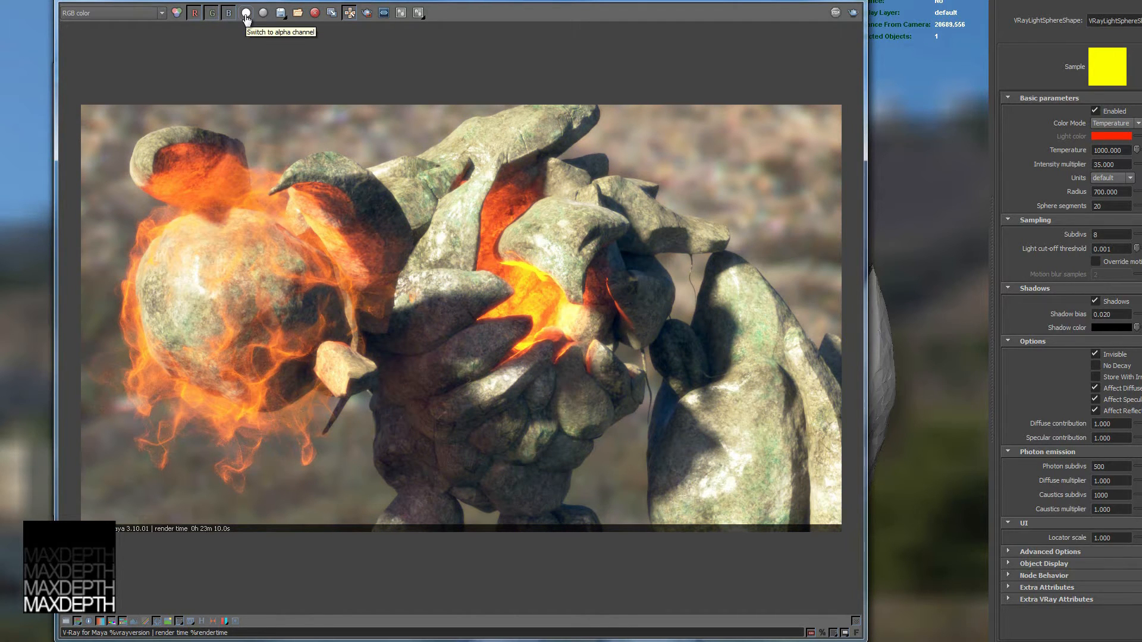
left_click(245, 12)
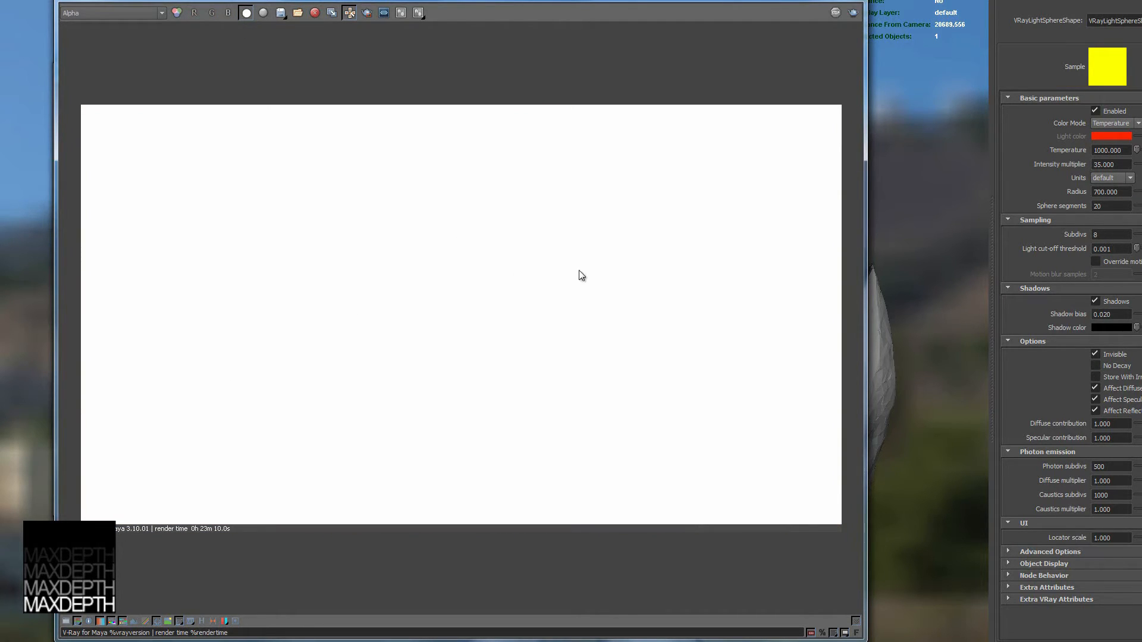
mouse_move(246, 12)
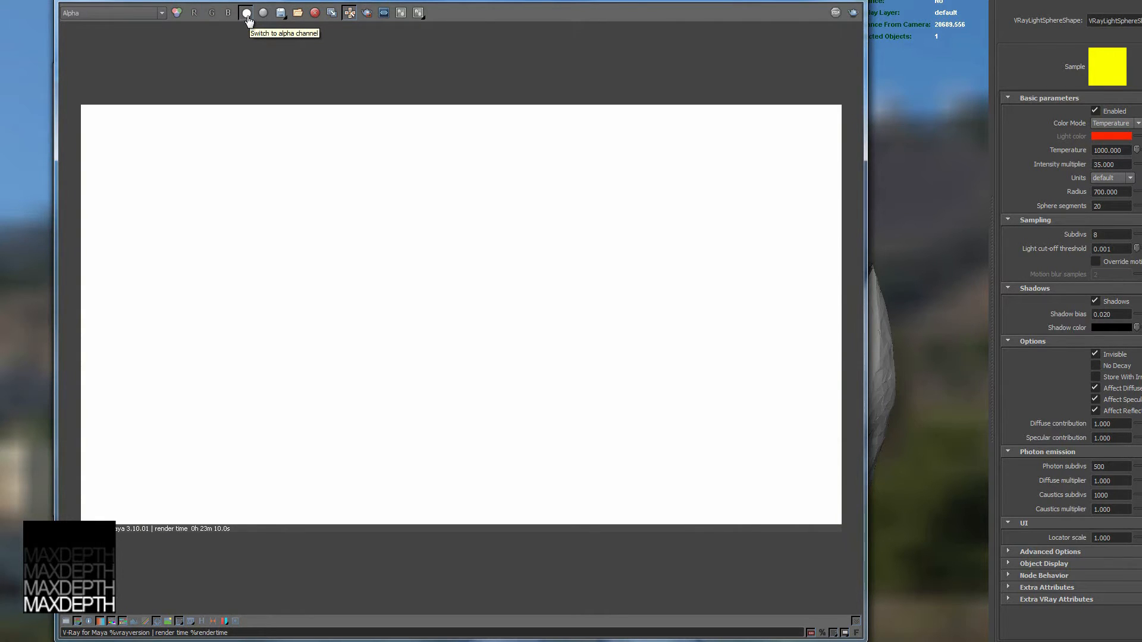
left_click(246, 12)
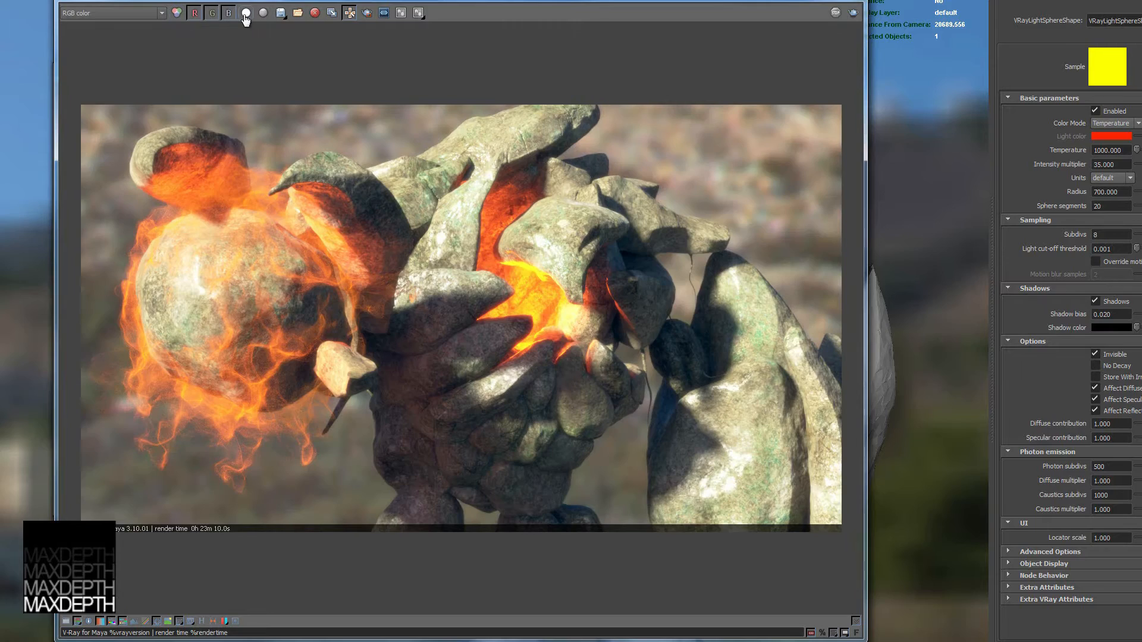
mouse_move(245, 12)
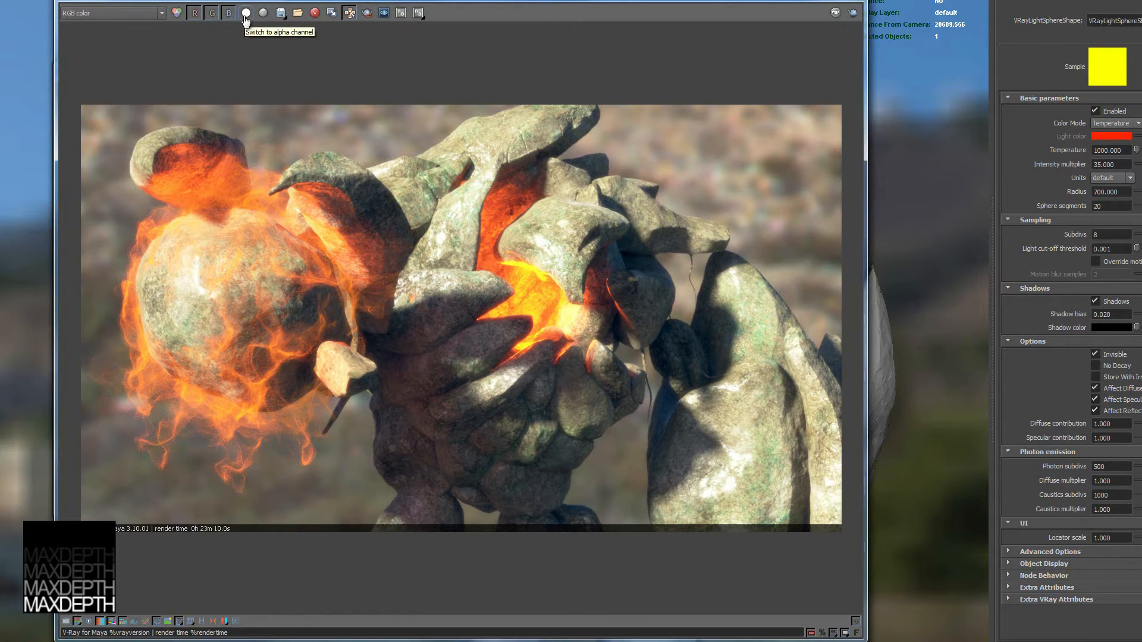
mouse_move(248, 29)
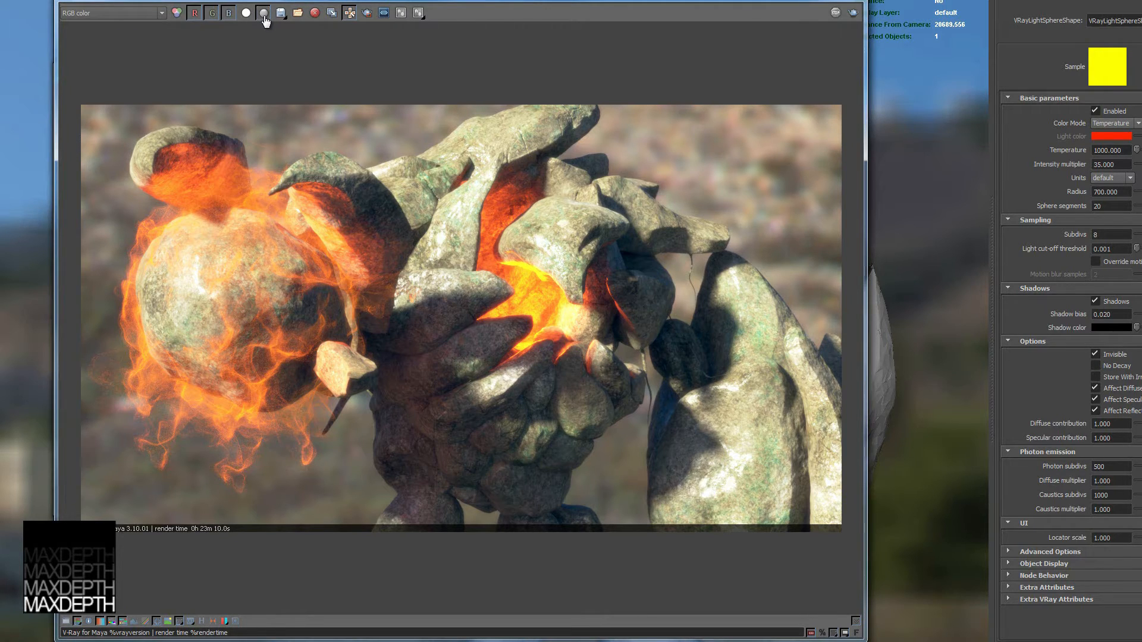
left_click(245, 12)
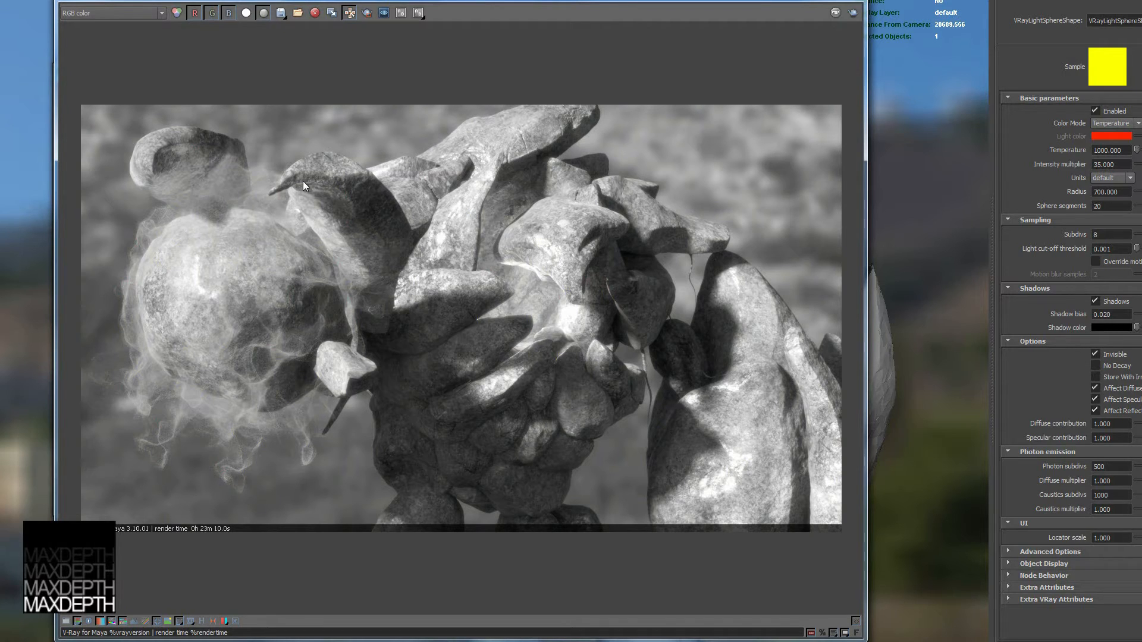
mouse_move(404, 226)
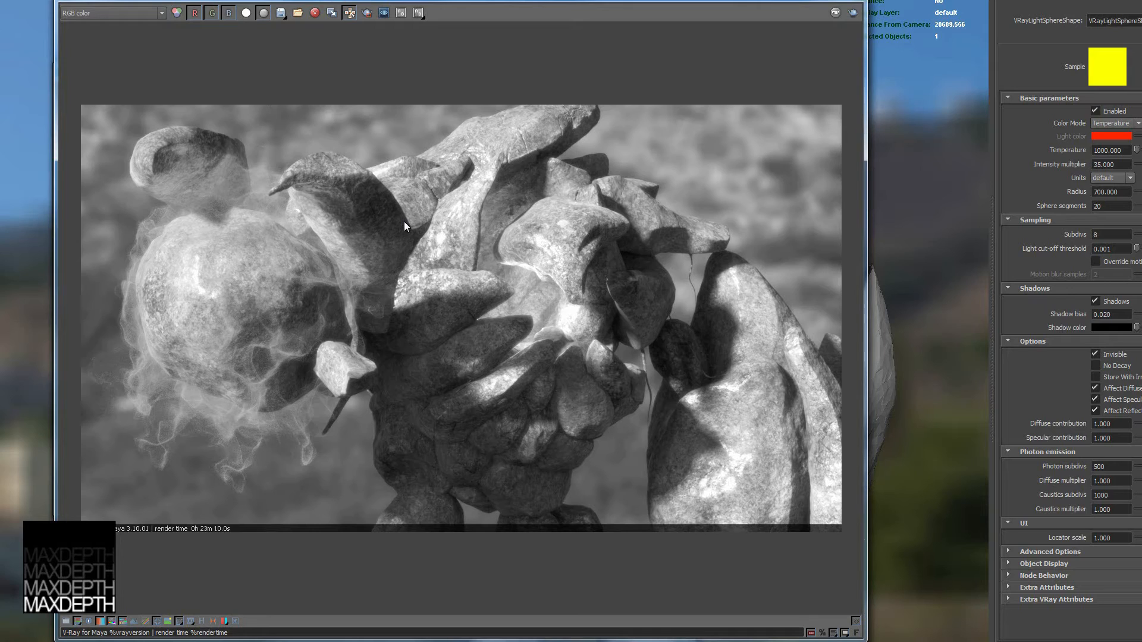
mouse_move(448, 218)
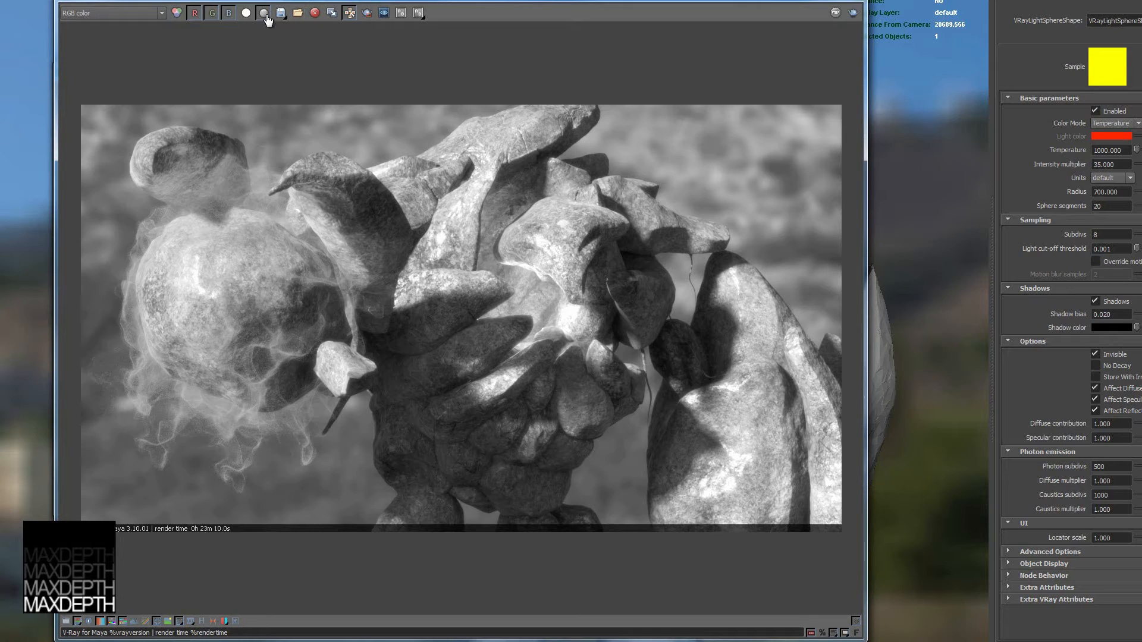
left_click(261, 12)
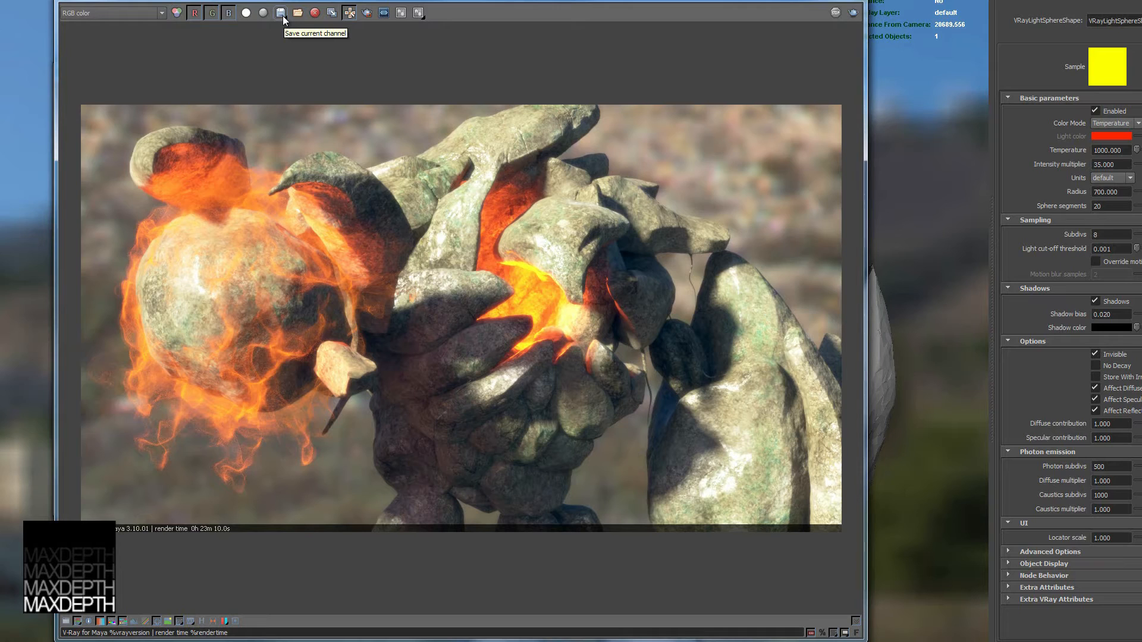
mouse_move(297, 12)
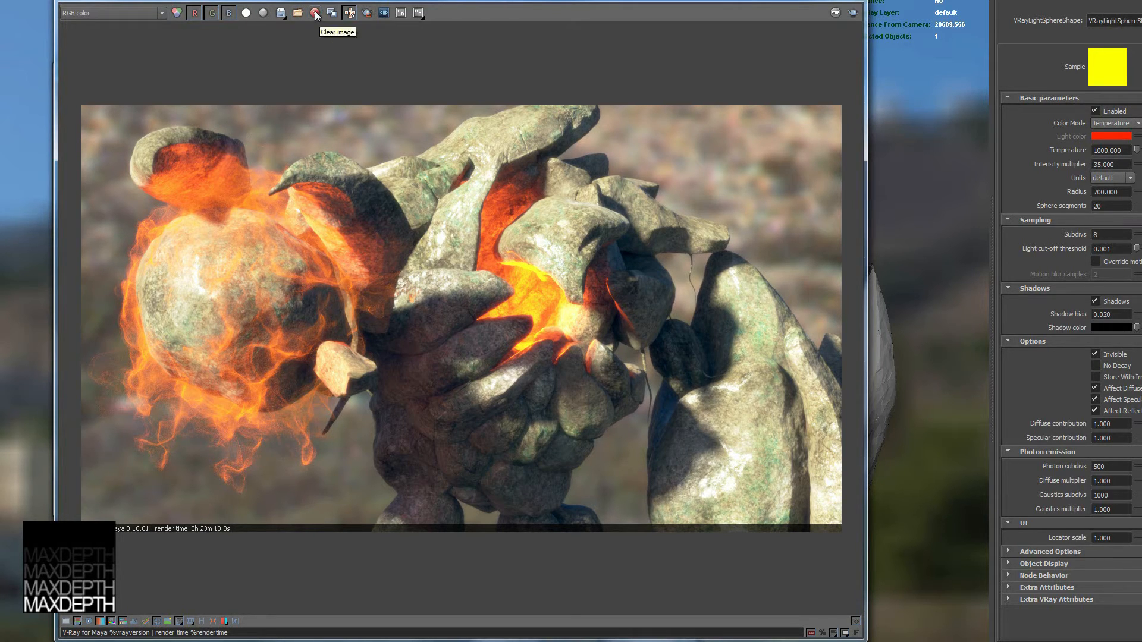
mouse_move(332, 12)
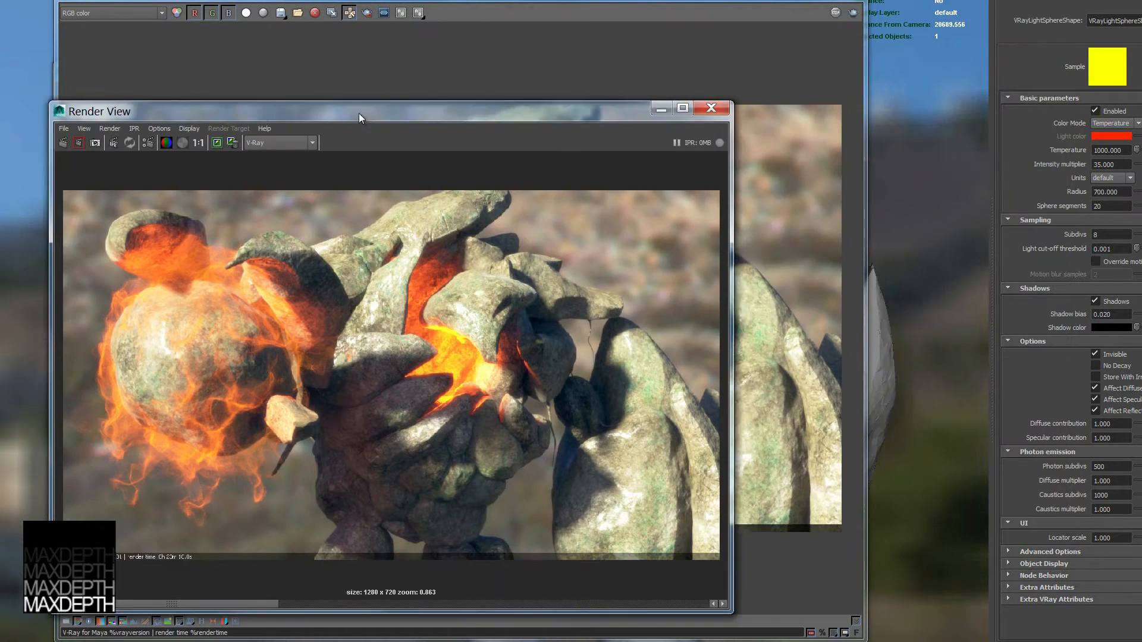
- Drag the Render View window by its title bar into view
left_click_drag(358, 110, 457, 78)
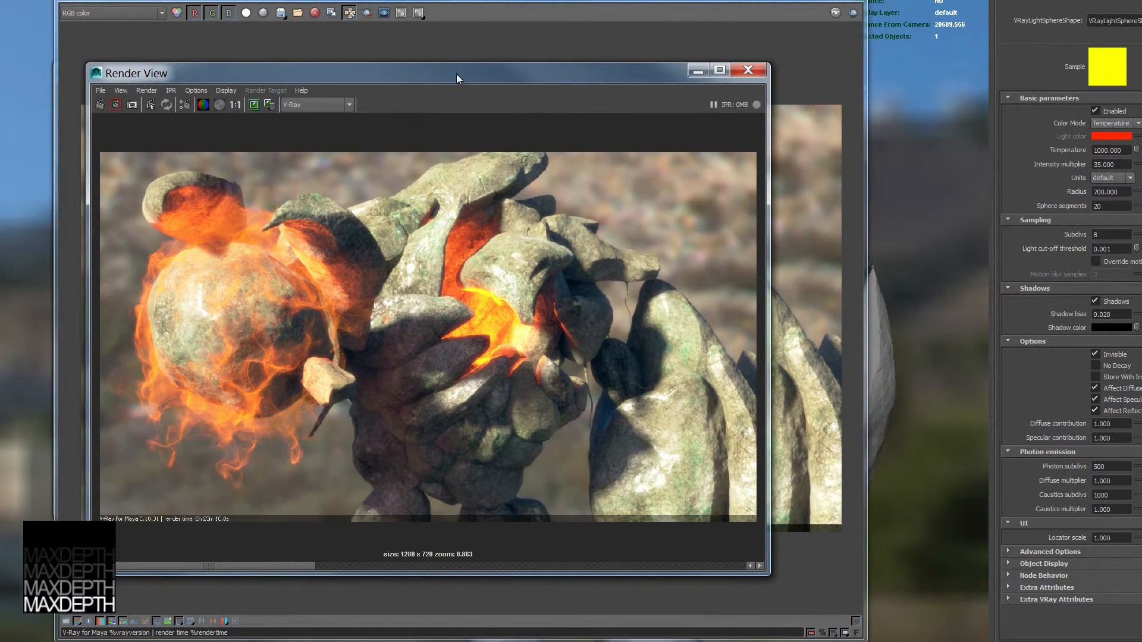
left_click_drag(459, 72, 546, 73)
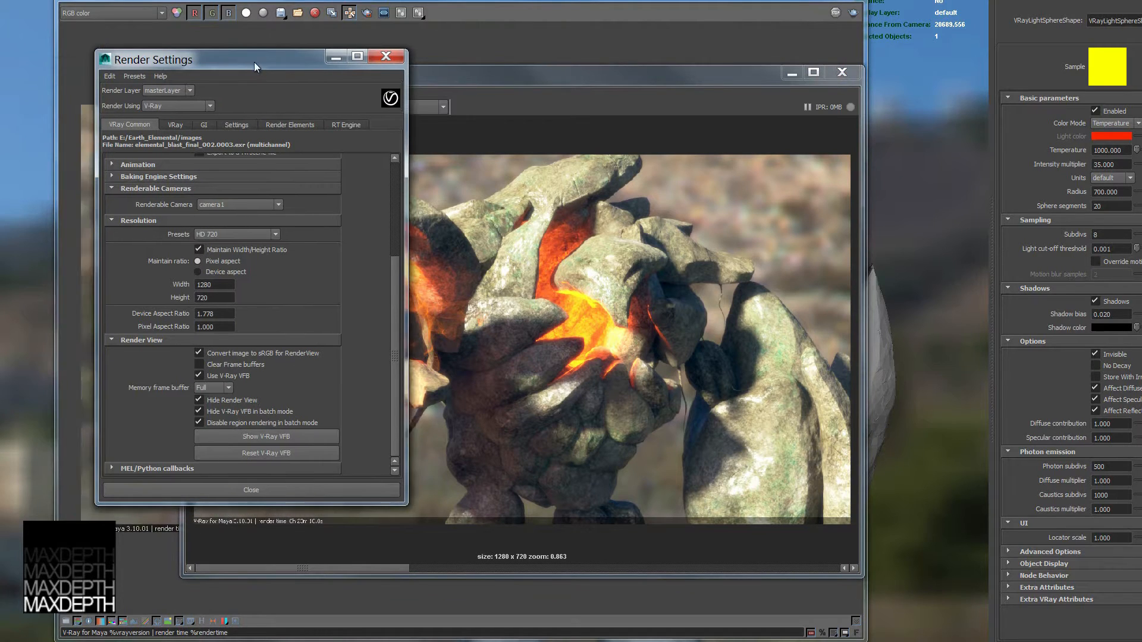
- Uncheck 'Convert image to sRGB for RenderView' under VRay Common > Render View
left_click_drag(254, 60, 229, 56)
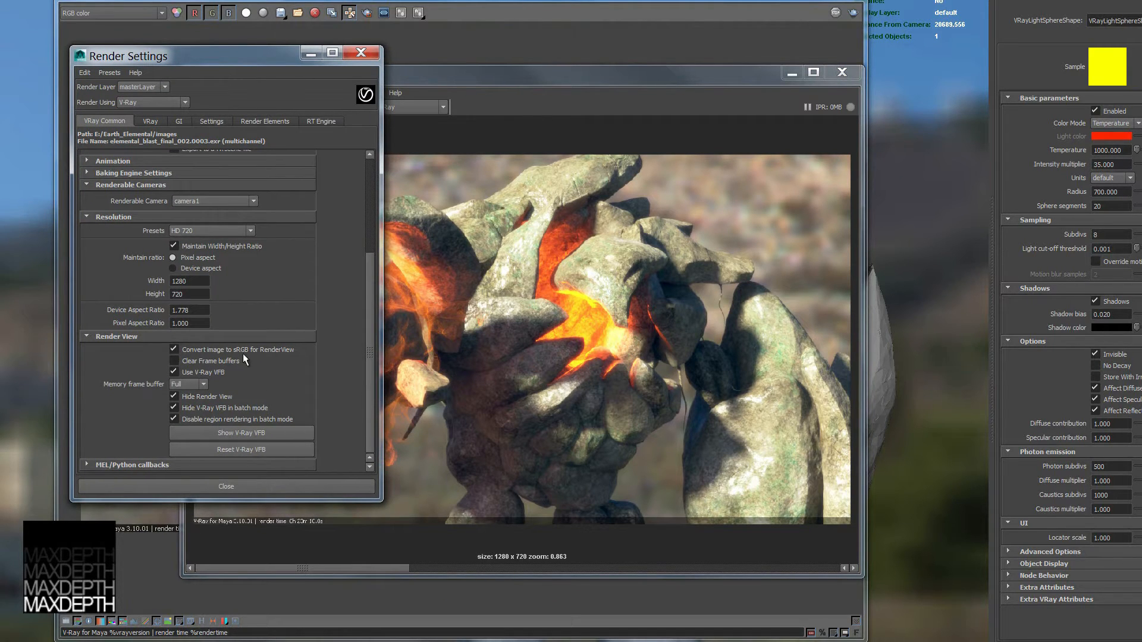
left_click(174, 350)
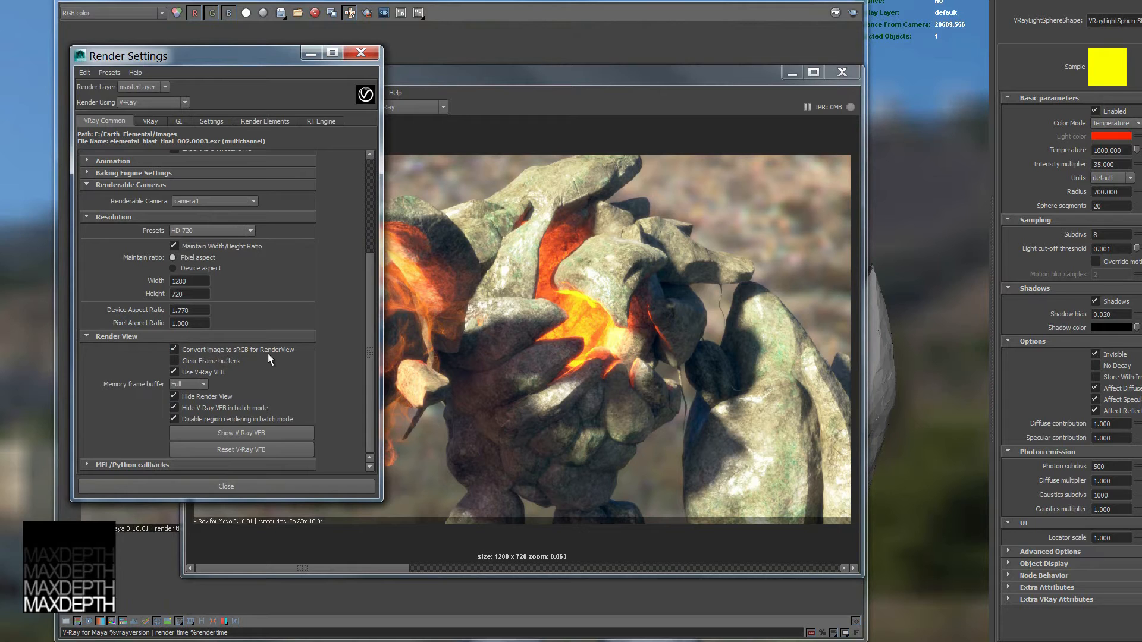
mouse_move(238, 354)
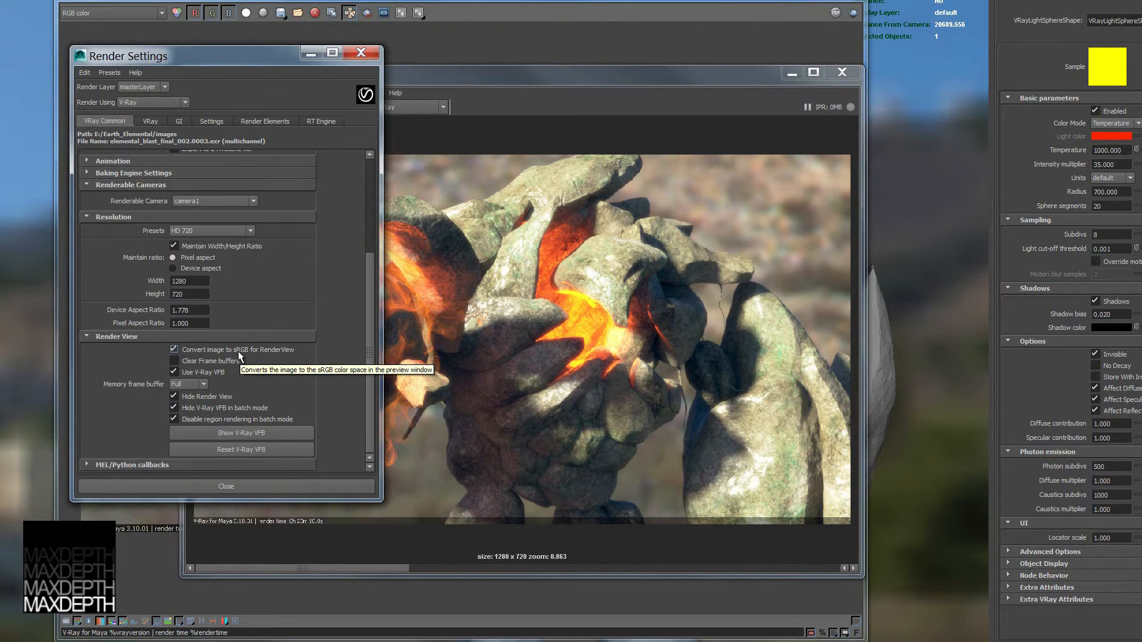
left_click(174, 349)
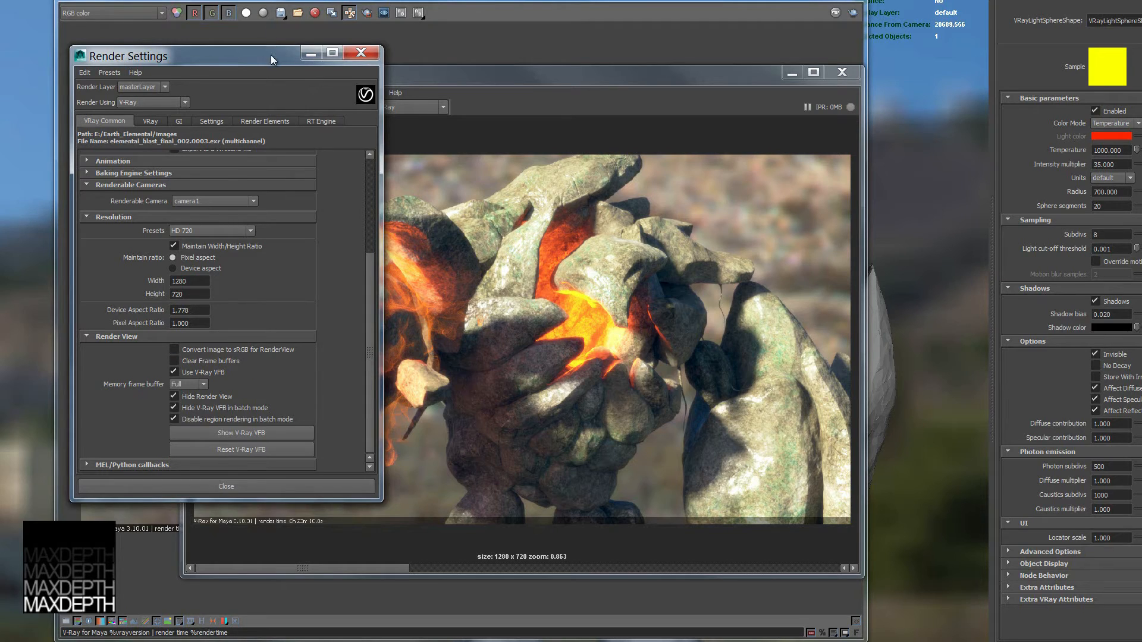
left_click(359, 51)
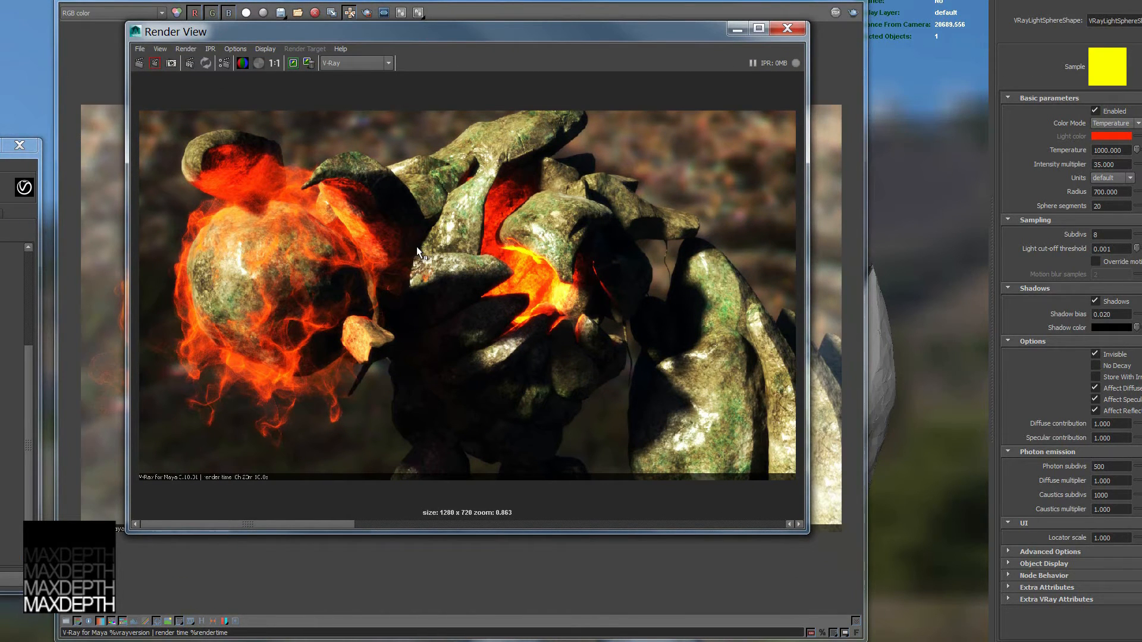
mouse_move(324, 531)
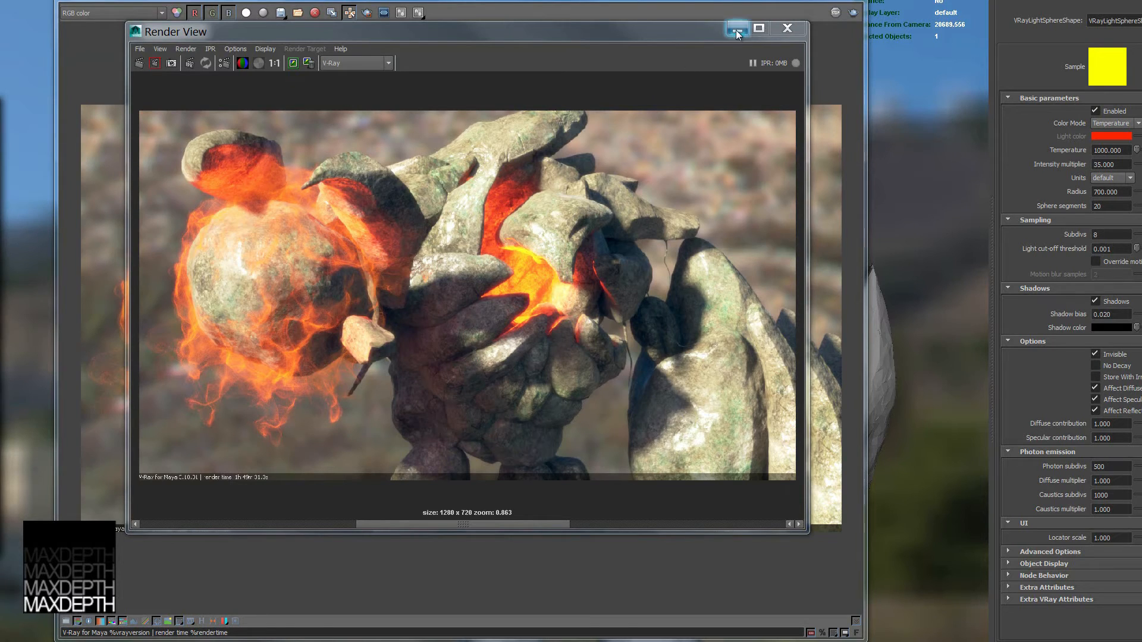
- Minimize the Render View window after comparing the sRGB result
left_click(736, 27)
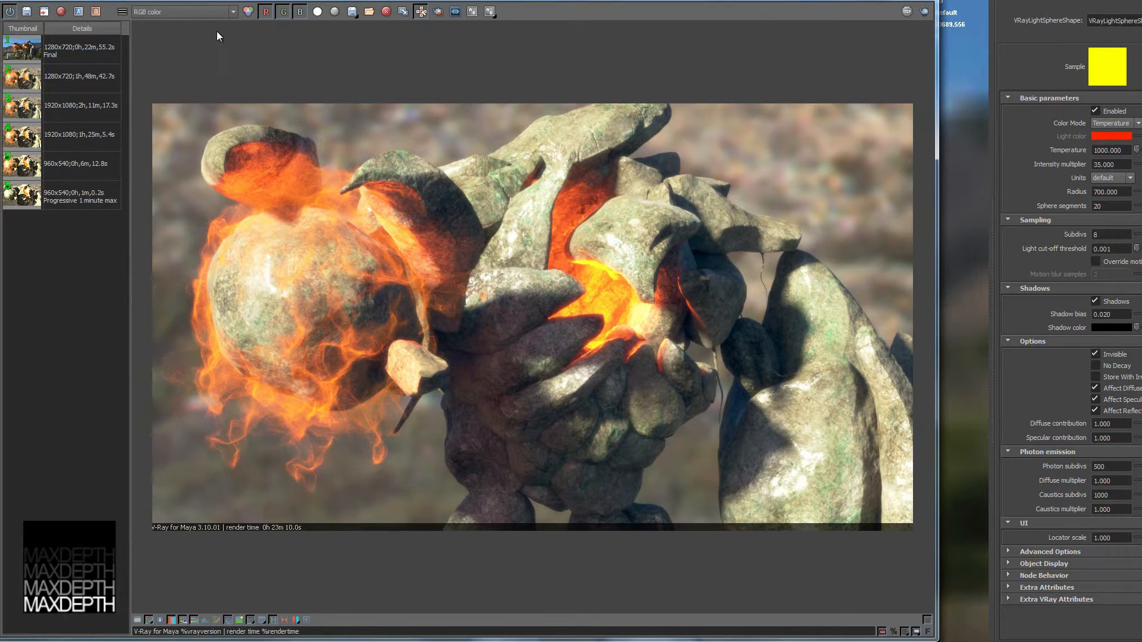
mouse_move(459, 205)
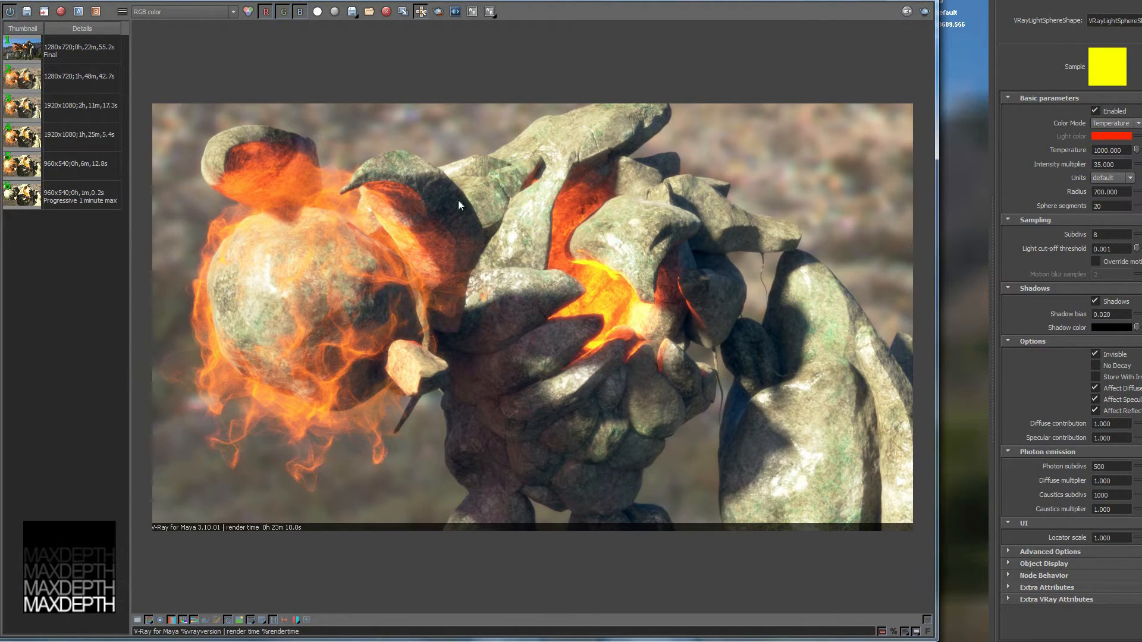
mouse_move(425, 151)
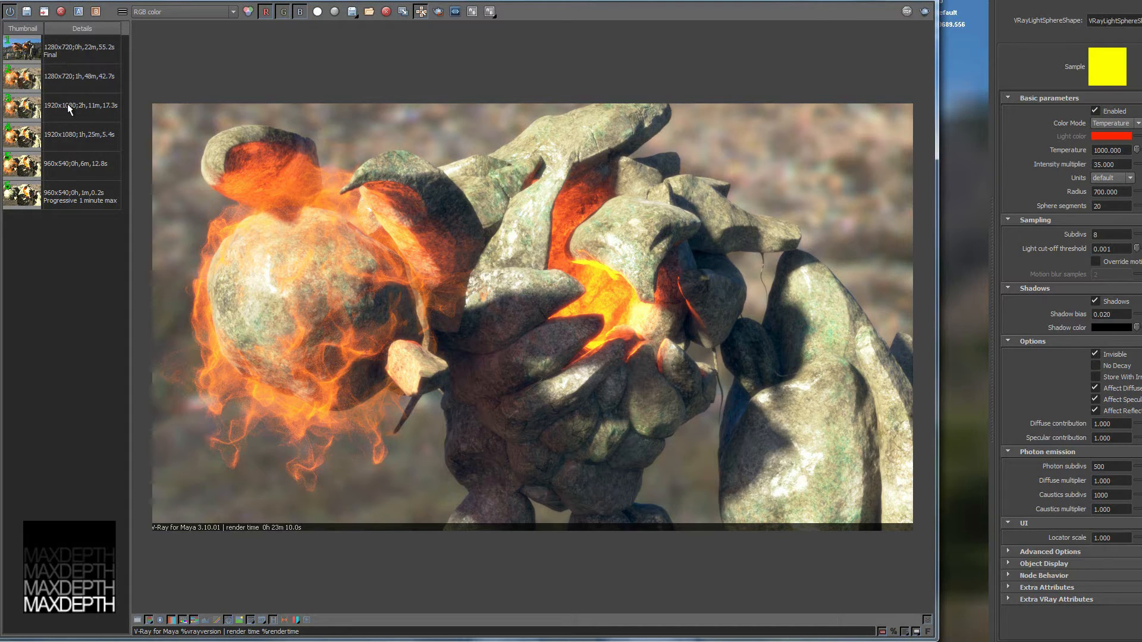
- Load an earlier 1920x1080 render from the frame buffer history
left_click(79, 104)
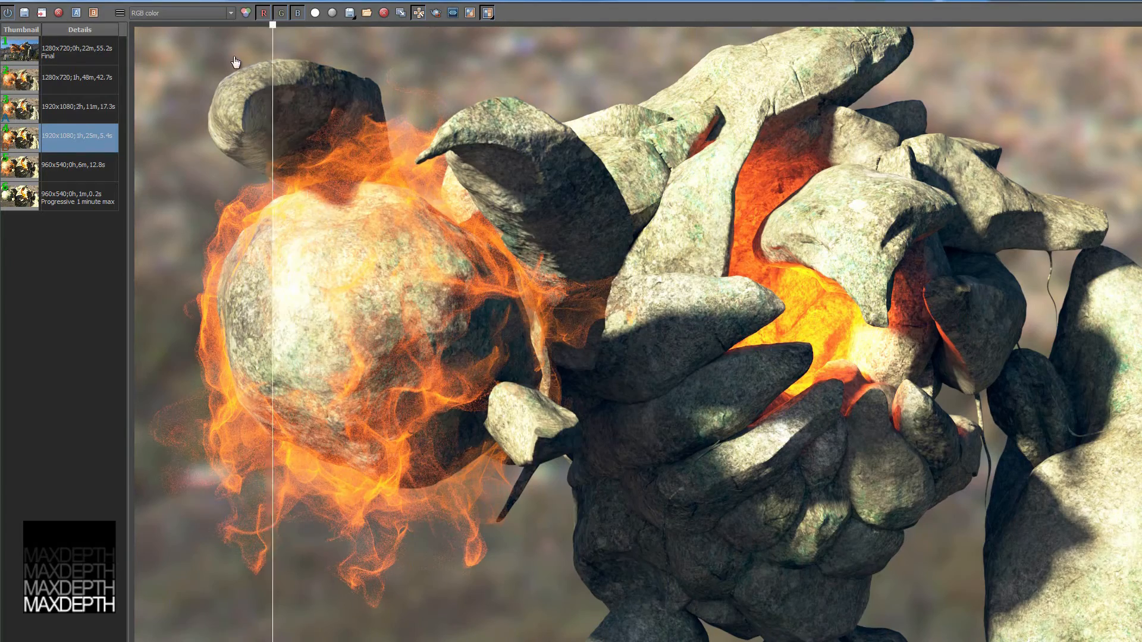
mouse_move(493, 44)
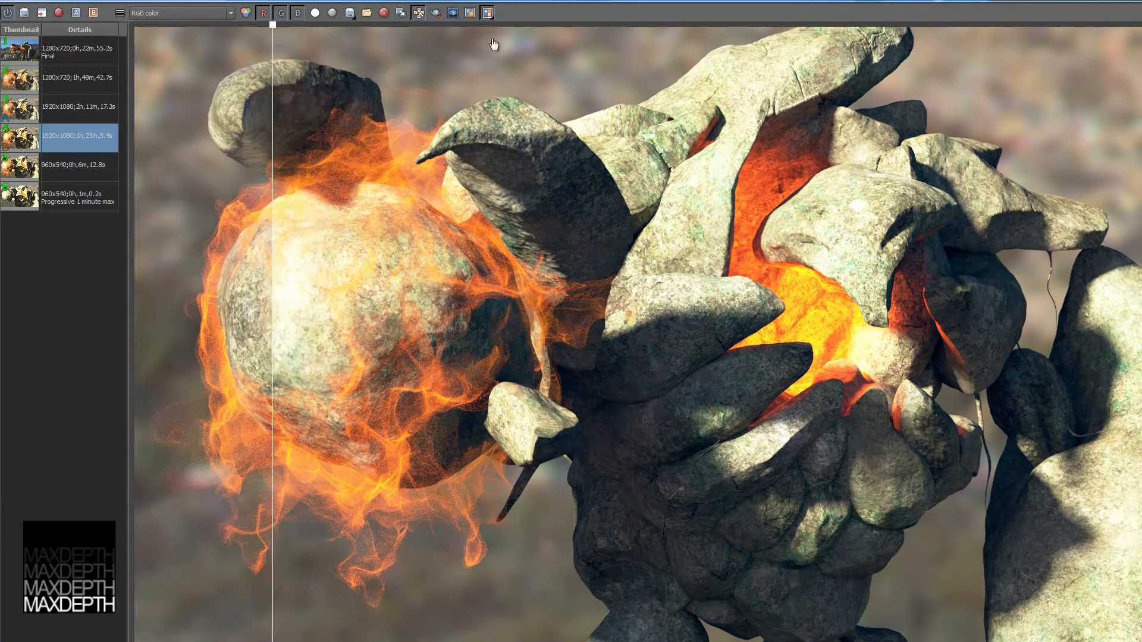
- Sweep the comparison split across the render, then load the 2h 11m 1920x1080 history entry
left_click_drag(273, 25, 965, 27)
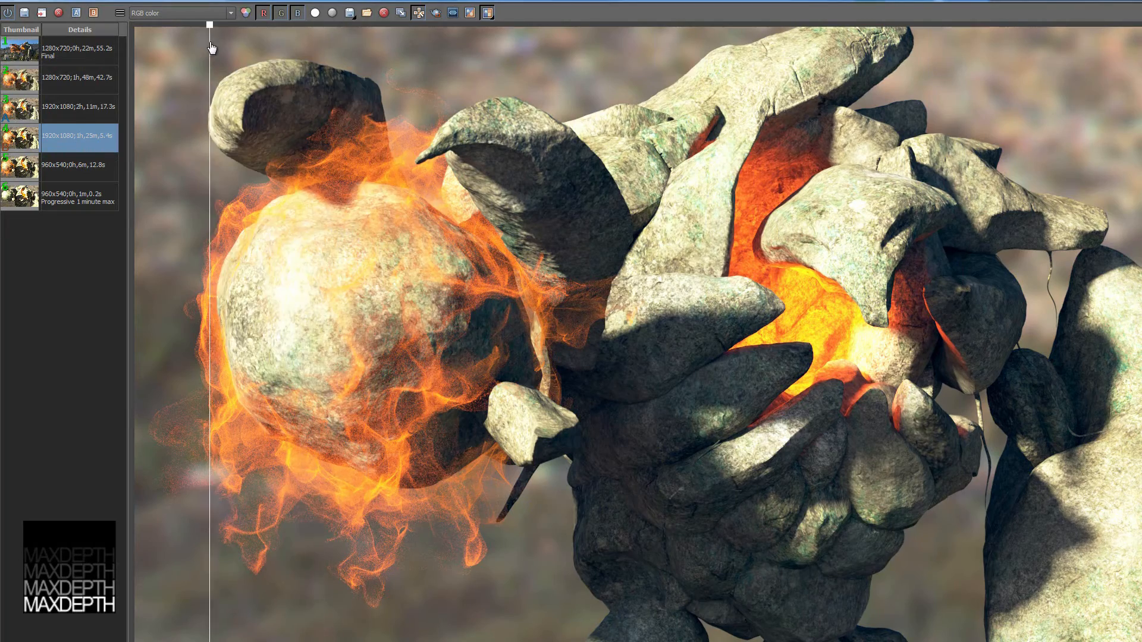
left_click_drag(209, 24, 408, 24)
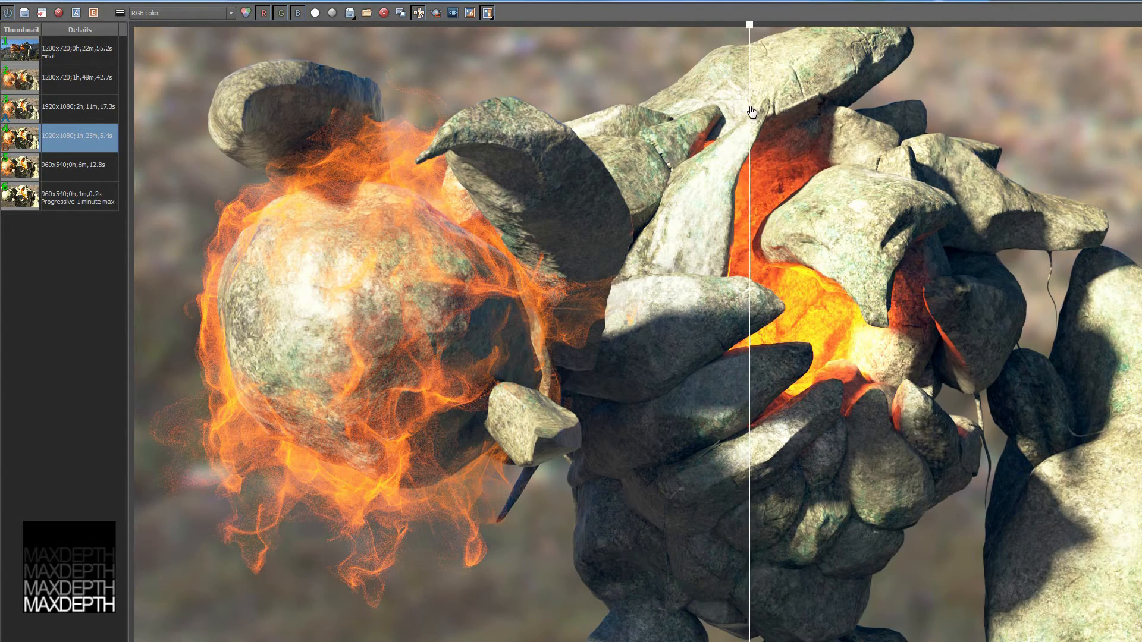
left_click_drag(750, 24, 181, 23)
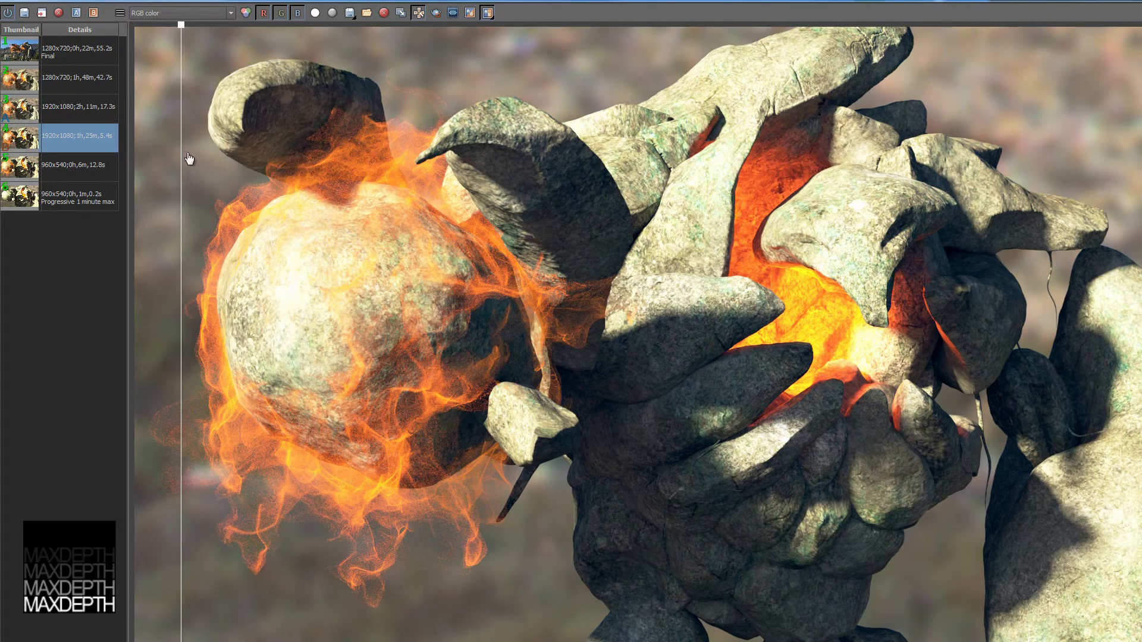
left_click_drag(180, 23, 879, 23)
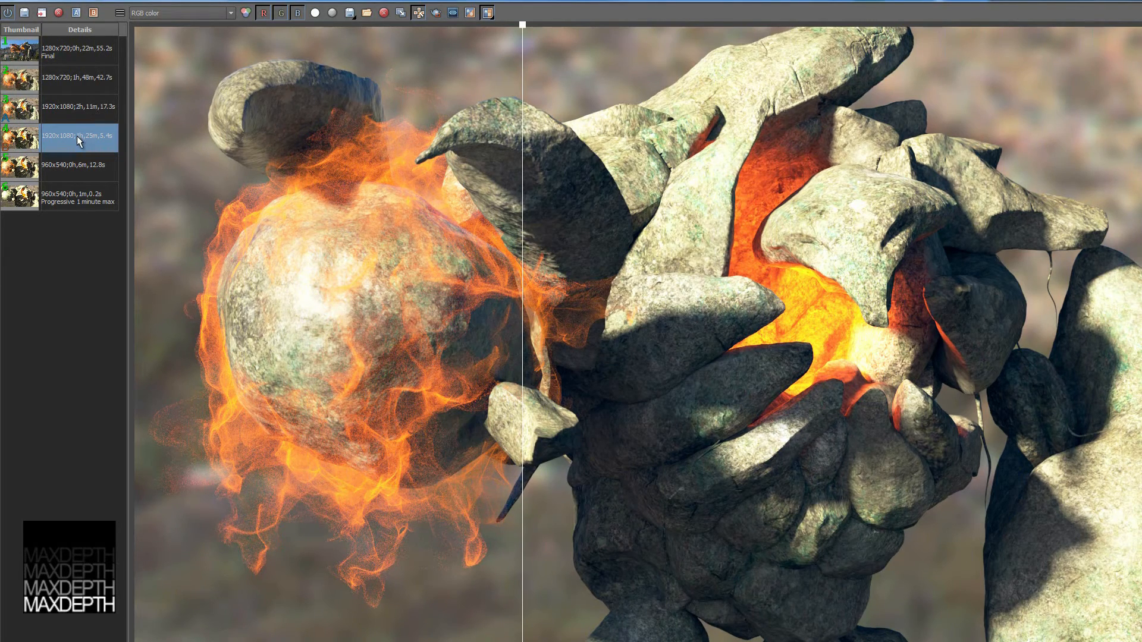
left_click(80, 106)
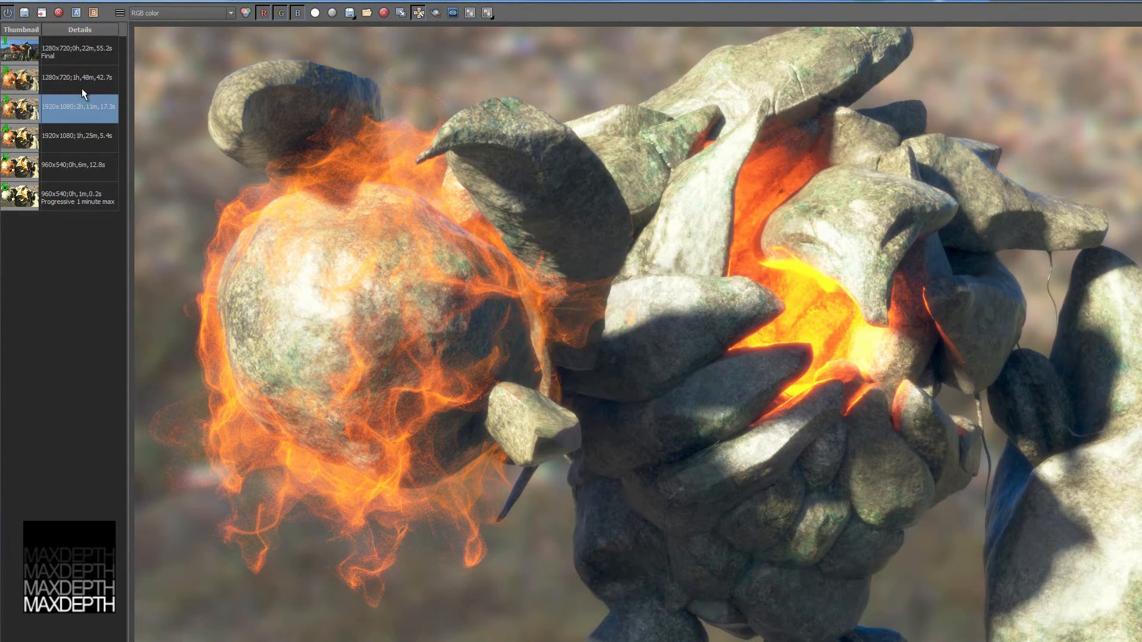
- Add the comment 'Final Shot' to the 22-minute 1280x720 history entry and save it
left_click(72, 51)
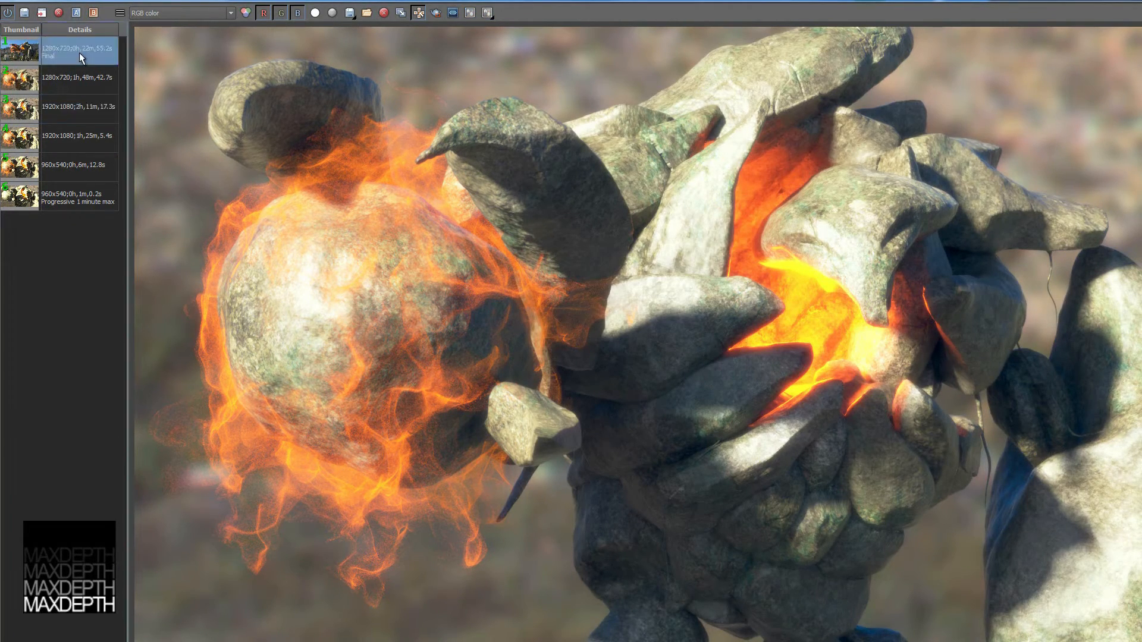
right_click(76, 49)
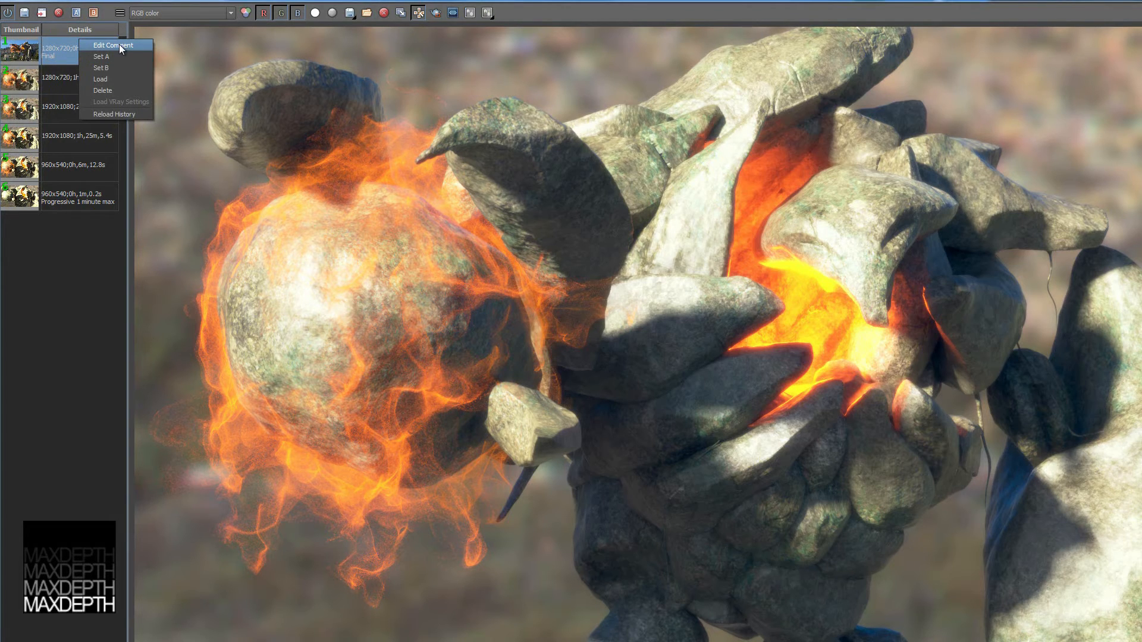
left_click(113, 44)
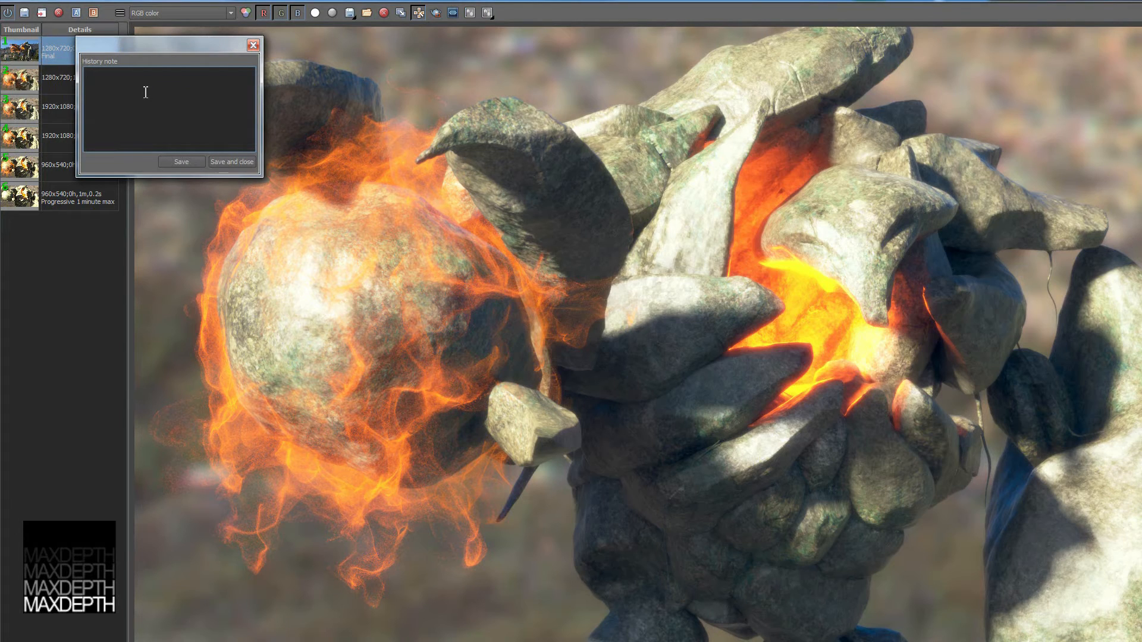
type("Final Sh")
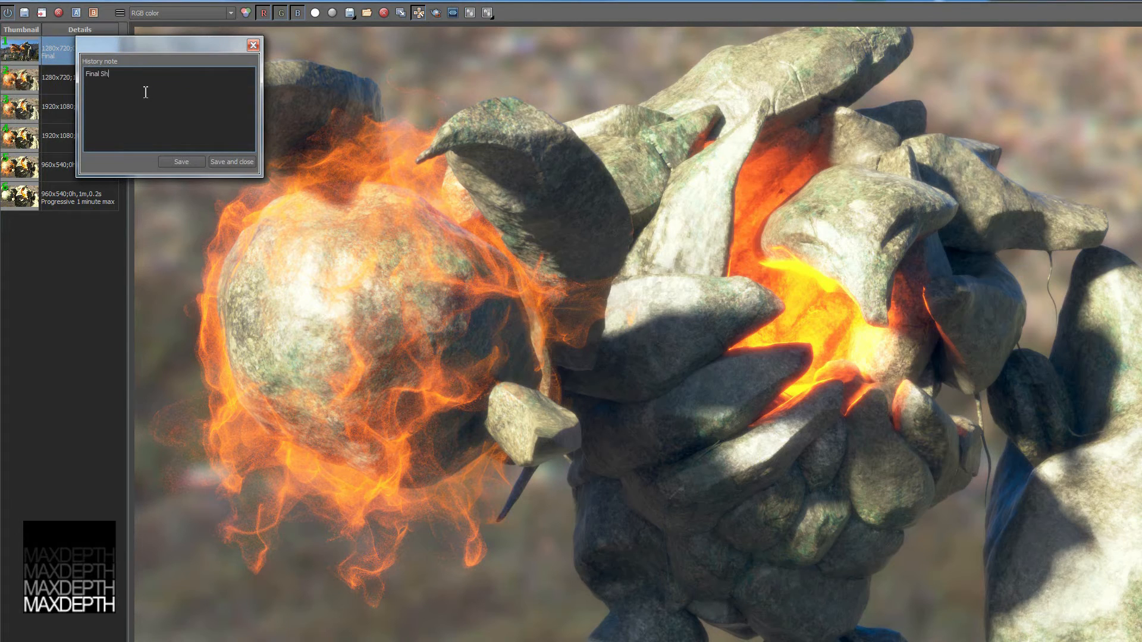
type("ot")
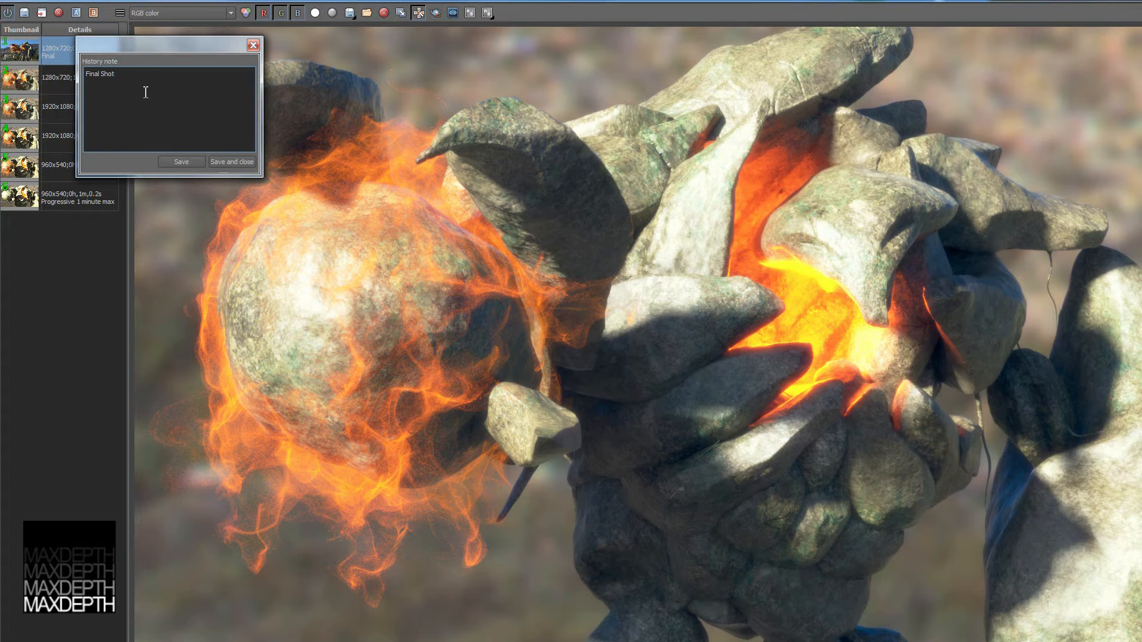
left_click(232, 162)
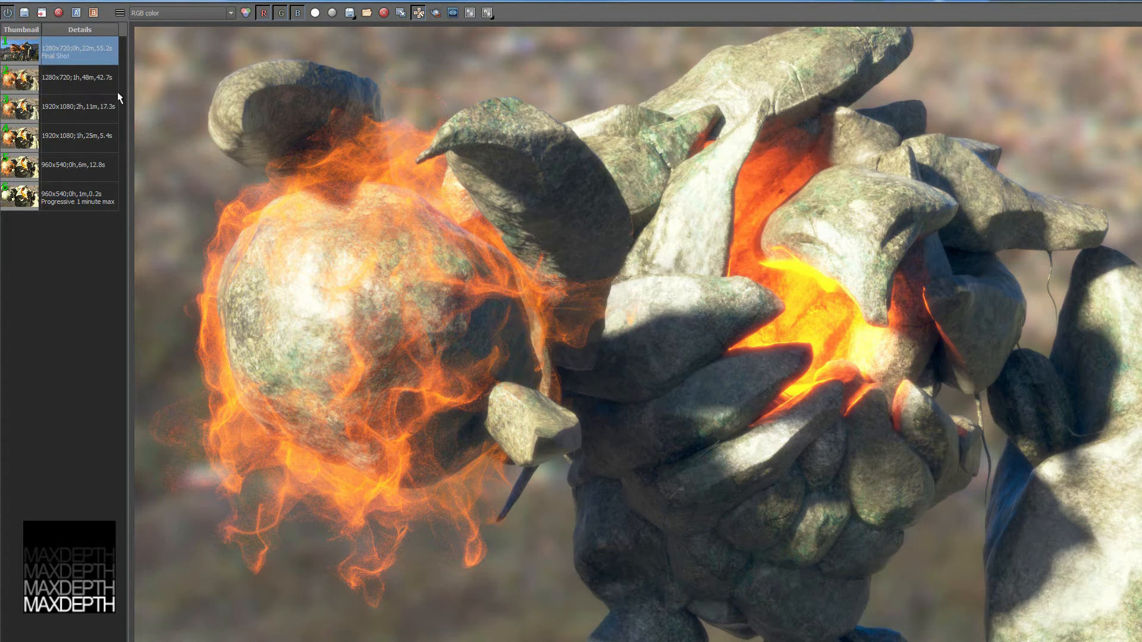
mouse_move(51, 64)
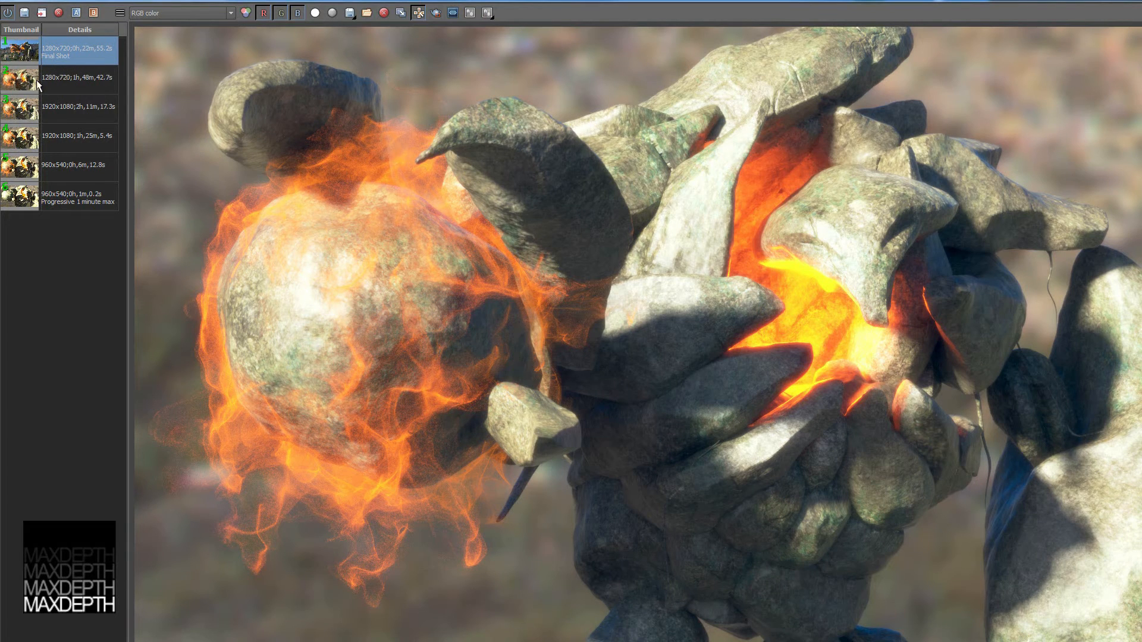
mouse_move(71, 93)
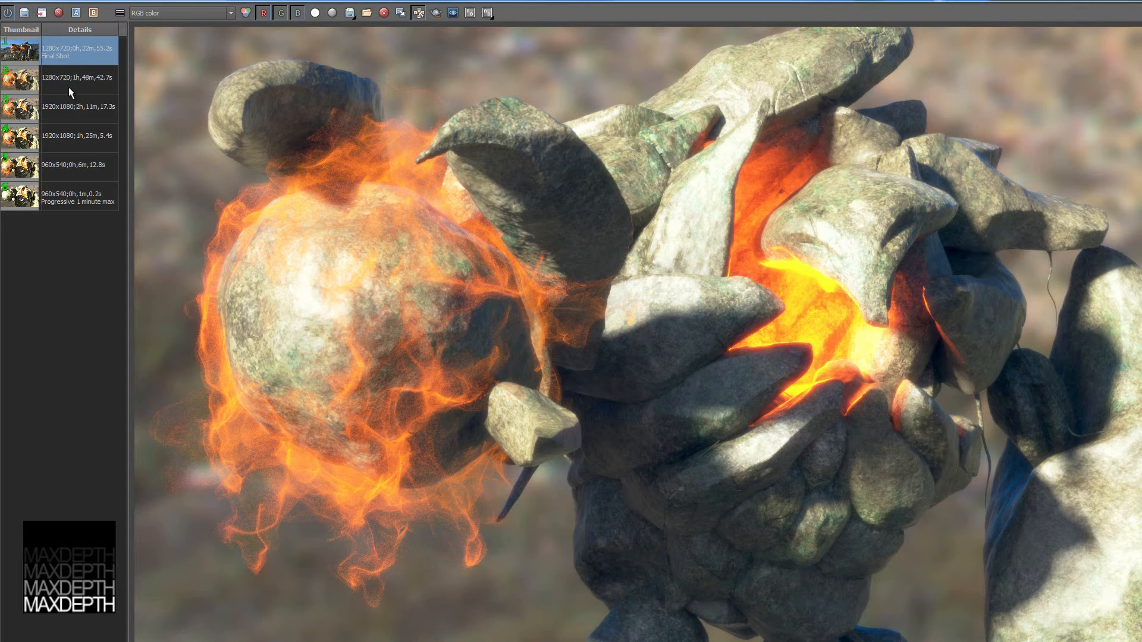
mouse_move(107, 202)
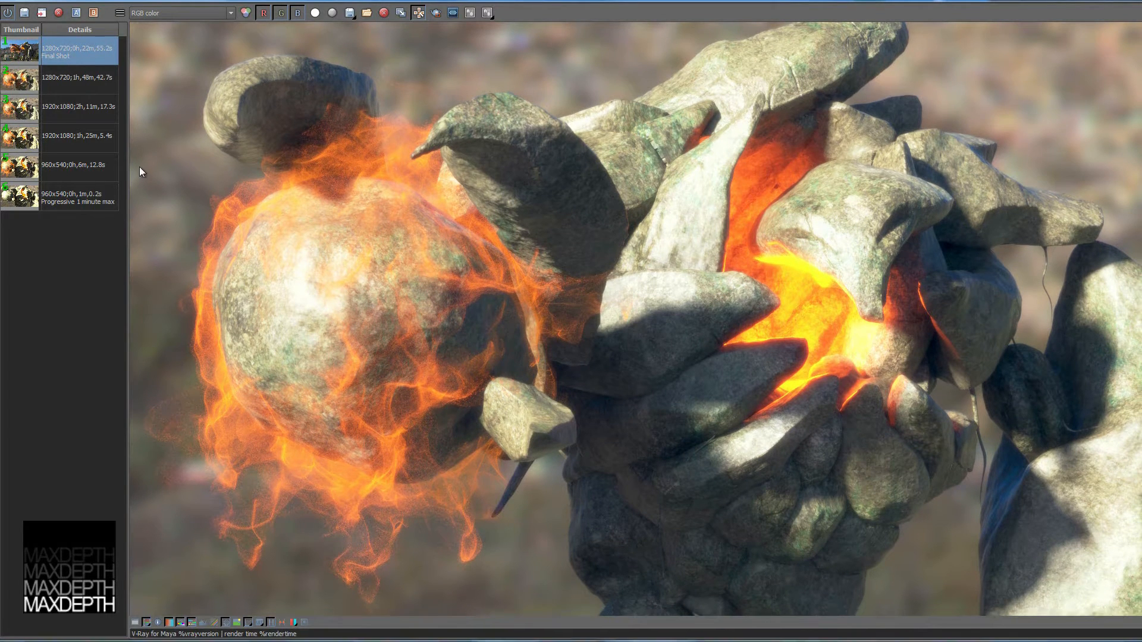
- Load the 1h 48m 1280x720 render, settle exposure around 0.58 and nudge contrast
left_click(73, 78)
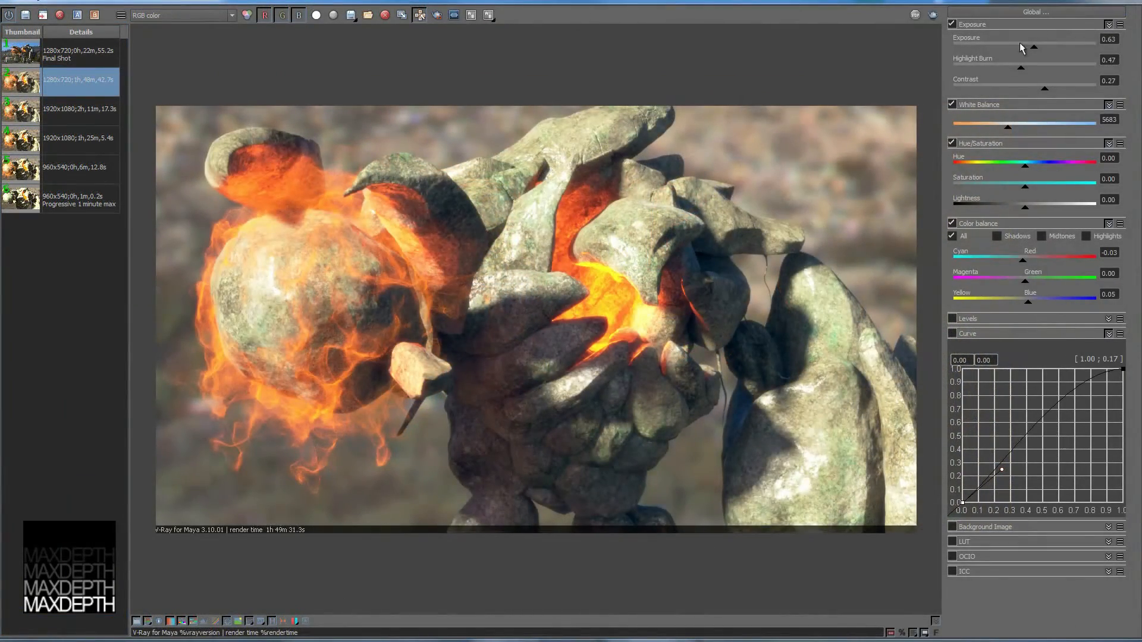
mouse_move(909, 141)
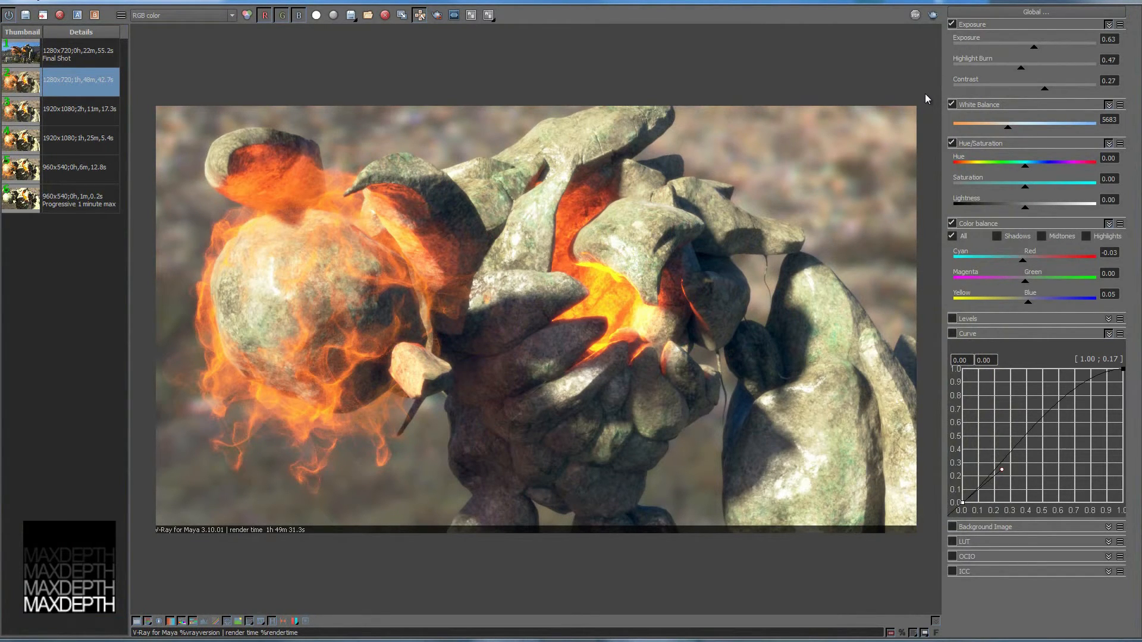
mouse_move(552, 248)
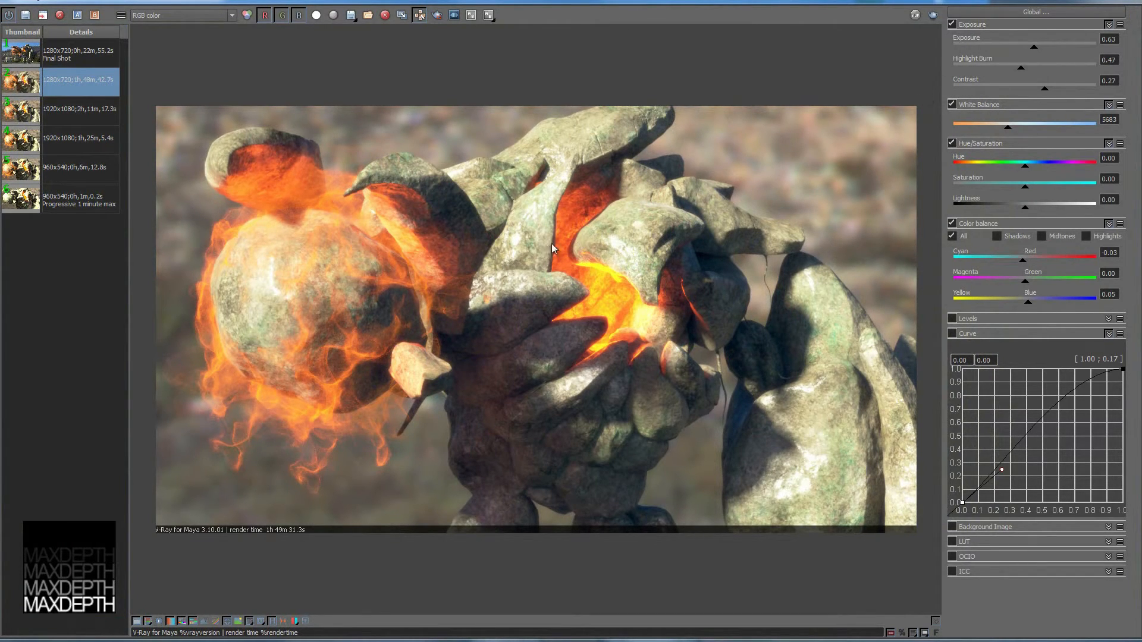
mouse_move(872, 114)
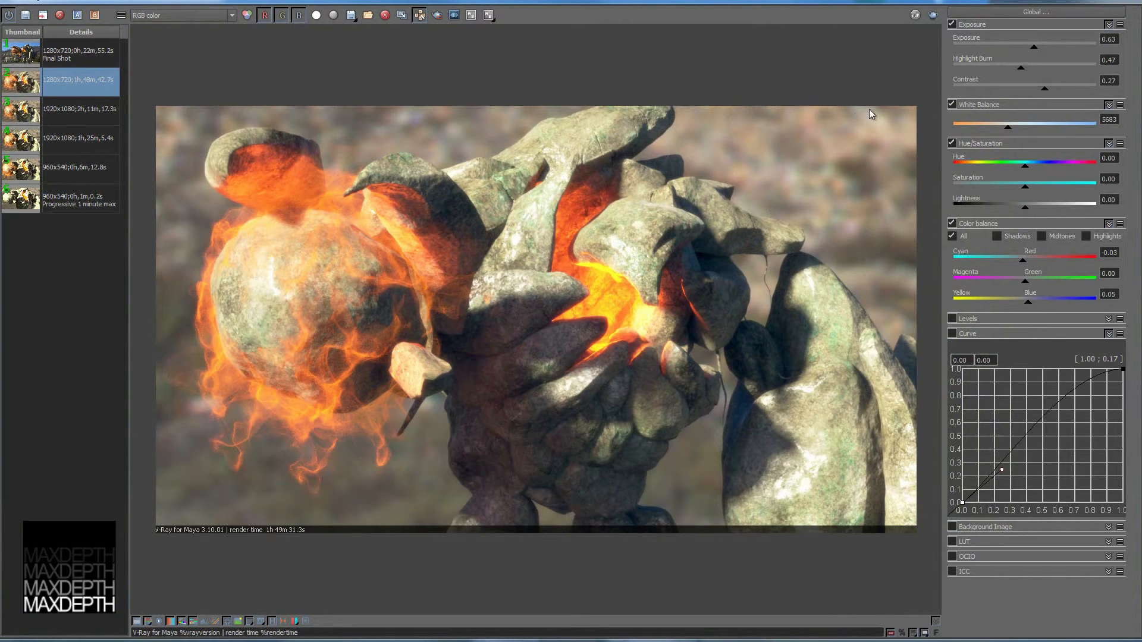
mouse_move(1042, 60)
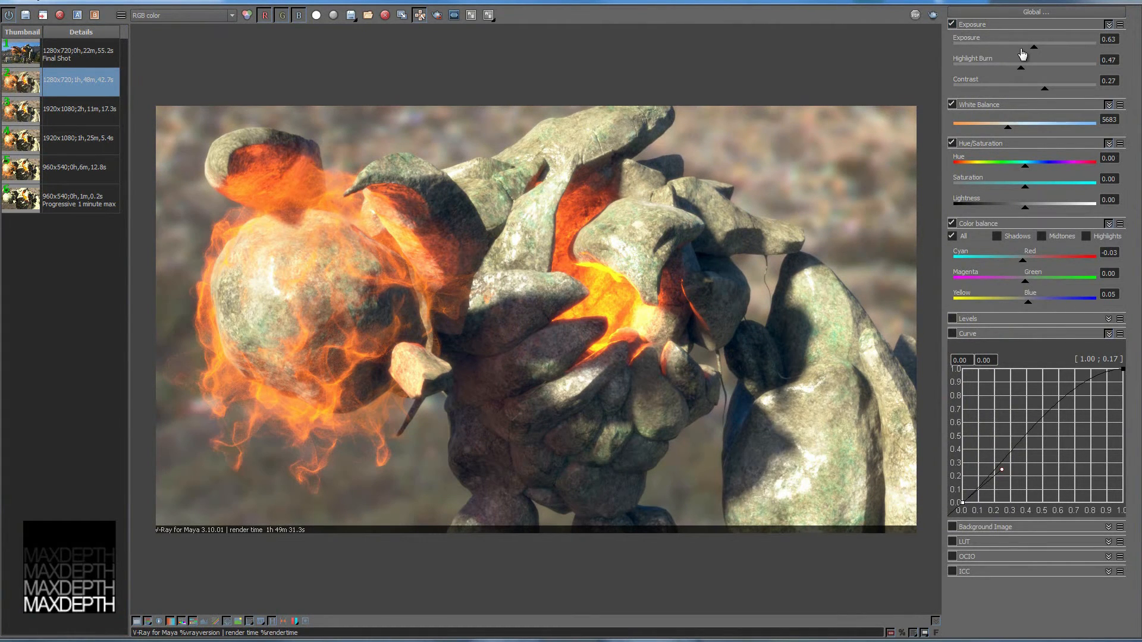
left_click_drag(1019, 48, 1043, 48)
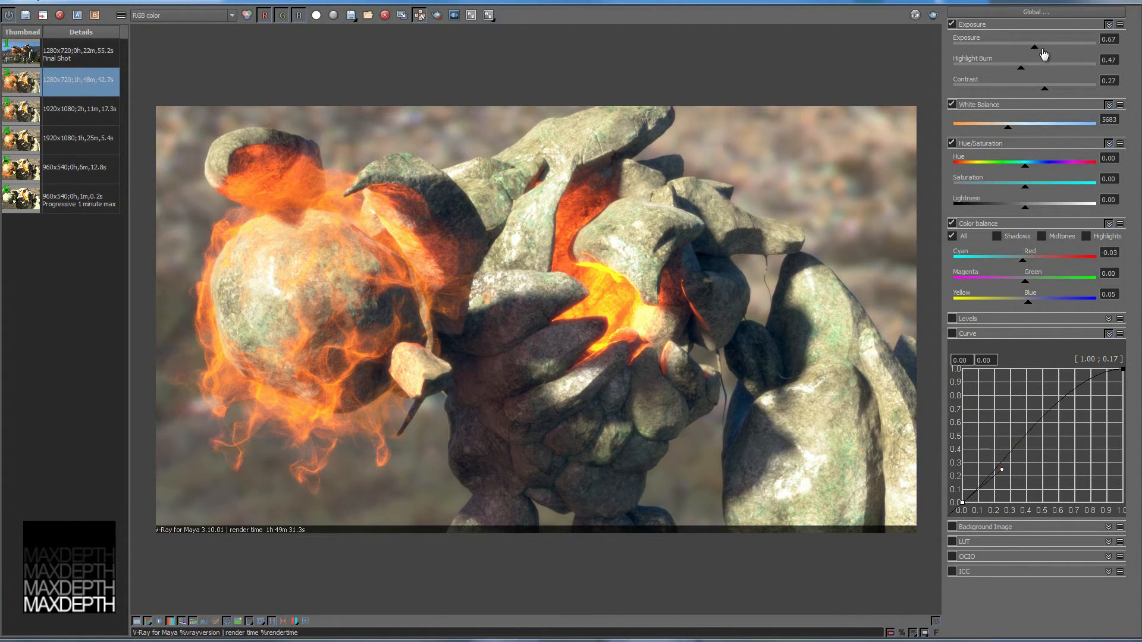
left_click_drag(1034, 46, 1081, 47)
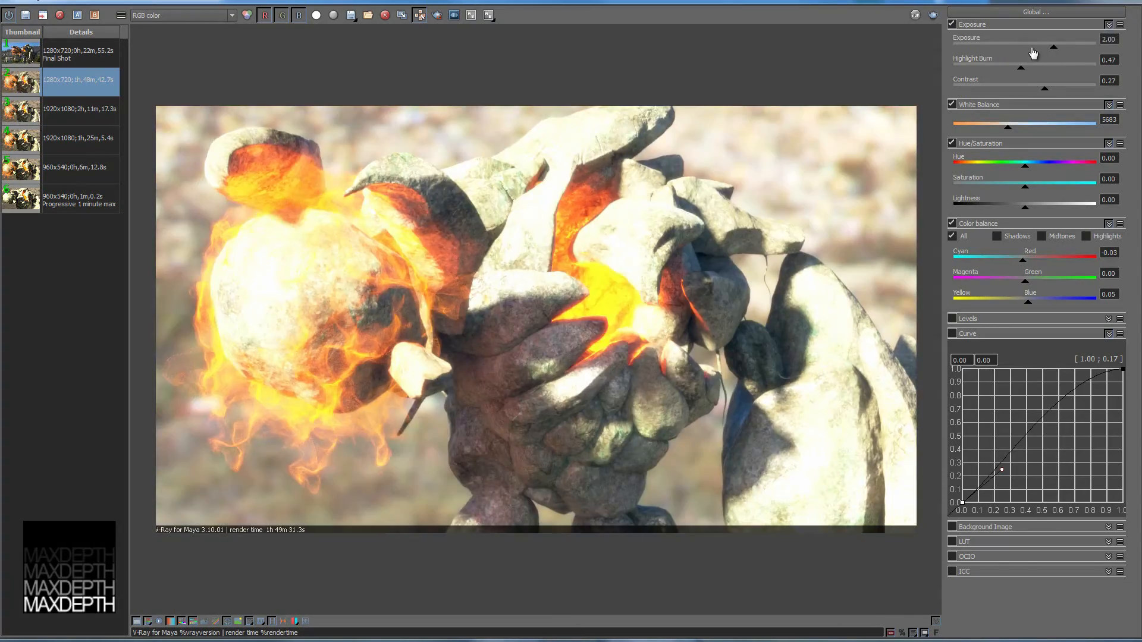
left_click_drag(1052, 47, 1019, 47)
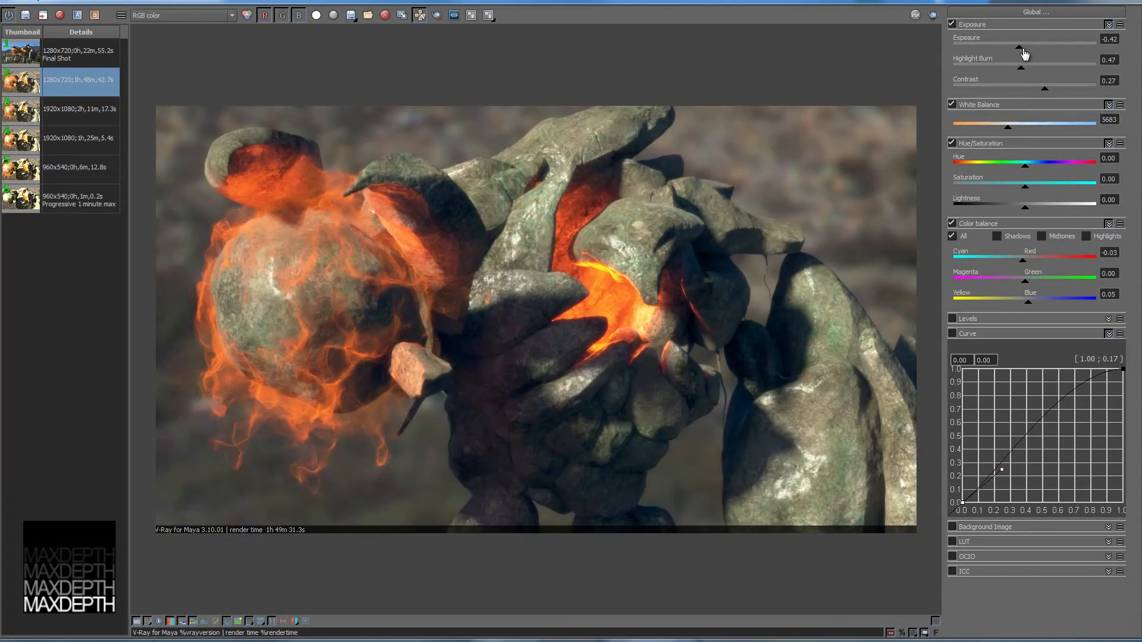
left_click_drag(1019, 45, 1033, 45)
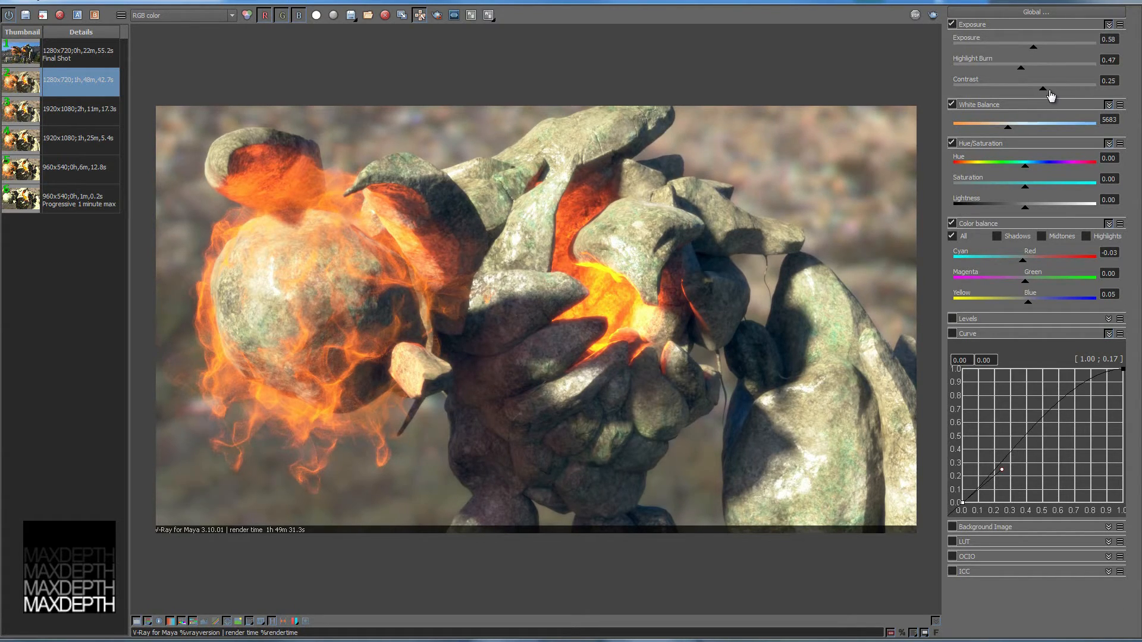
left_click_drag(1056, 87, 1019, 87)
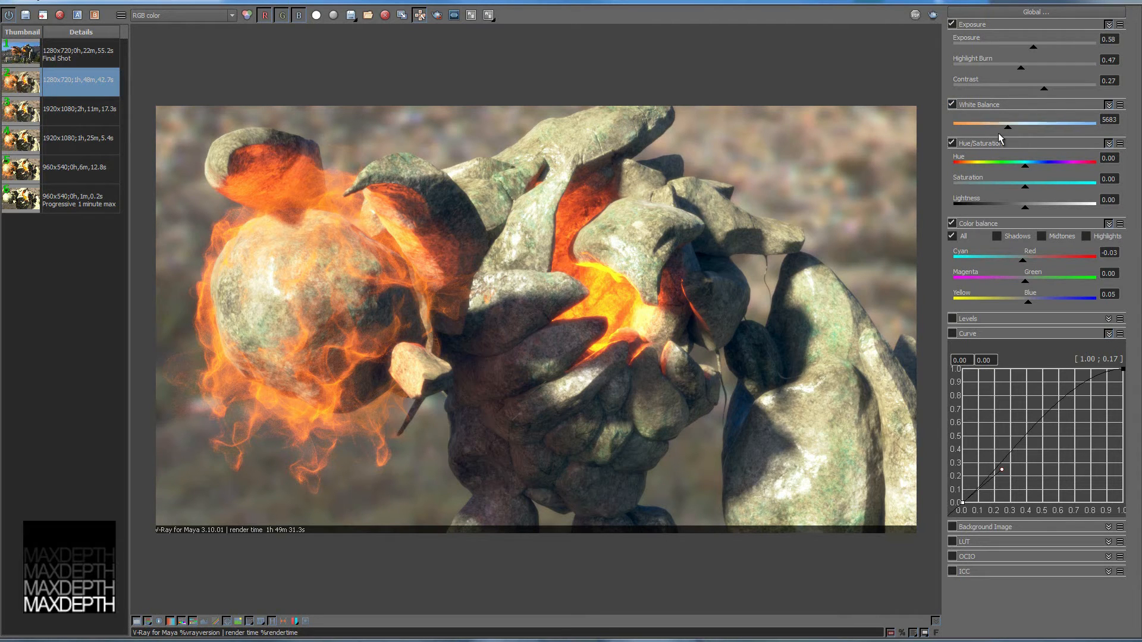
mouse_move(968, 274)
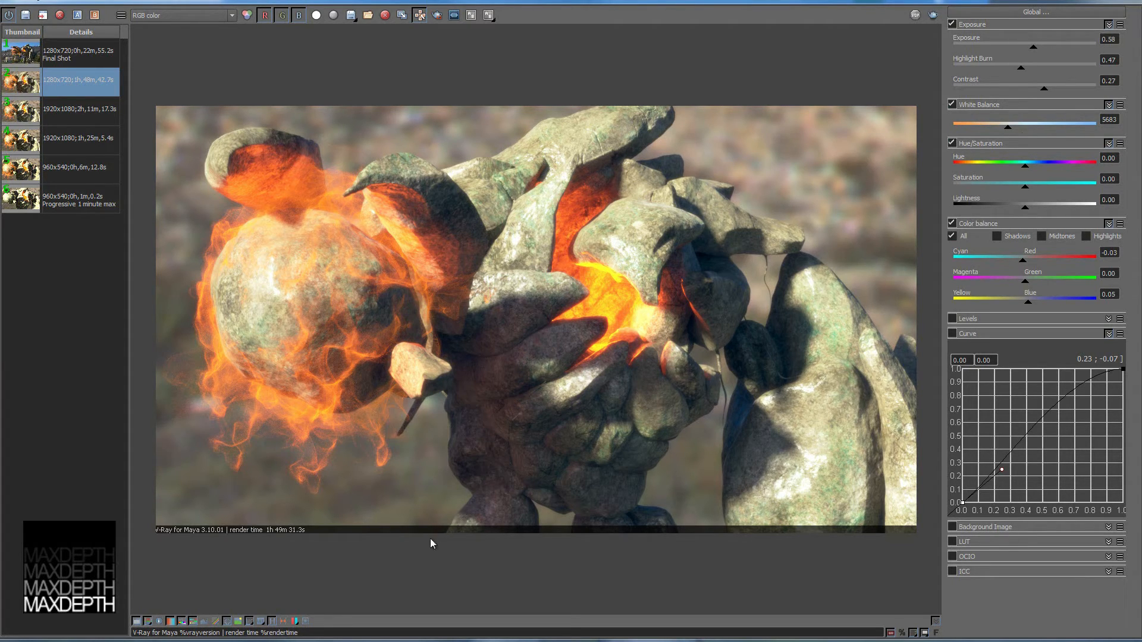
mouse_move(333, 170)
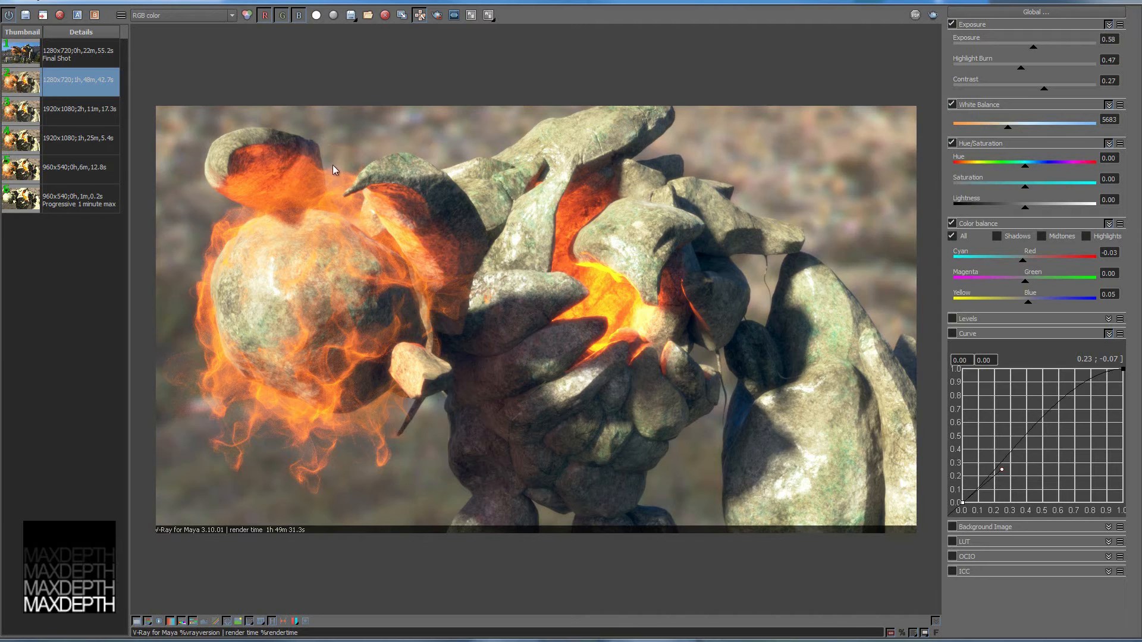
mouse_move(767, 170)
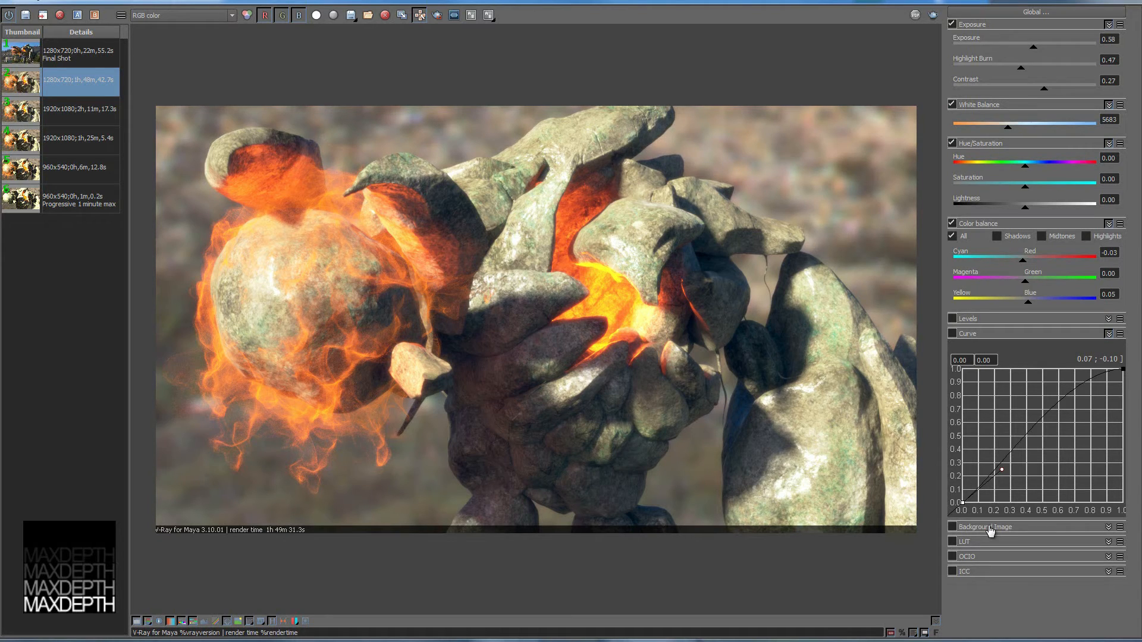
left_click(984, 527)
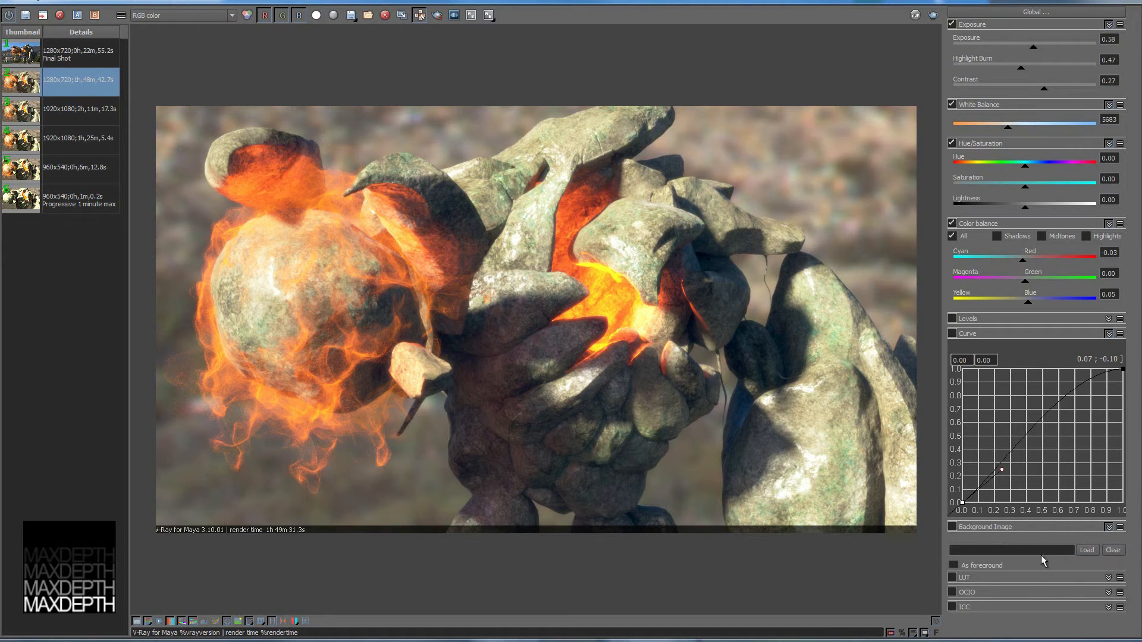
left_click(951, 527)
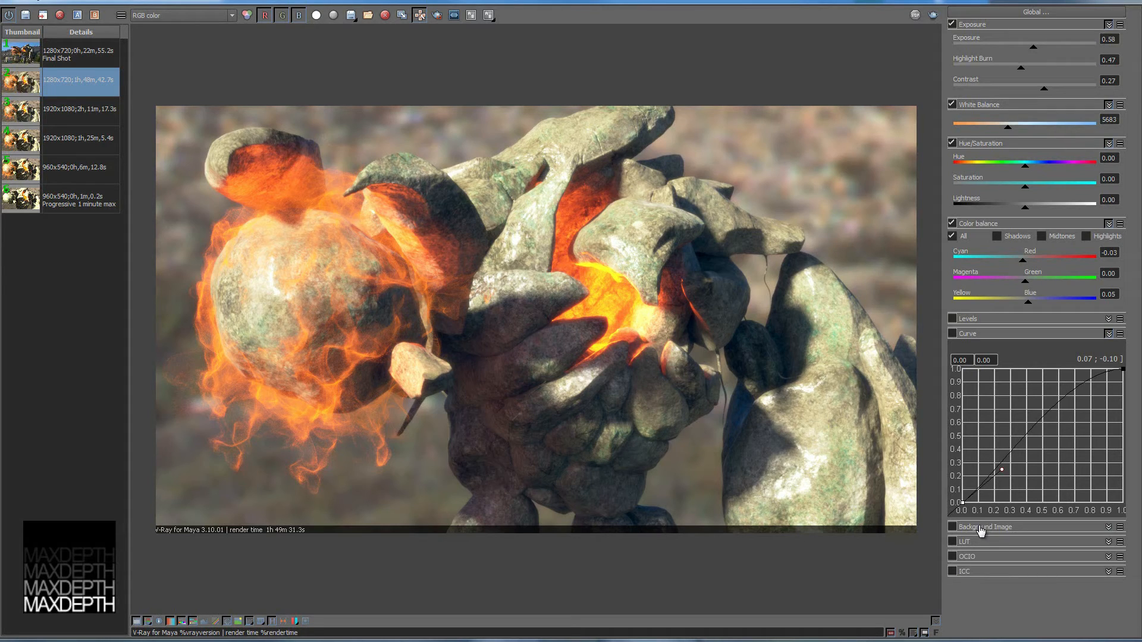
mouse_move(649, 121)
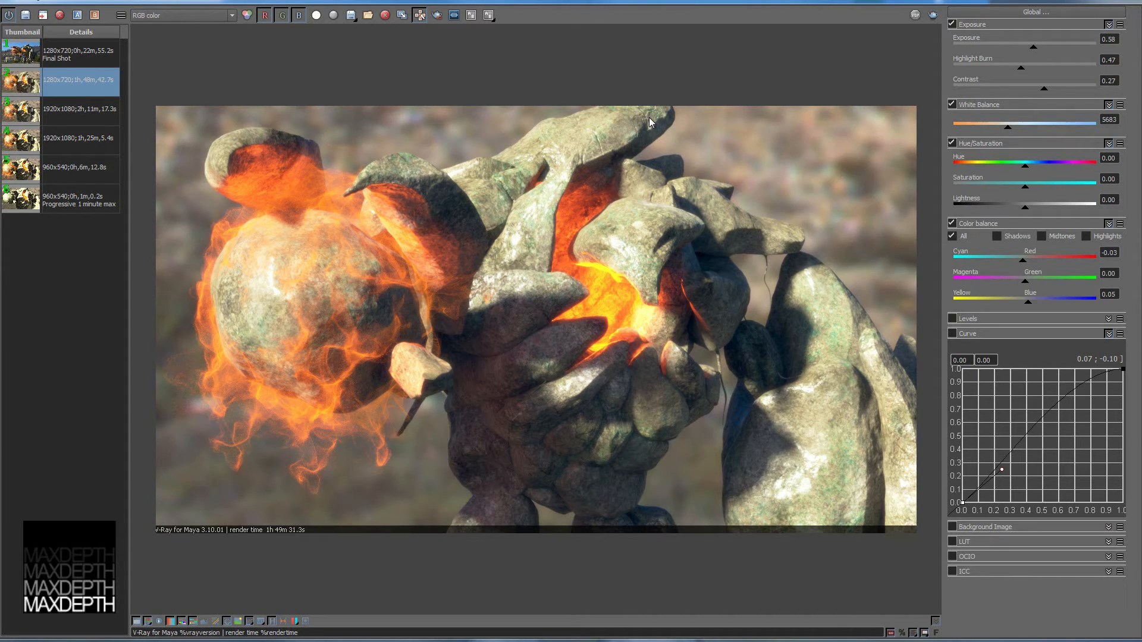
mouse_move(606, 384)
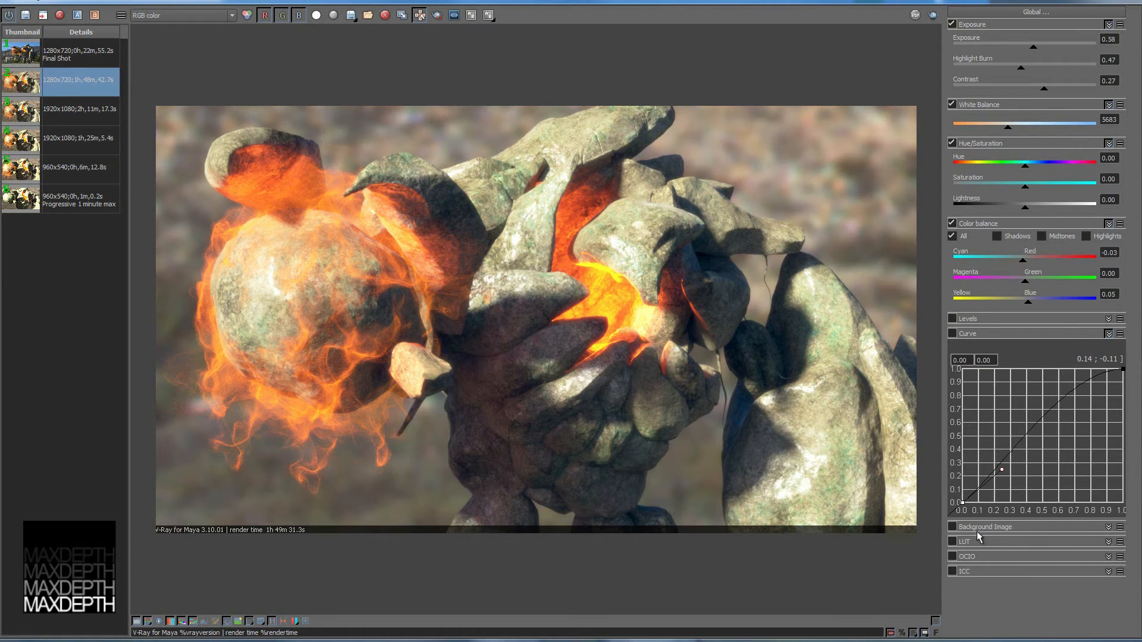
mouse_move(236, 586)
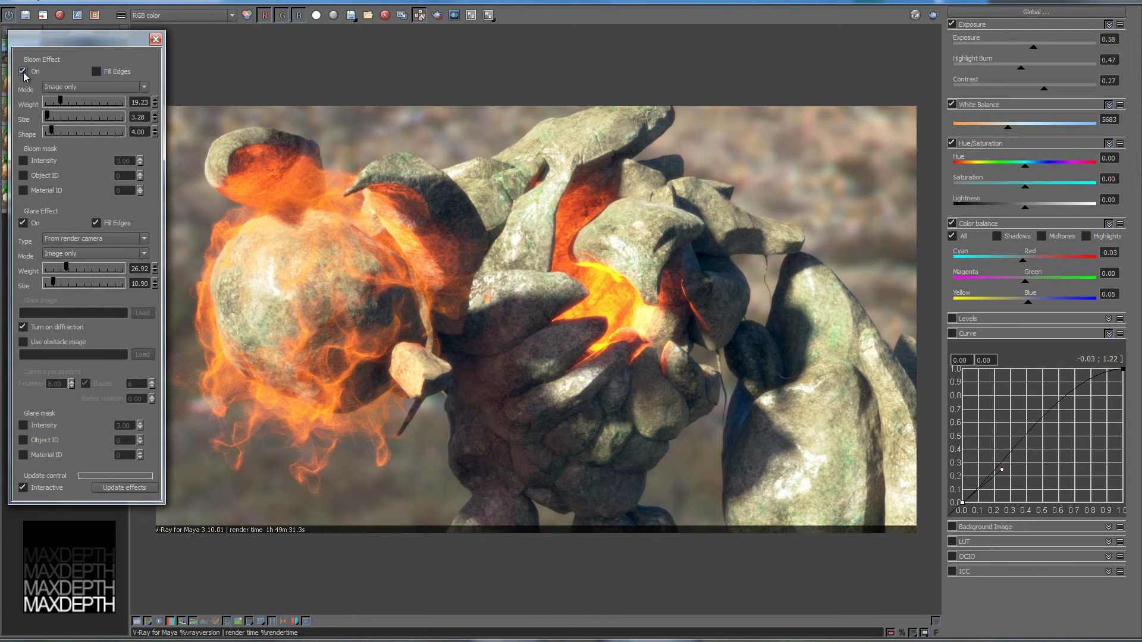
- Toggle Glare Effect On off and on to compare, ending with bloom and glare both enabled
left_click(23, 71)
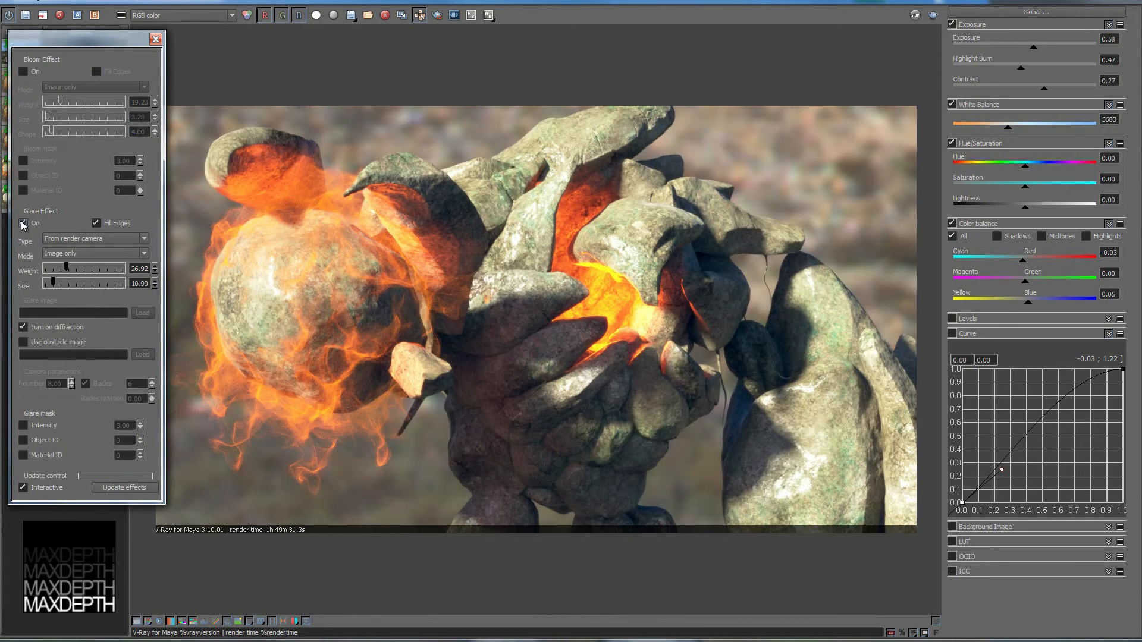
left_click(23, 222)
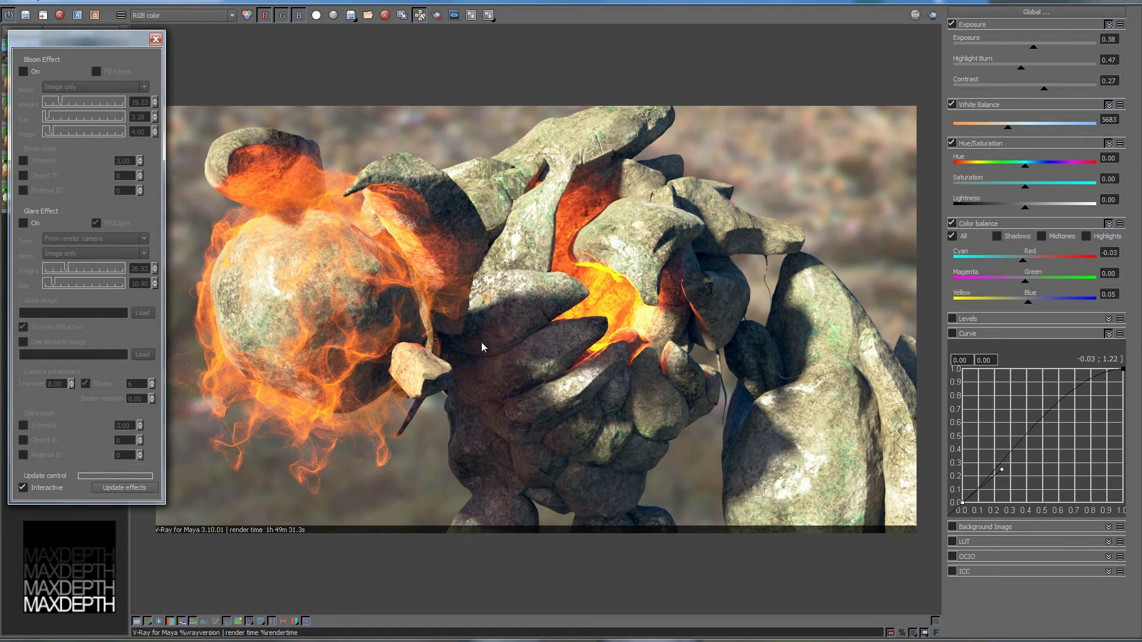
mouse_move(42, 238)
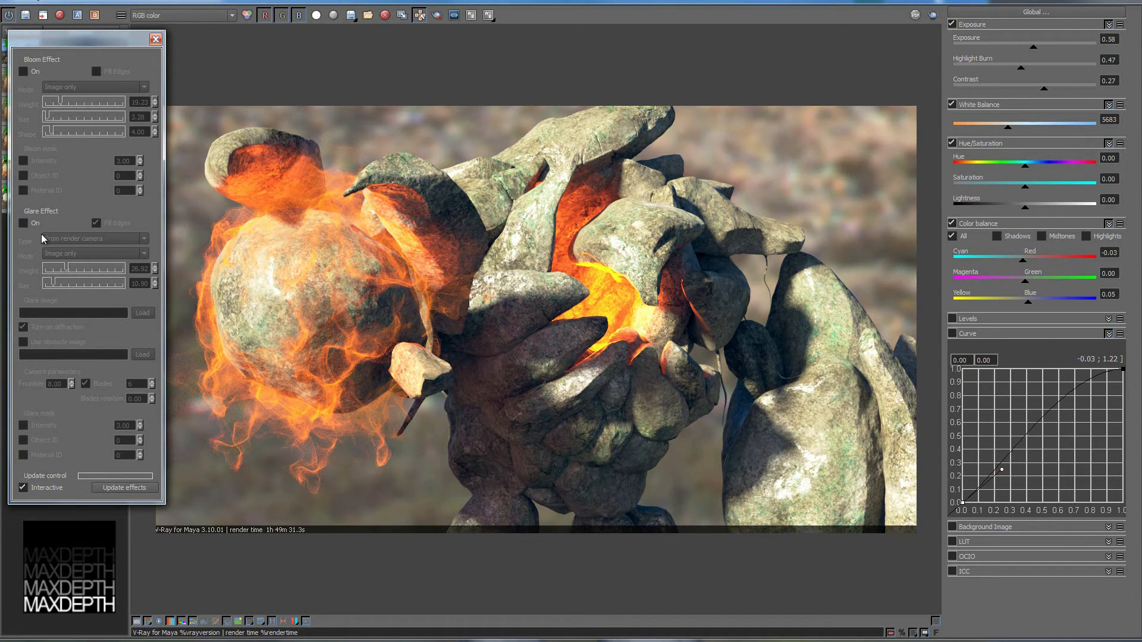
left_click(22, 222)
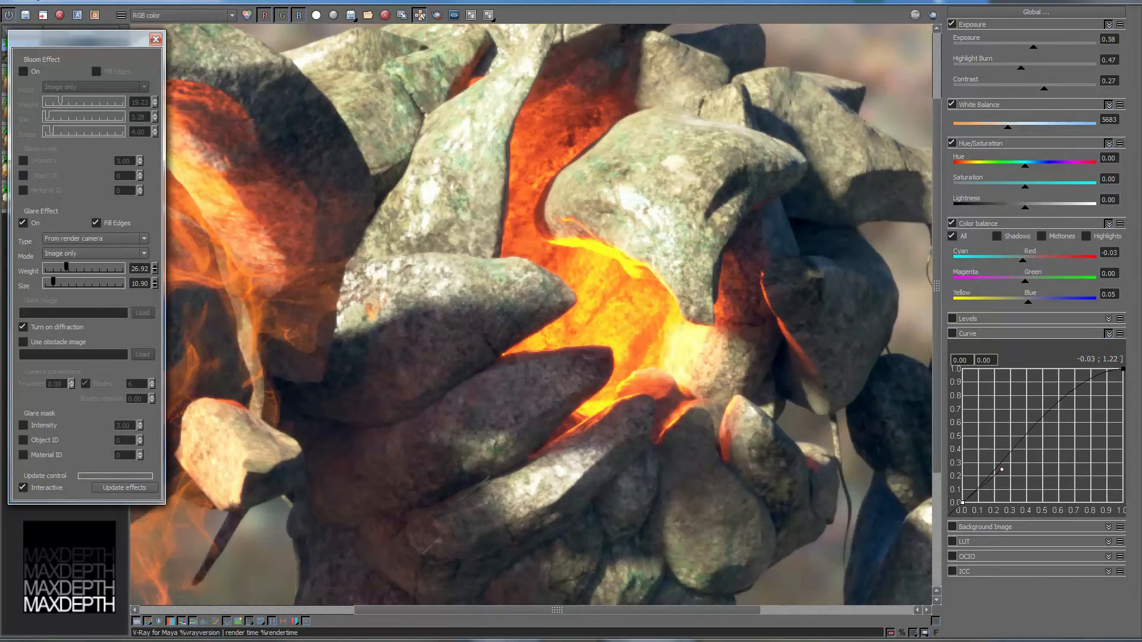
left_click(24, 222)
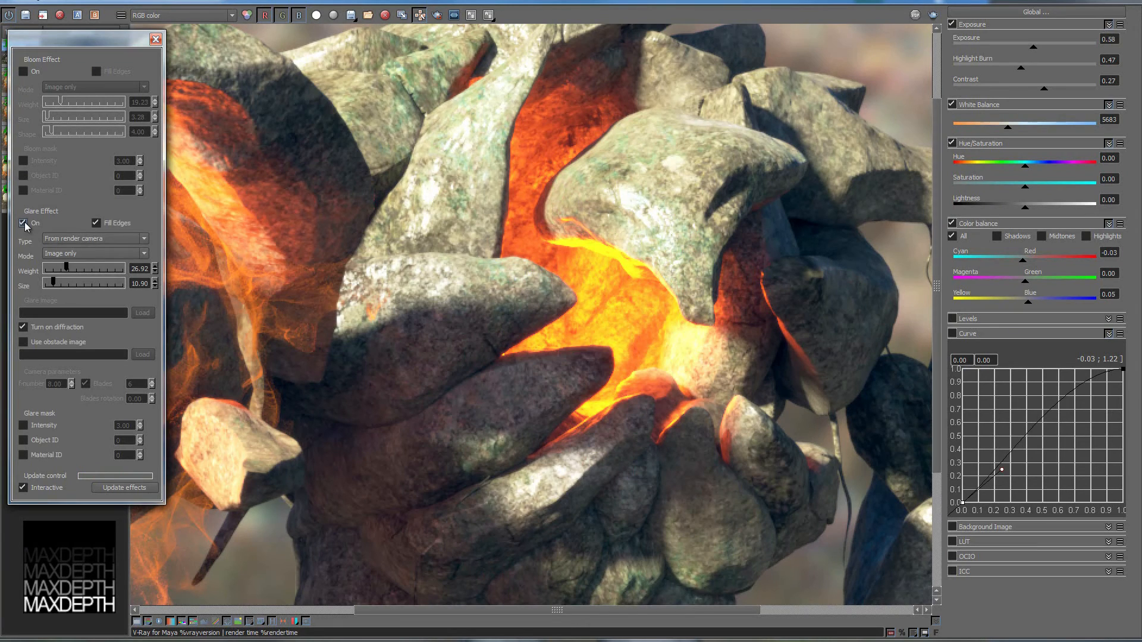
left_click(24, 71)
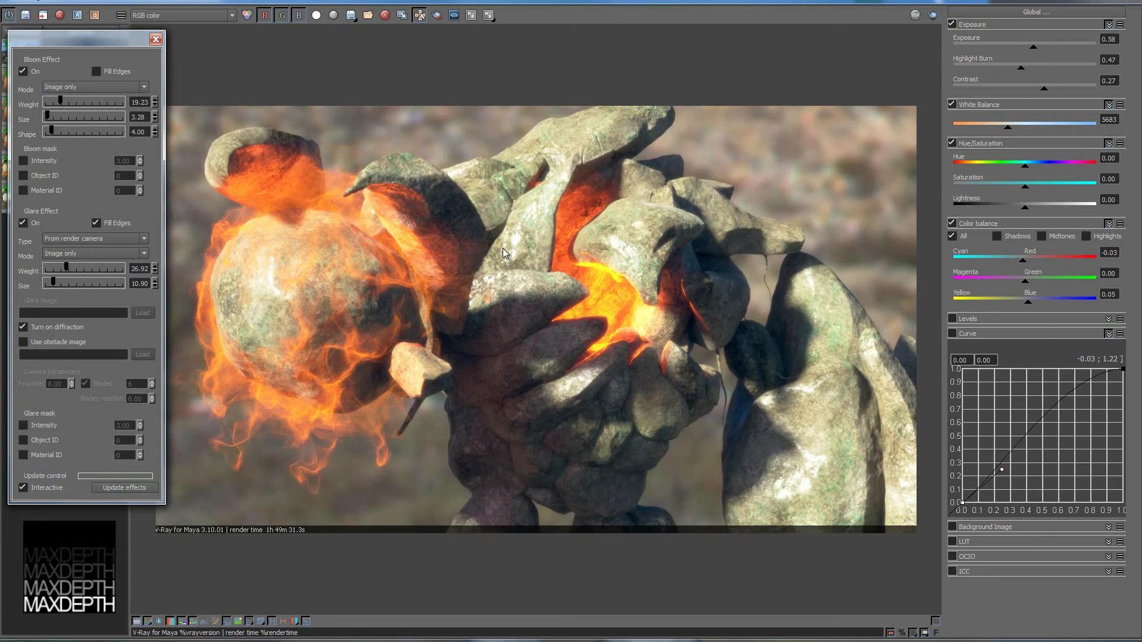
mouse_move(221, 7)
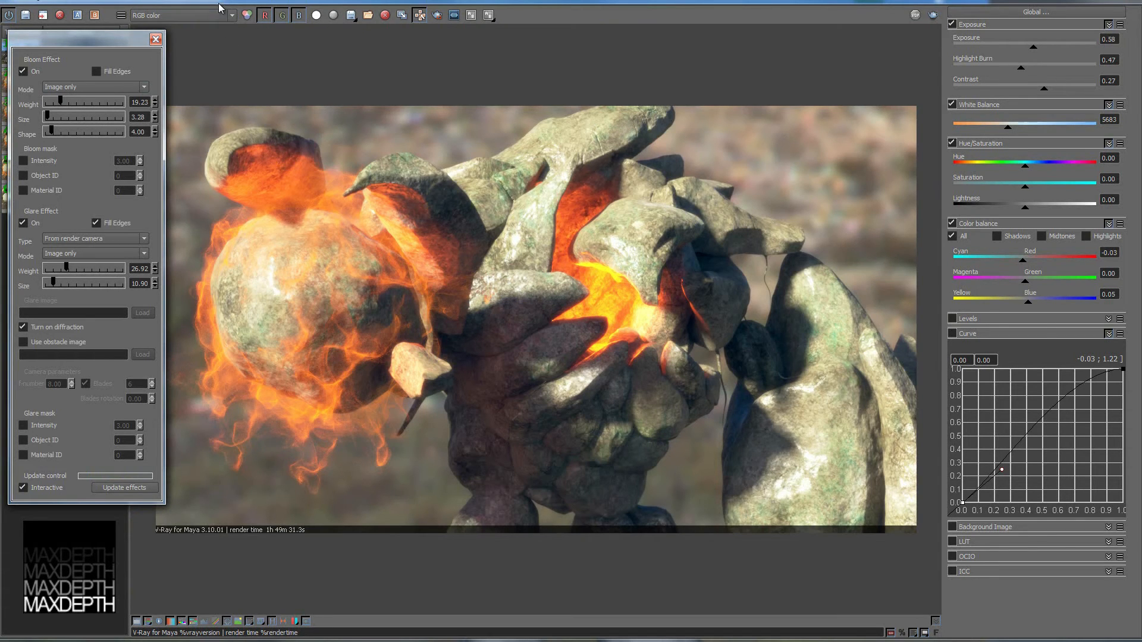
mouse_move(108, 49)
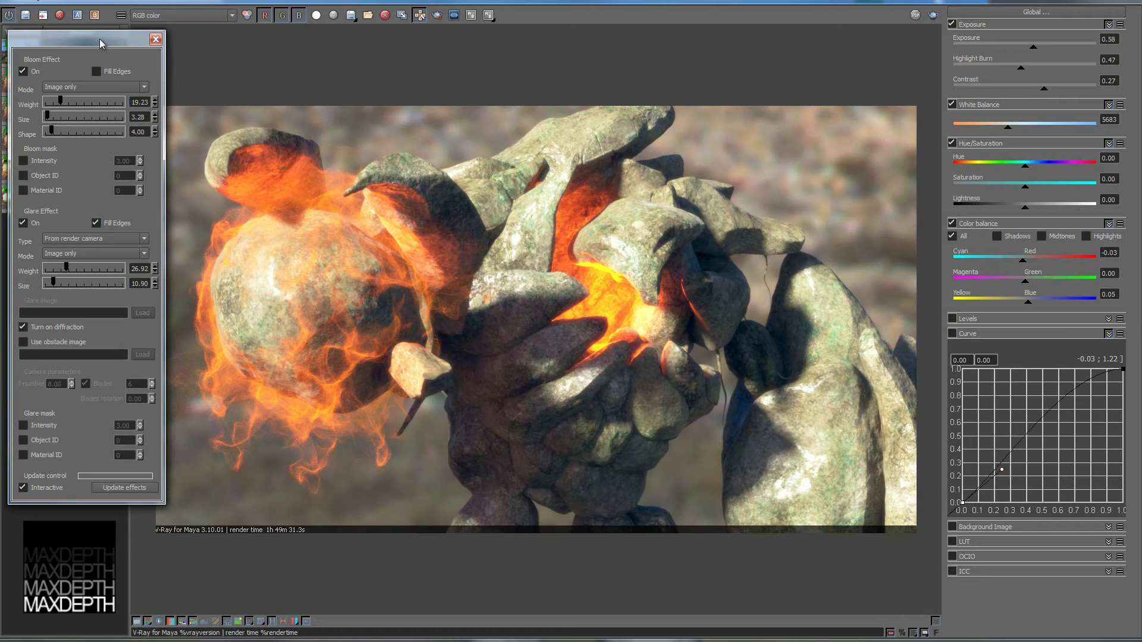
mouse_move(115, 43)
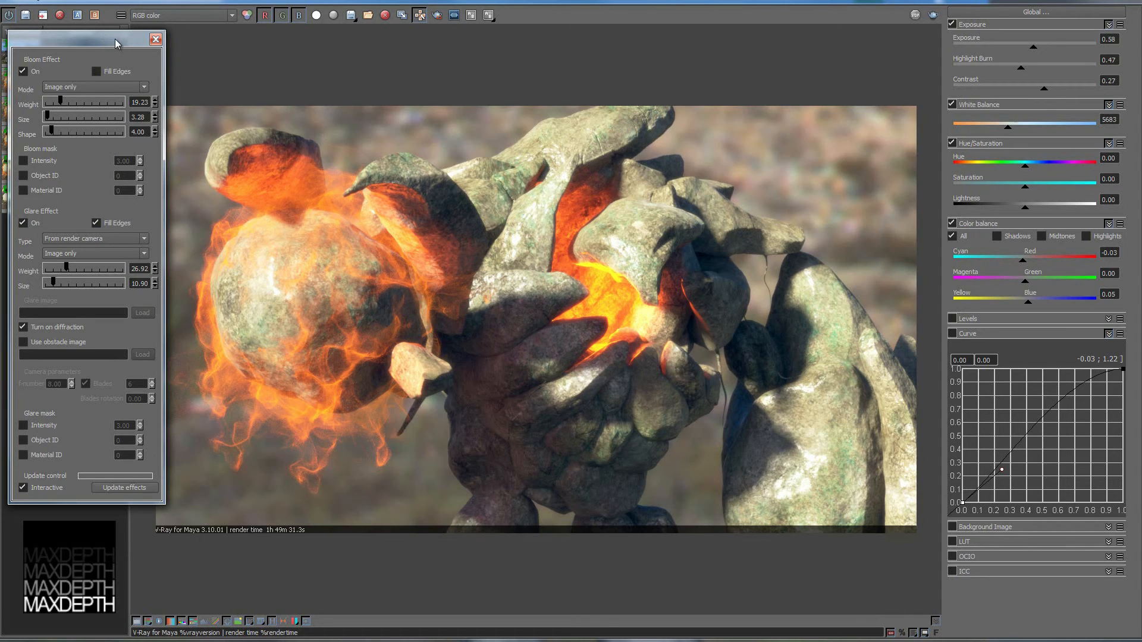
mouse_move(118, 44)
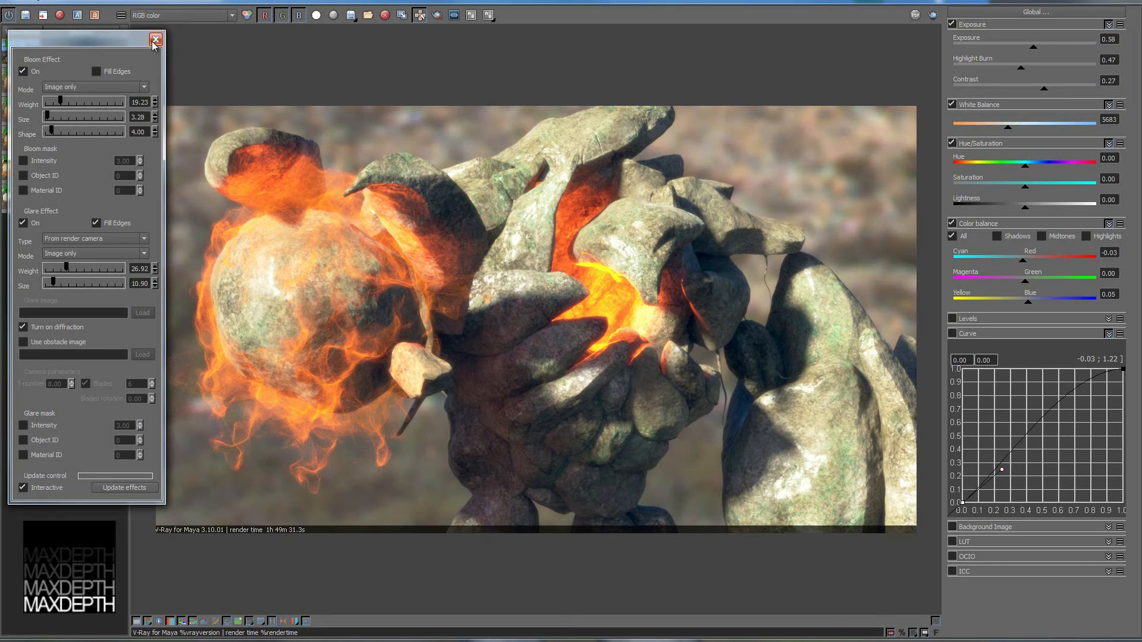
- Close the Lens Effects window with its X button
left_click(155, 38)
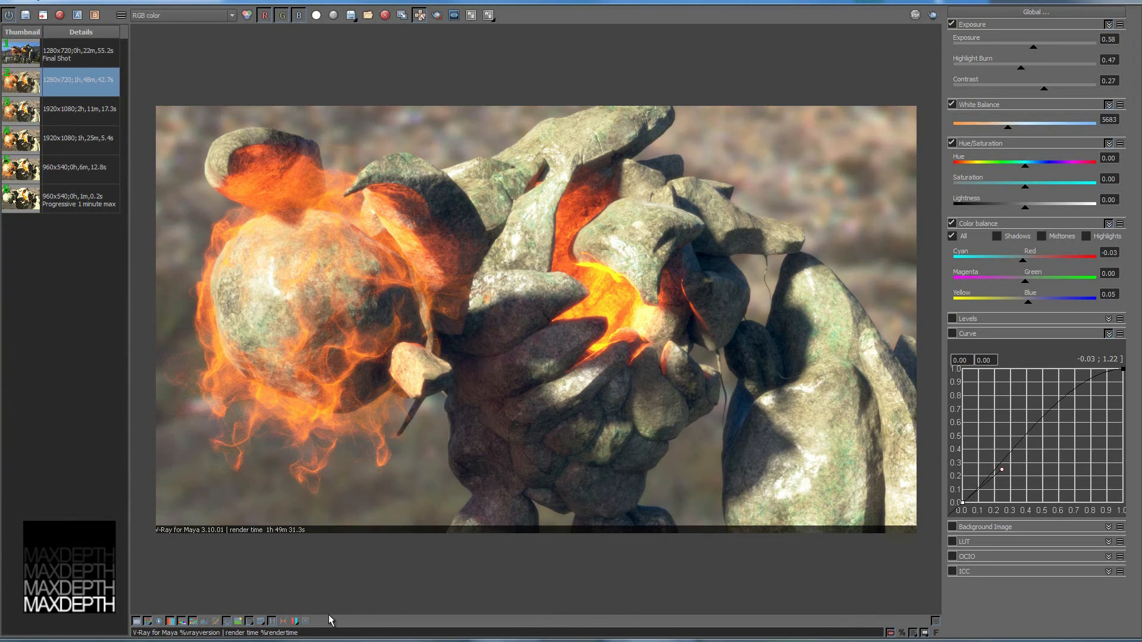
mouse_move(574, 534)
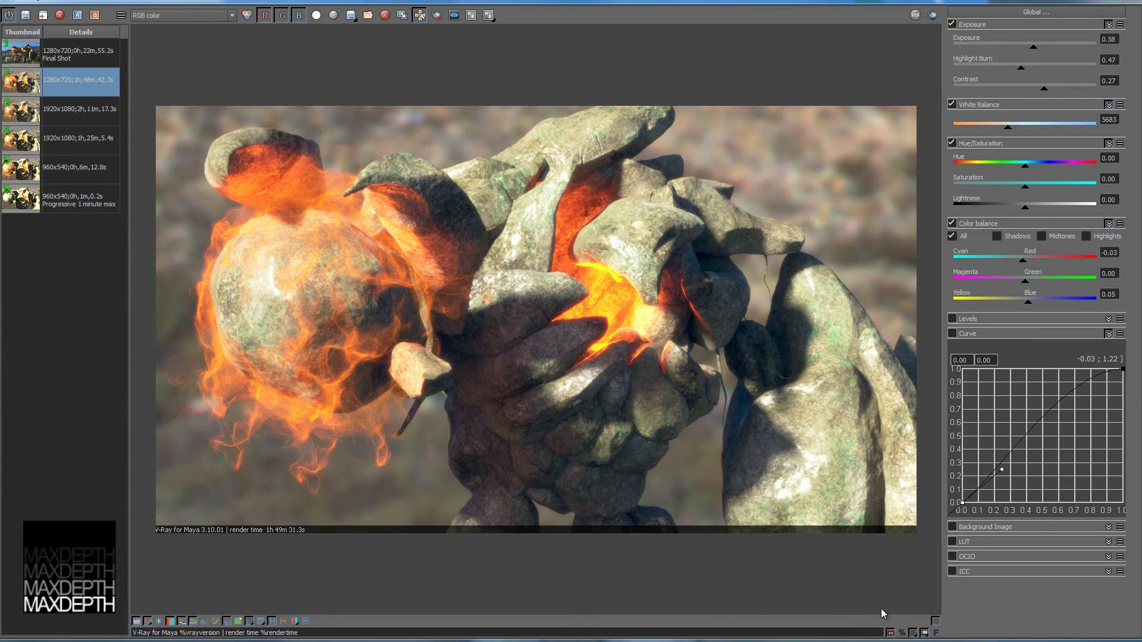
mouse_move(654, 158)
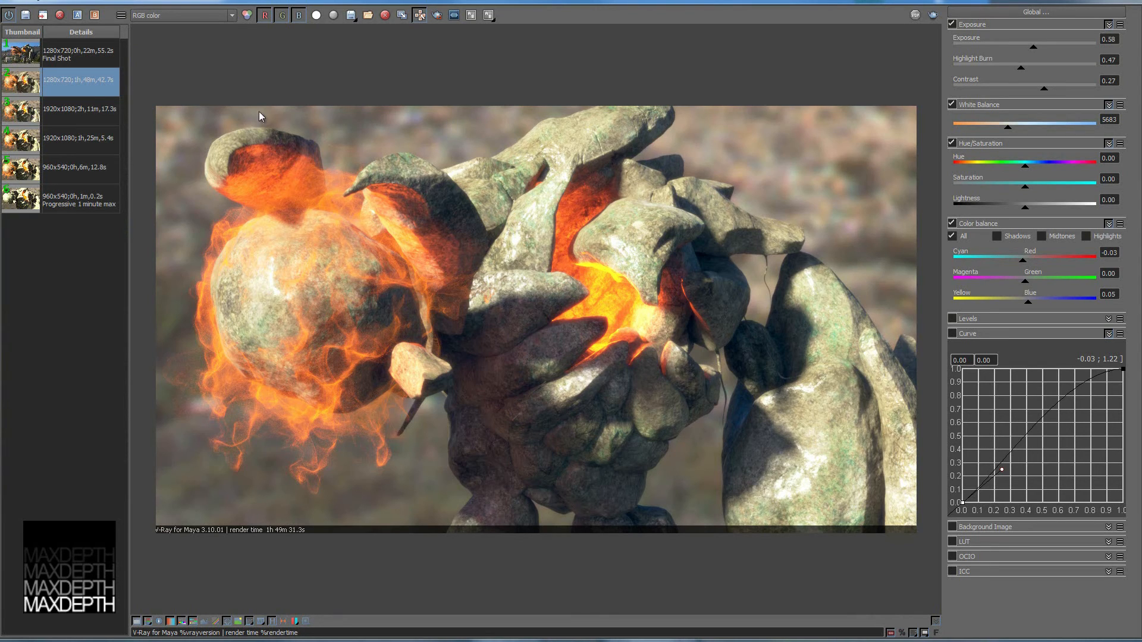
mouse_move(894, 638)
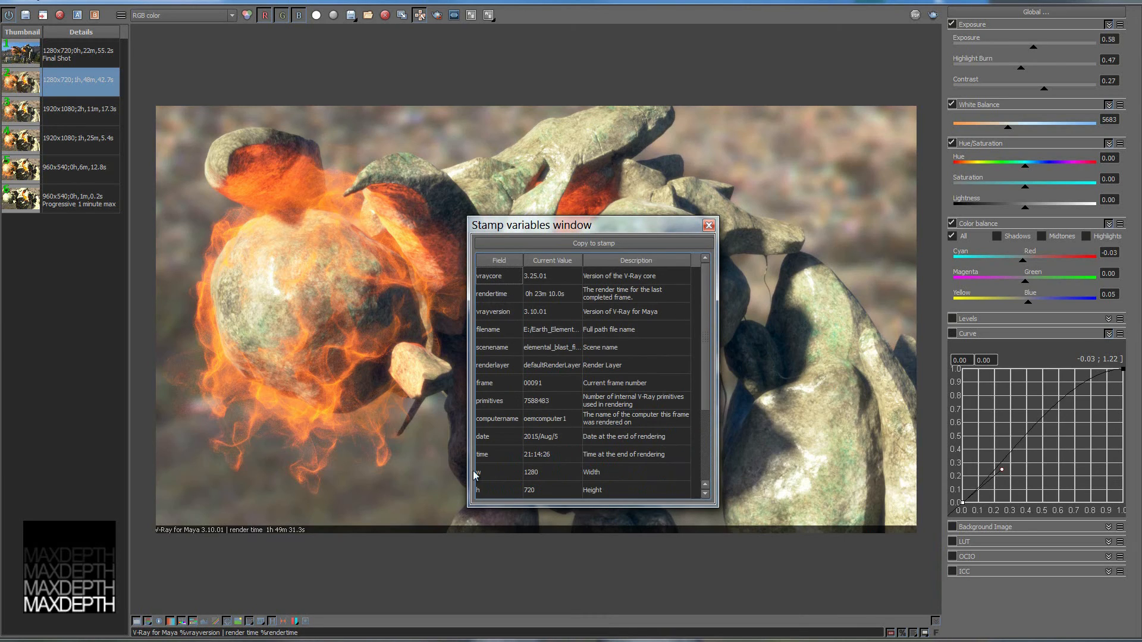
mouse_move(268, 542)
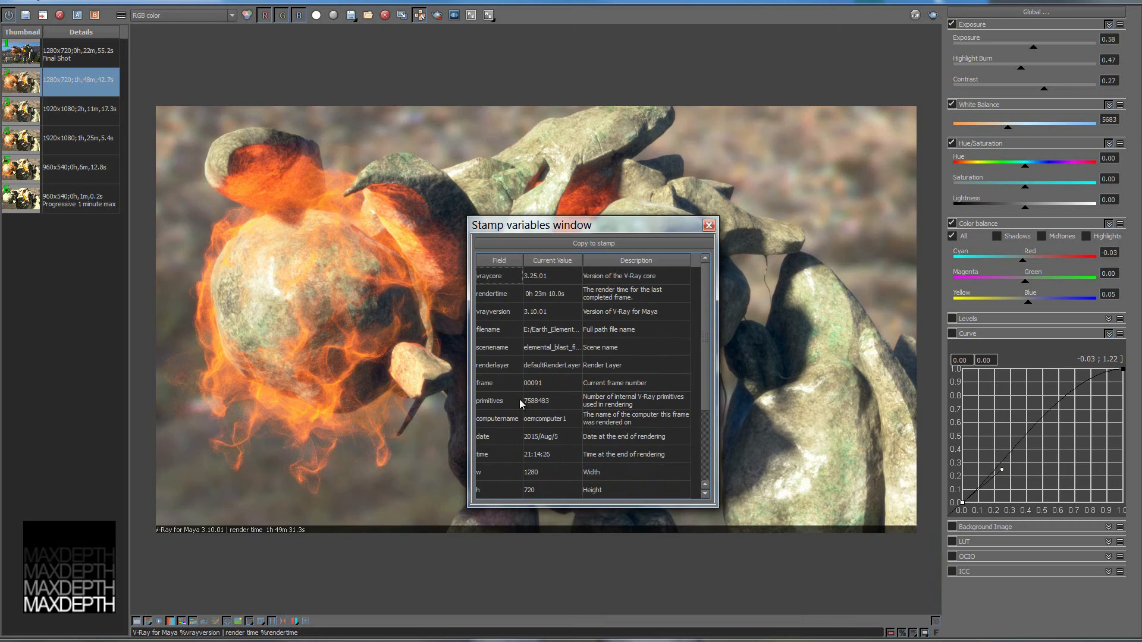
mouse_move(538, 364)
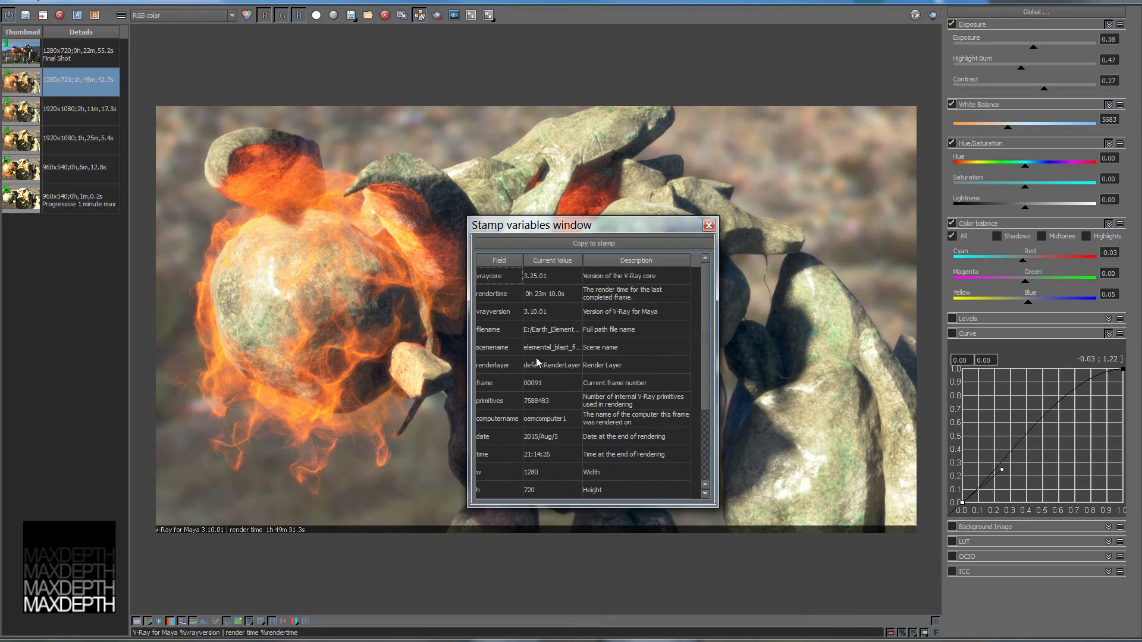
mouse_move(537, 309)
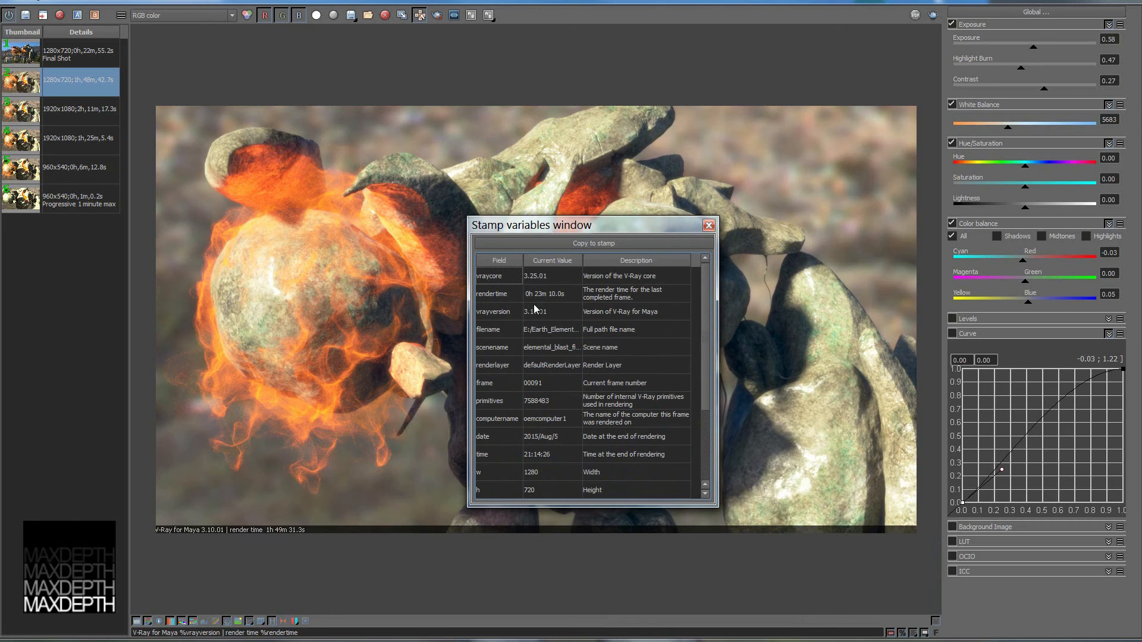
mouse_move(706, 225)
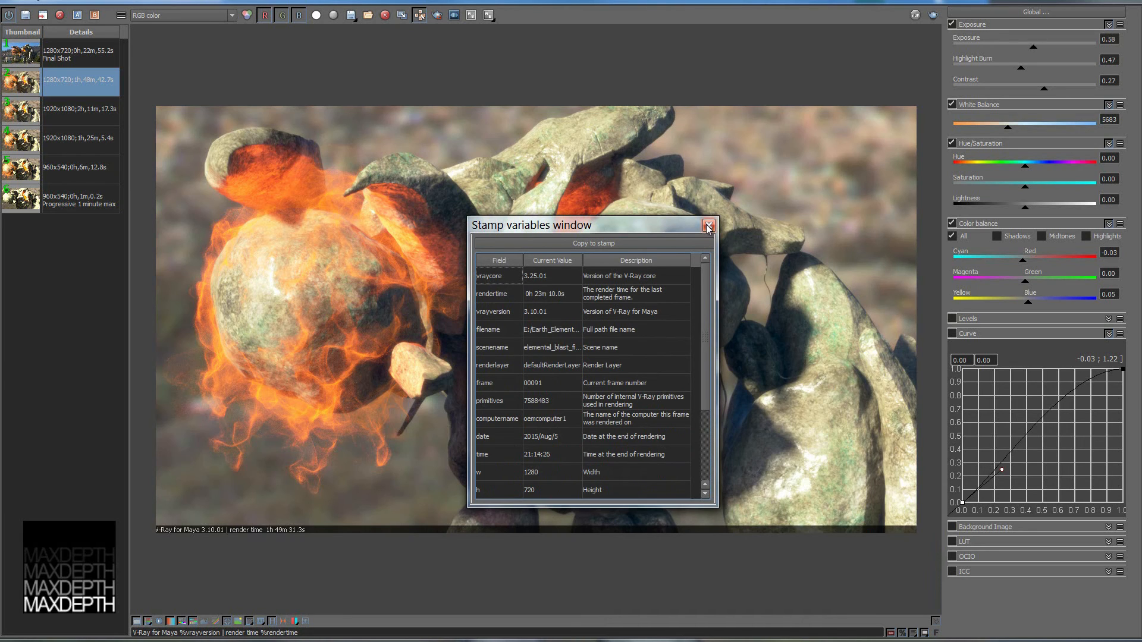
left_click(706, 224)
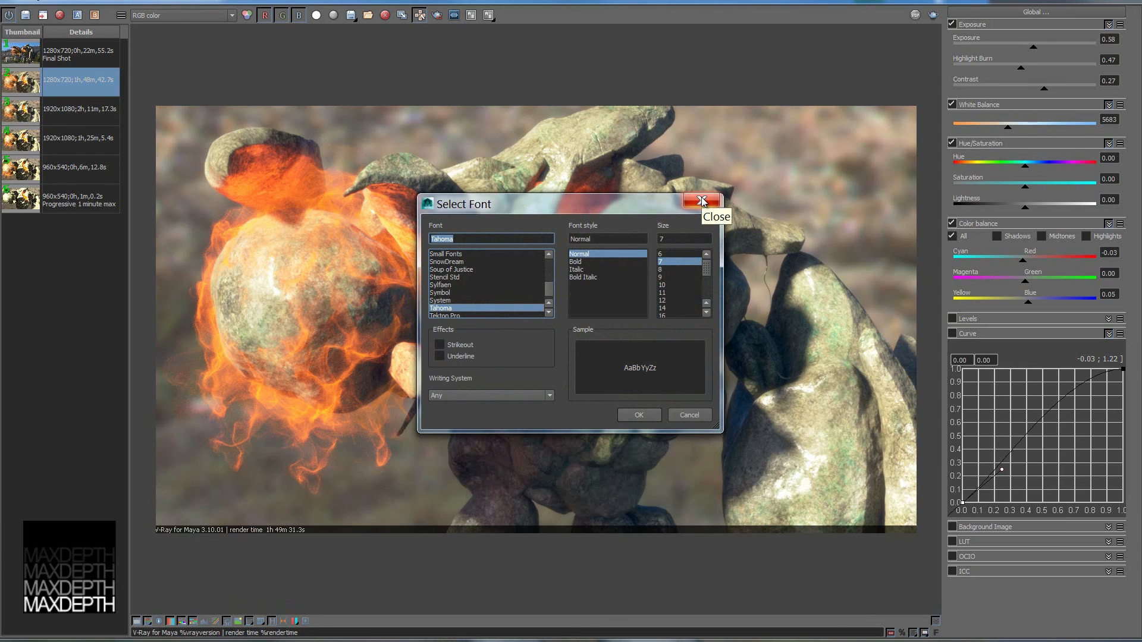
left_click(701, 201)
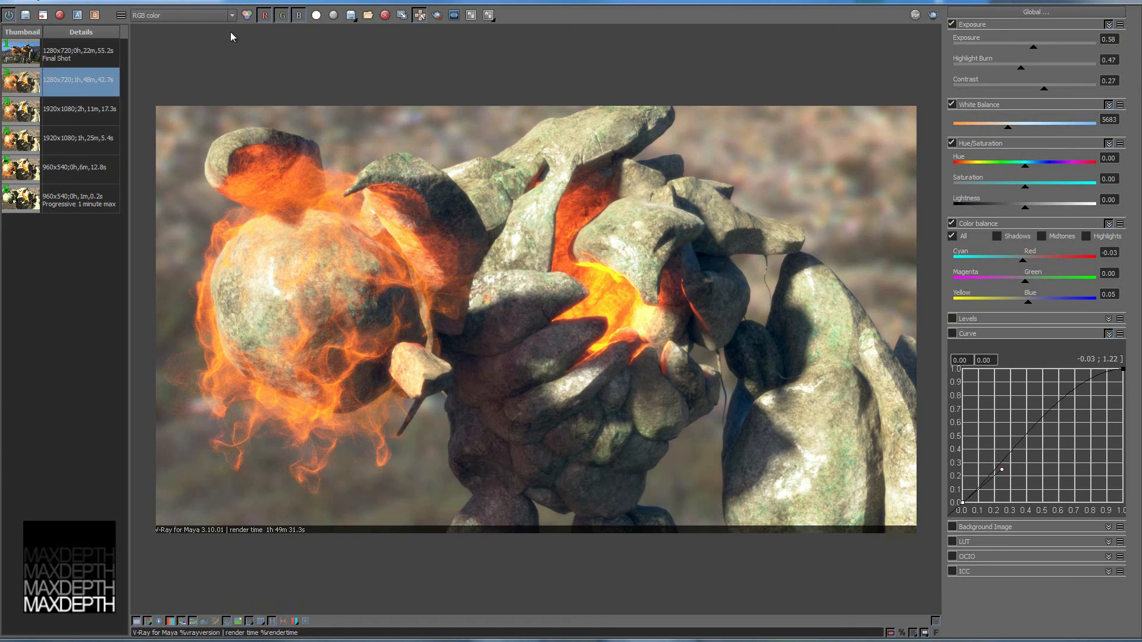
mouse_move(317, 72)
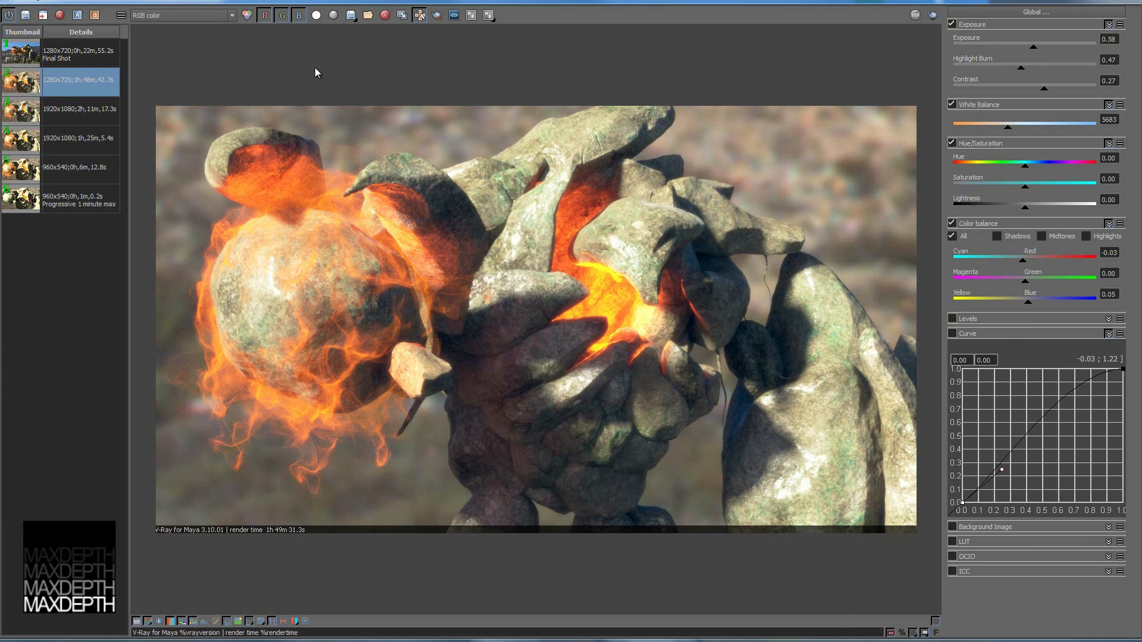
mouse_move(164, 82)
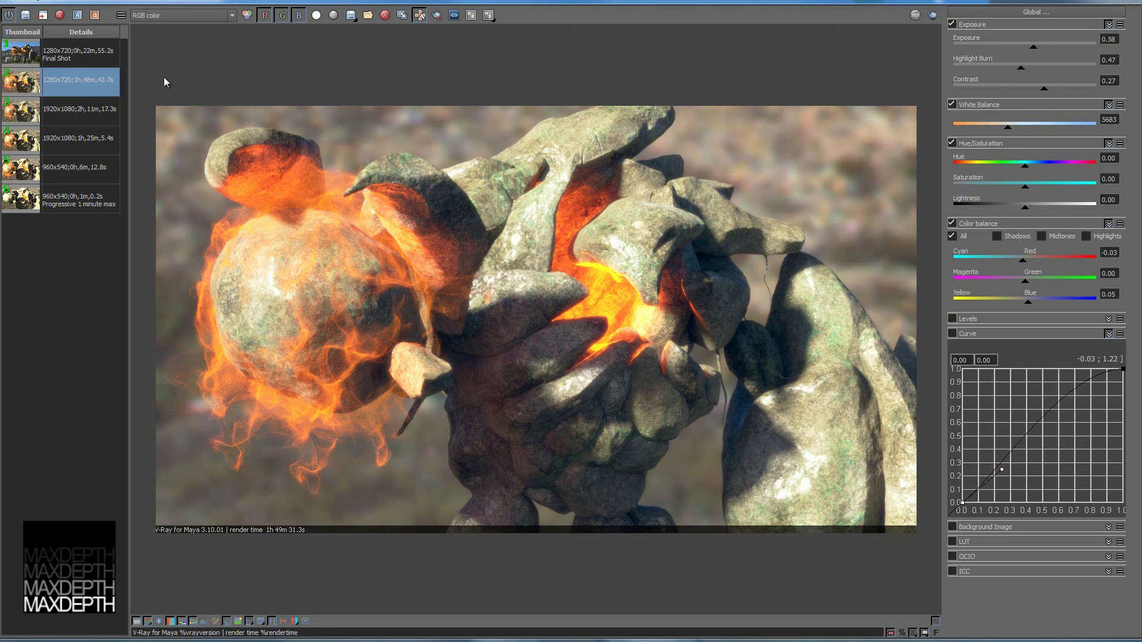
mouse_move(144, 110)
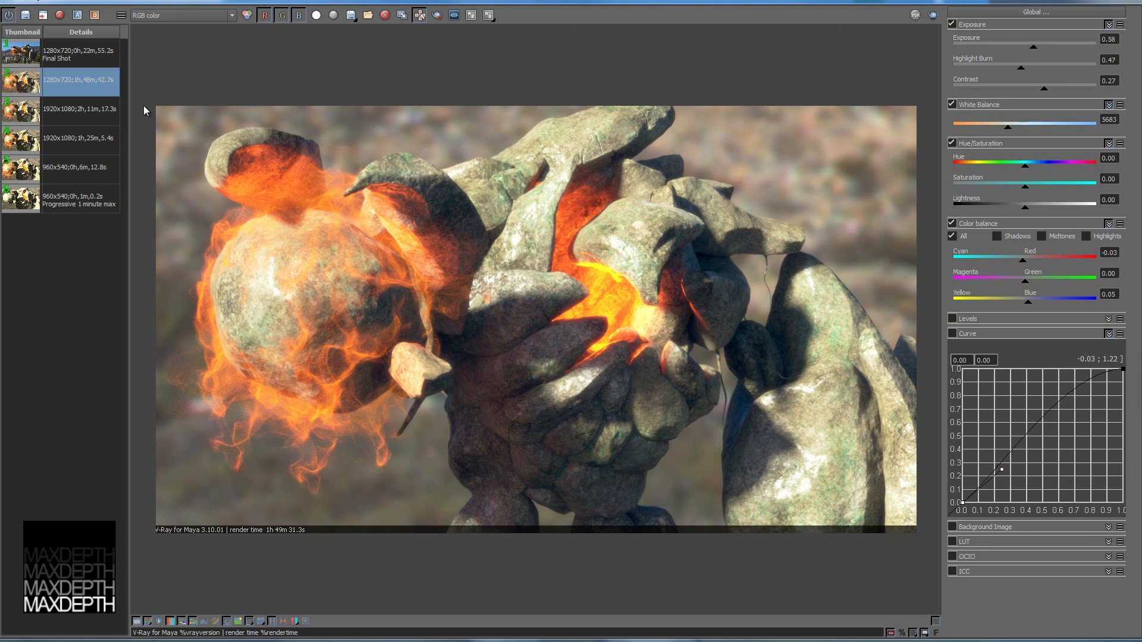
mouse_move(193, 89)
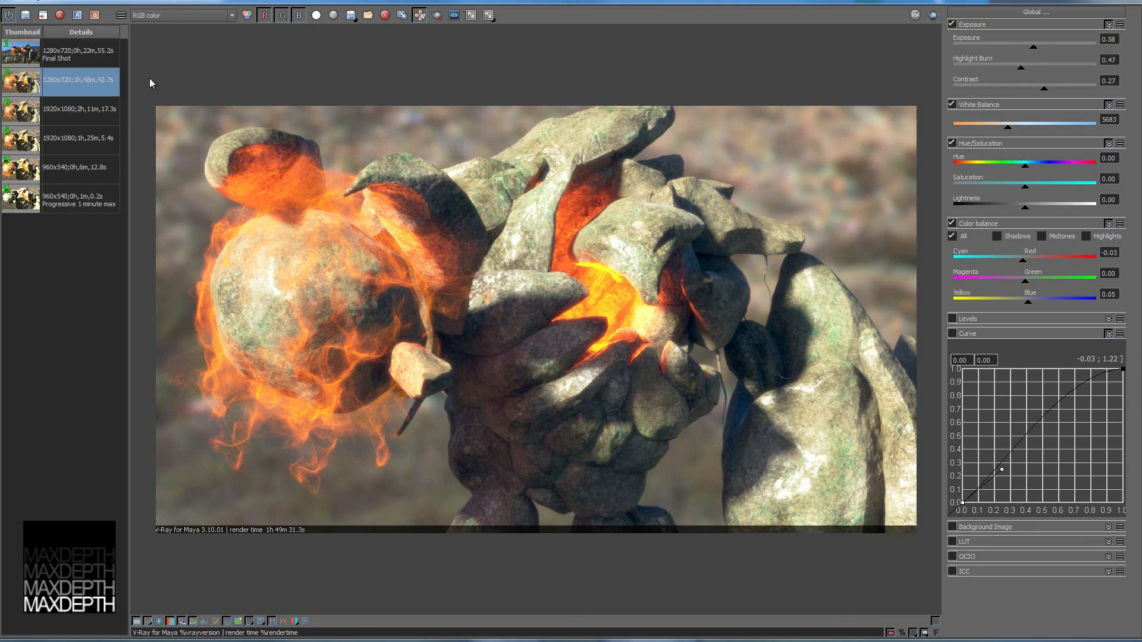
mouse_move(145, 120)
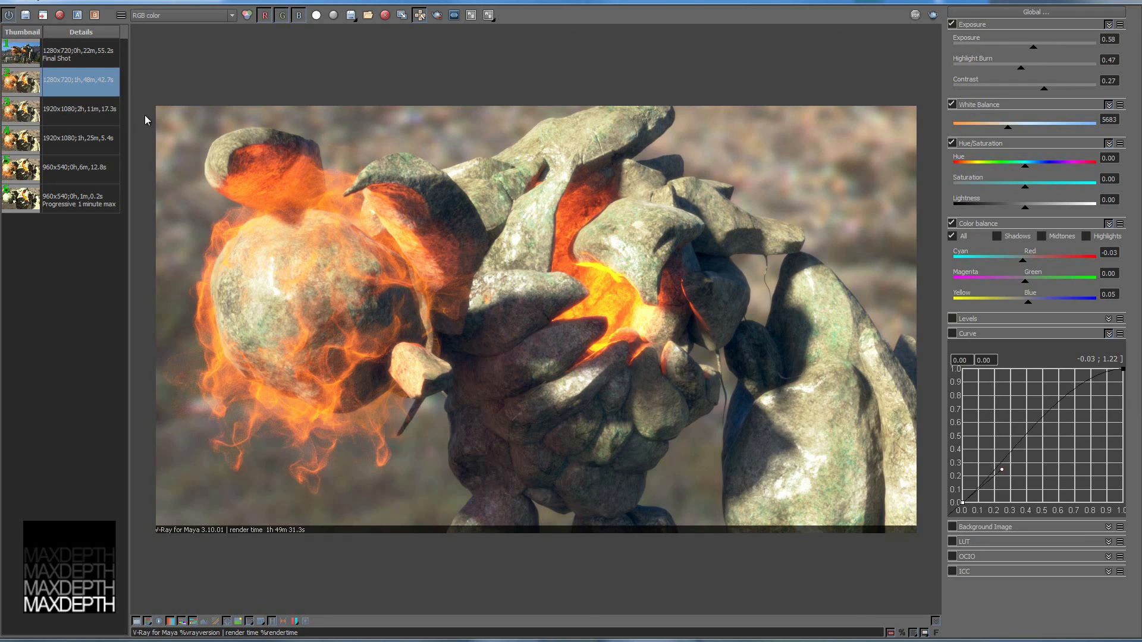
mouse_move(150, 93)
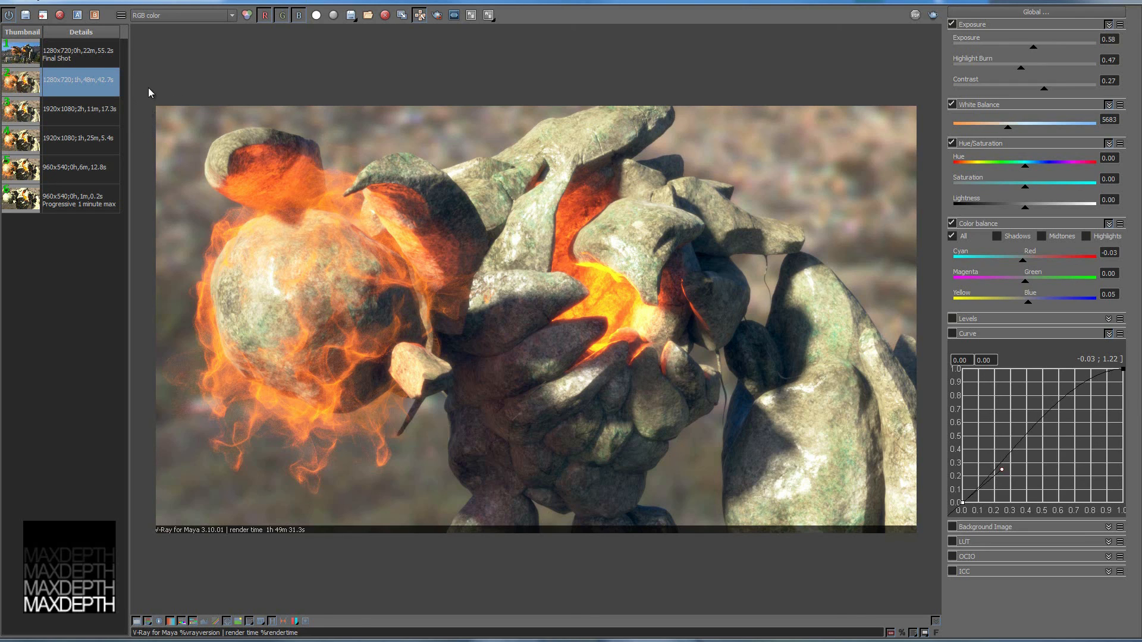
mouse_move(204, 92)
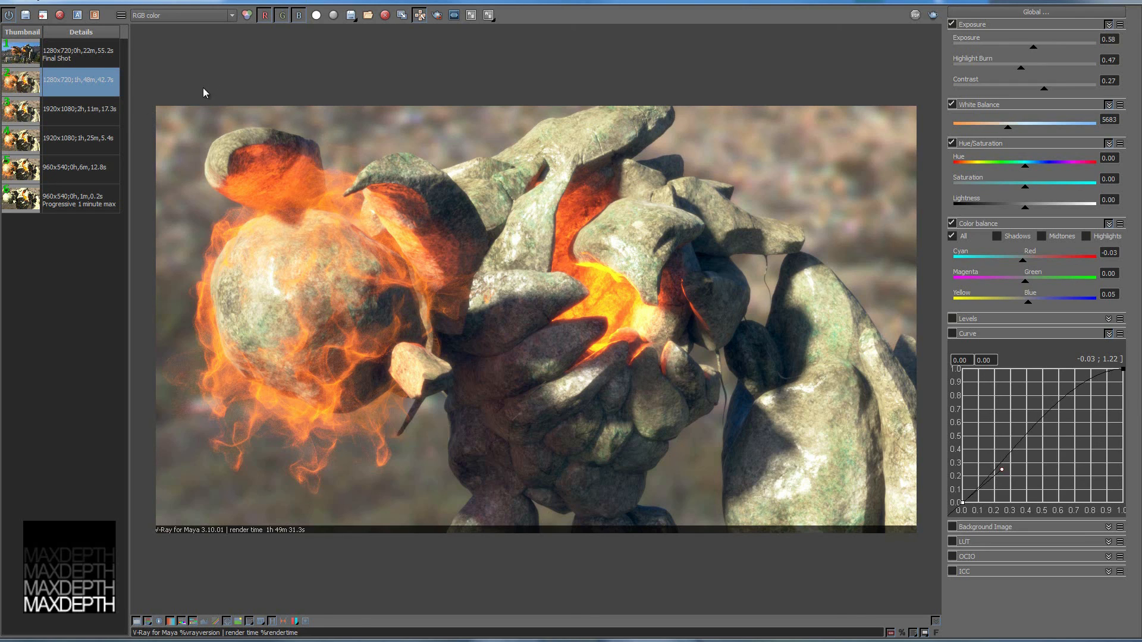
mouse_move(138, 95)
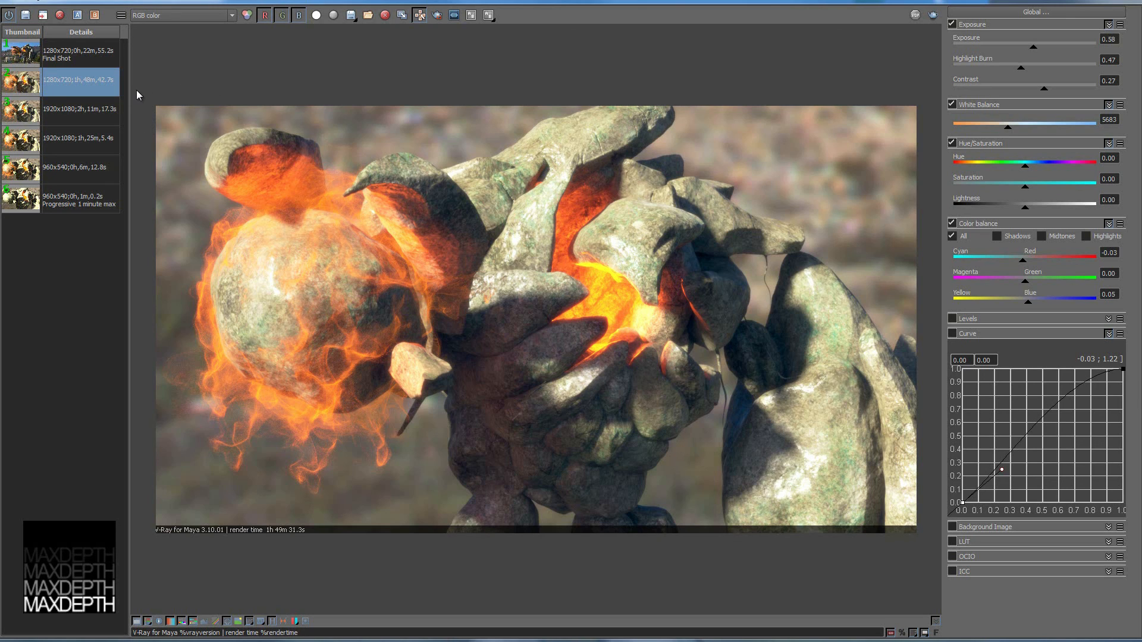
mouse_move(225, 90)
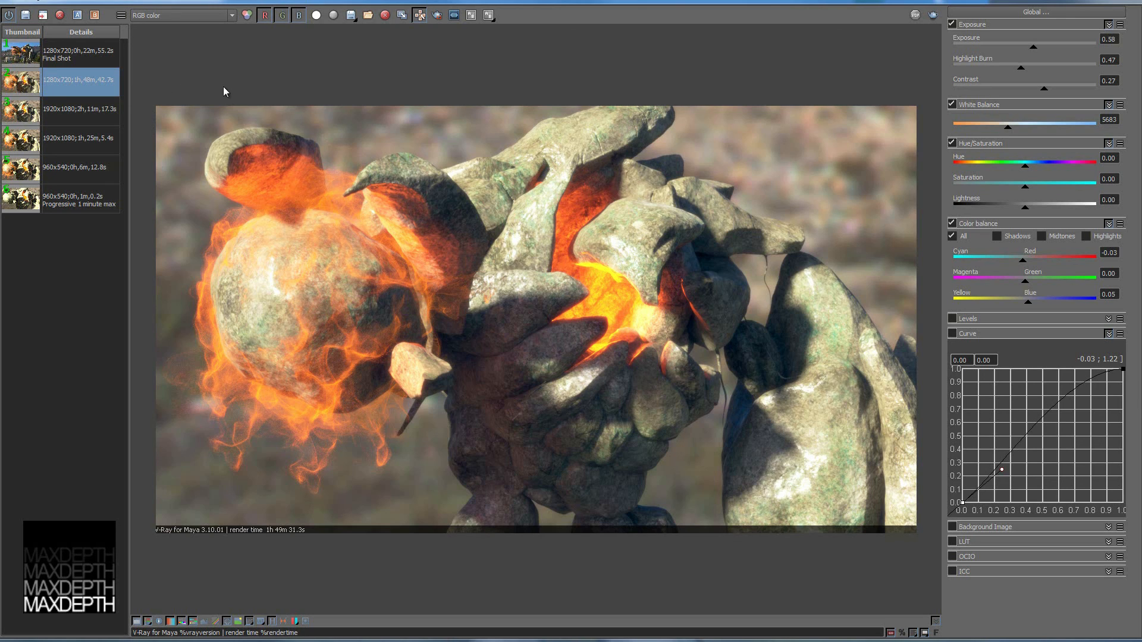